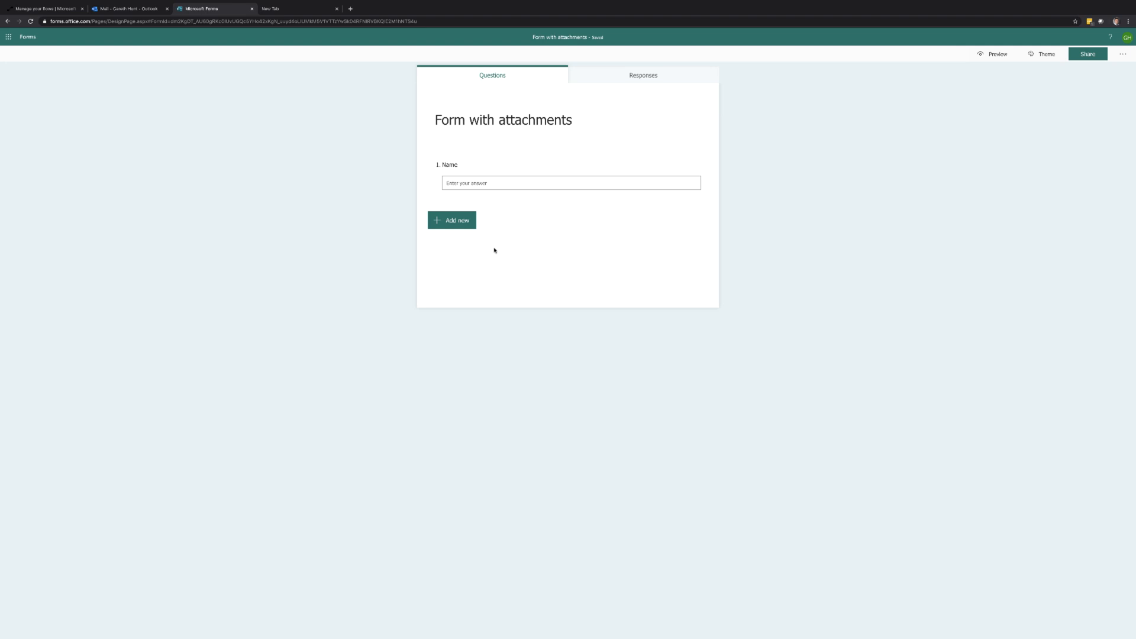
Step: Add a File upload question below the Name question in the form
click(451, 220)
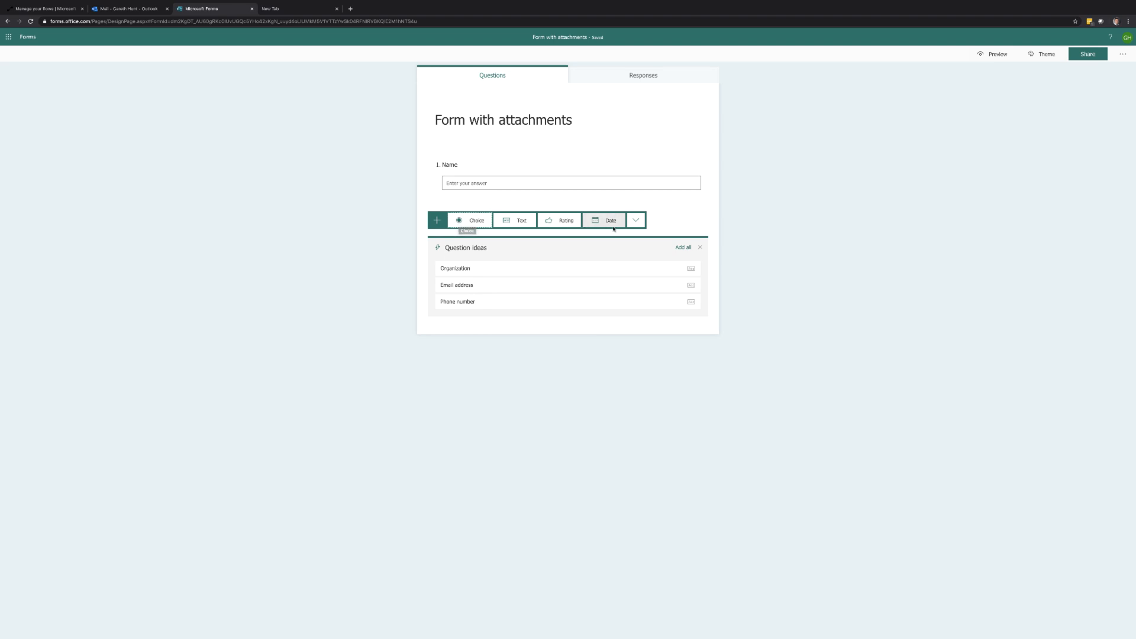
click(635, 220)
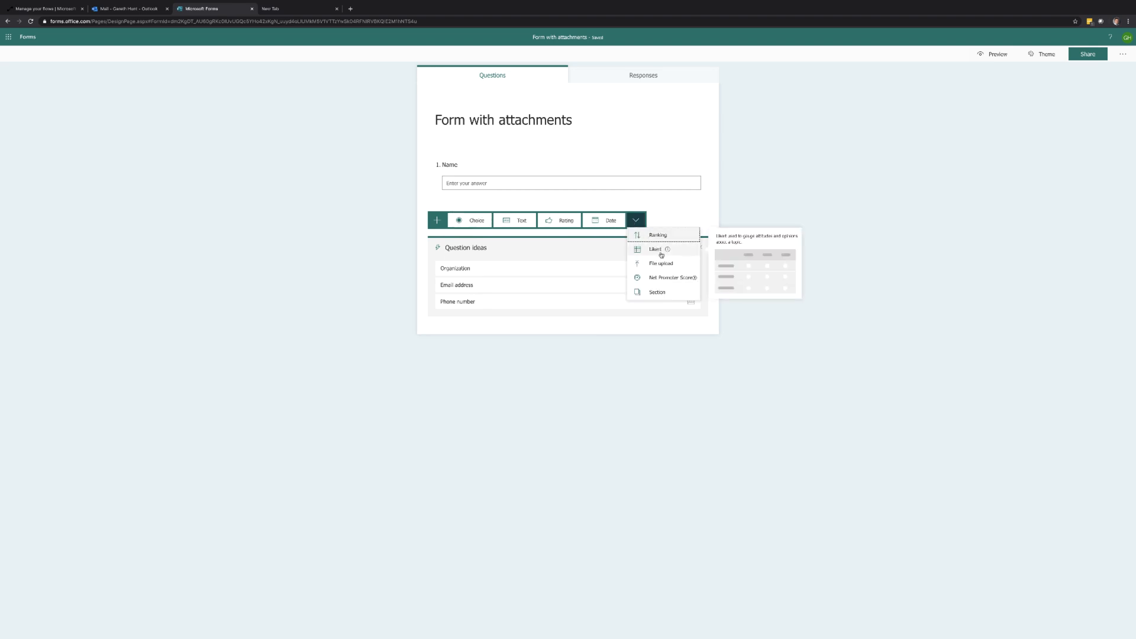
click(660, 263)
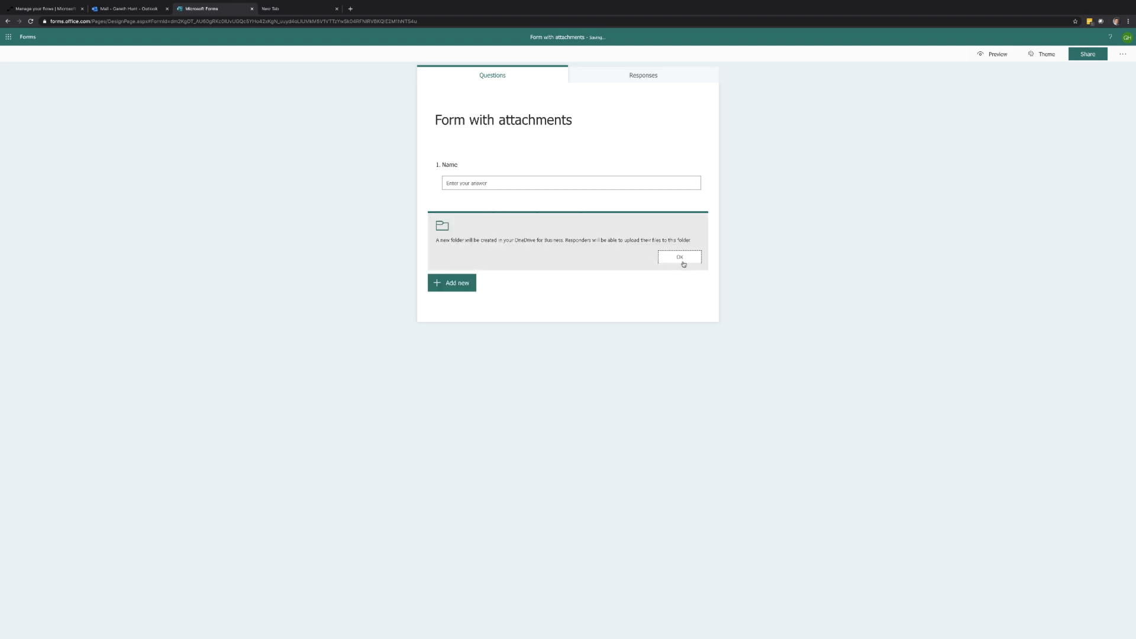
mouse_move(678, 256)
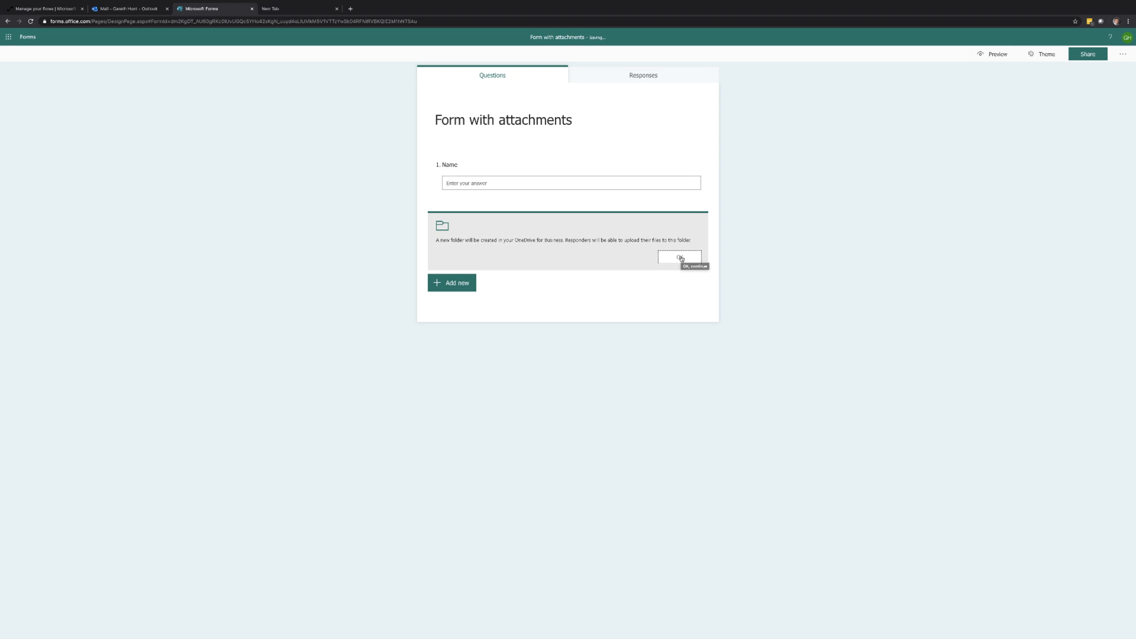
Step: Accept the upload folder notice and title the question 'Attachments'
click(678, 258)
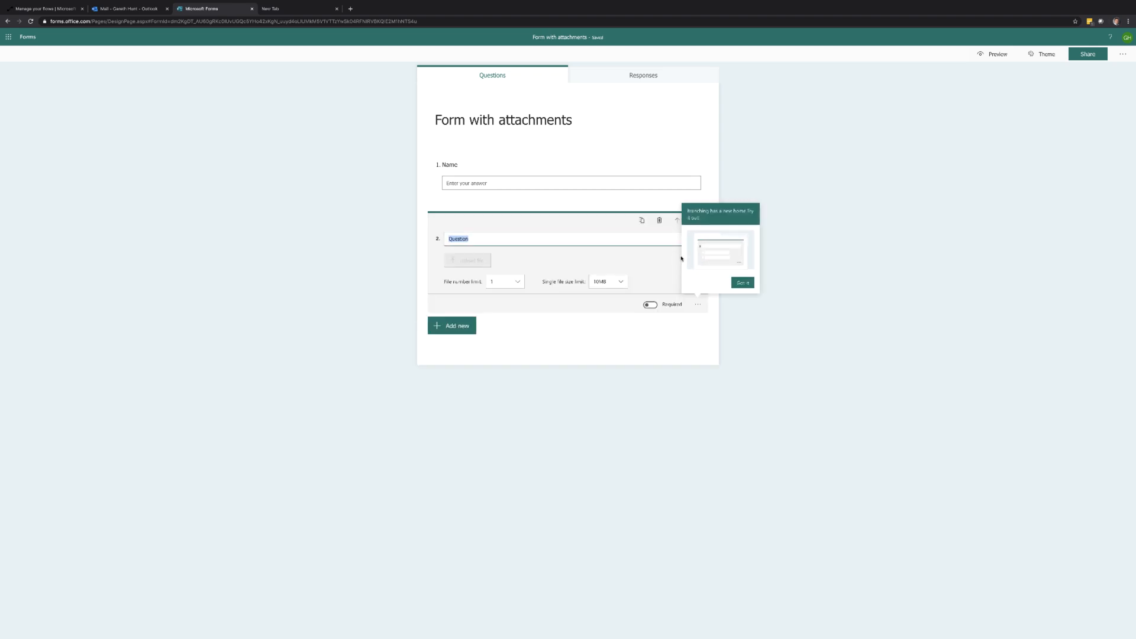
text(Attach)
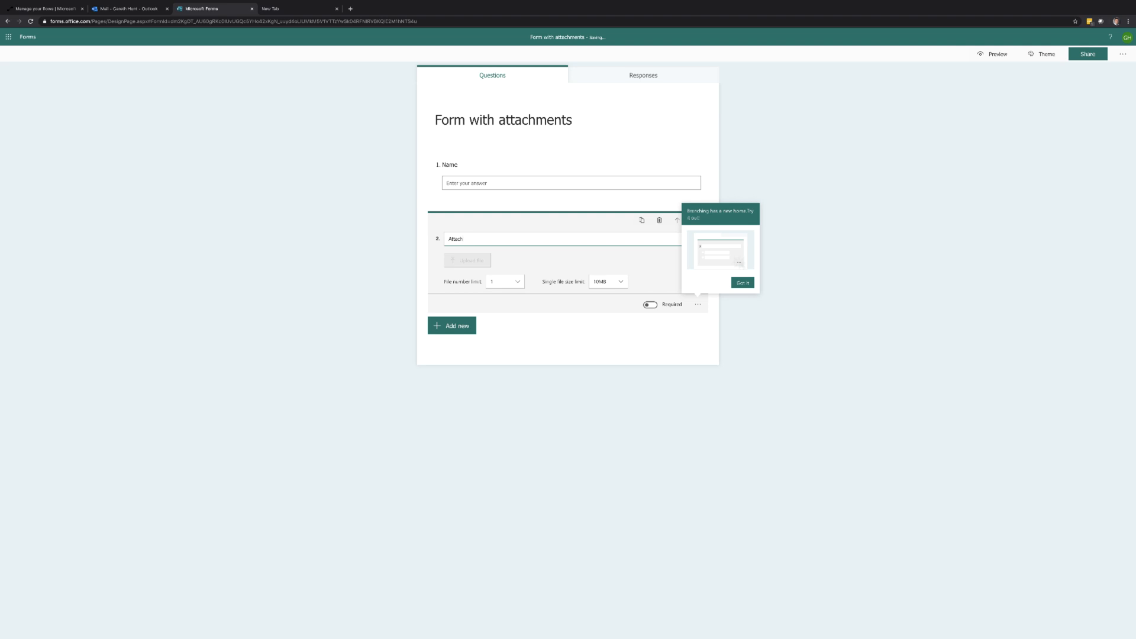
text(Attachments)
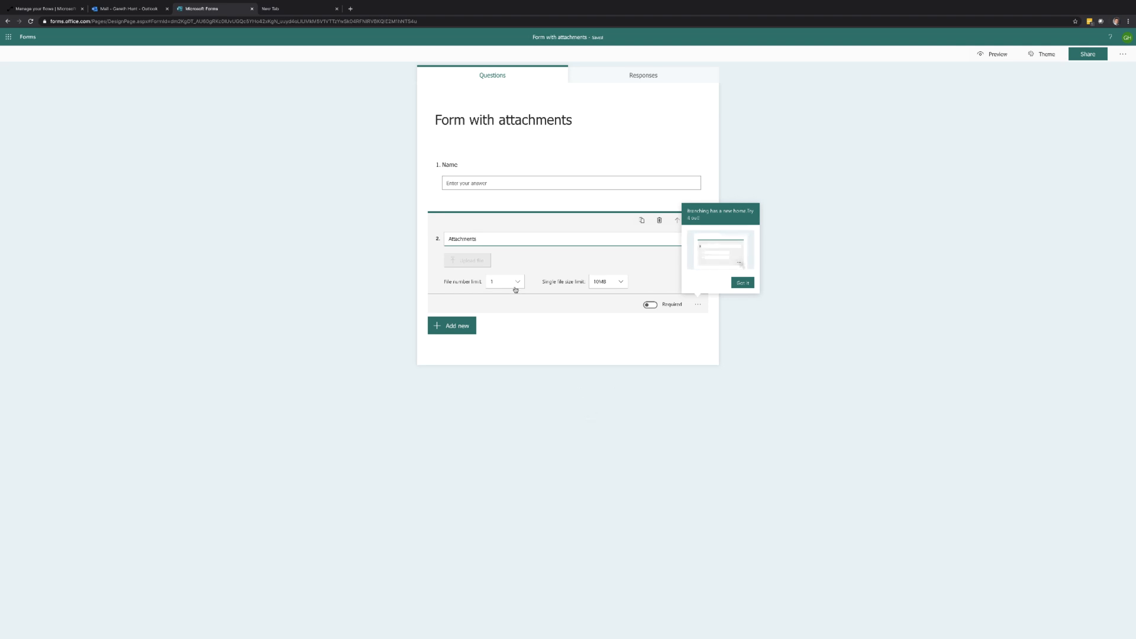
Step: Set a two-file limit, enable file type restrictions, and allow 100MB per file
click(503, 281)
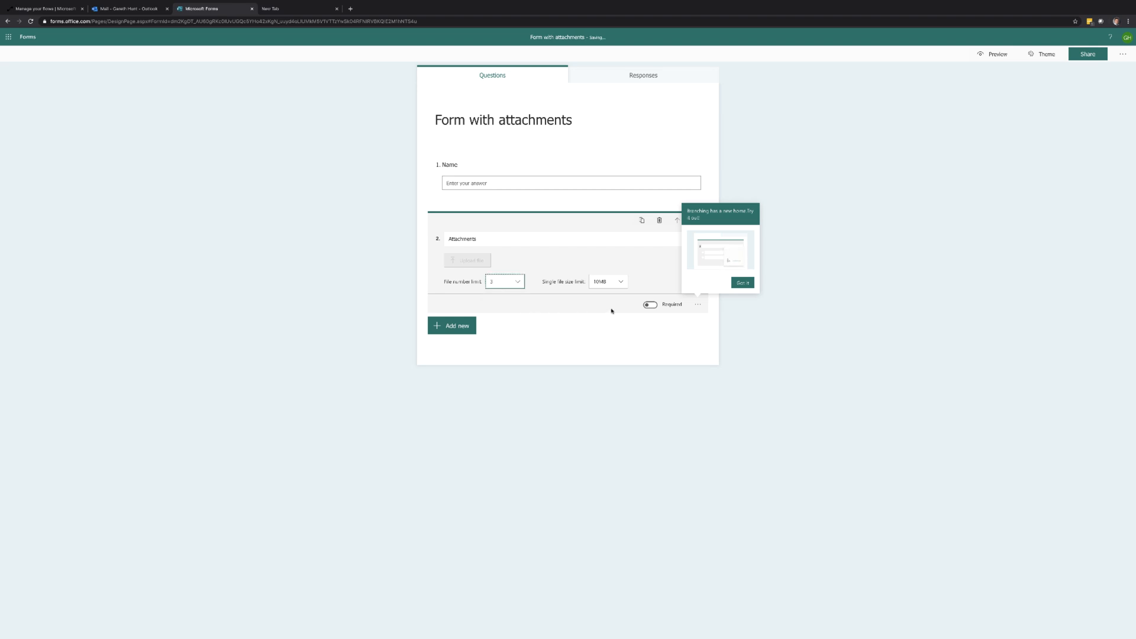
click(697, 304)
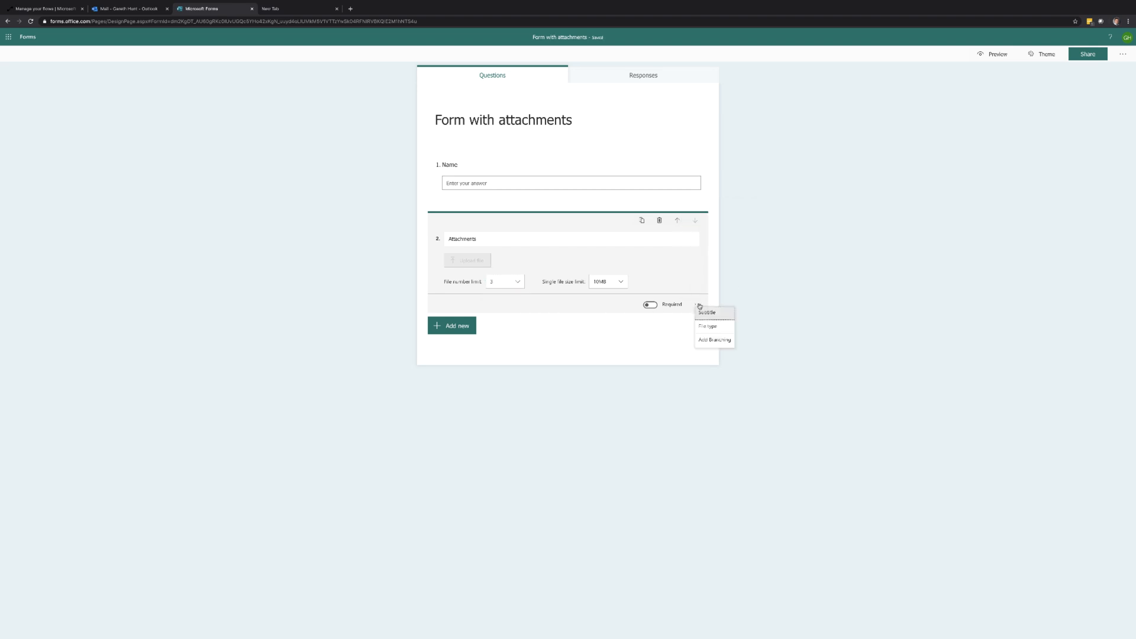
click(707, 326)
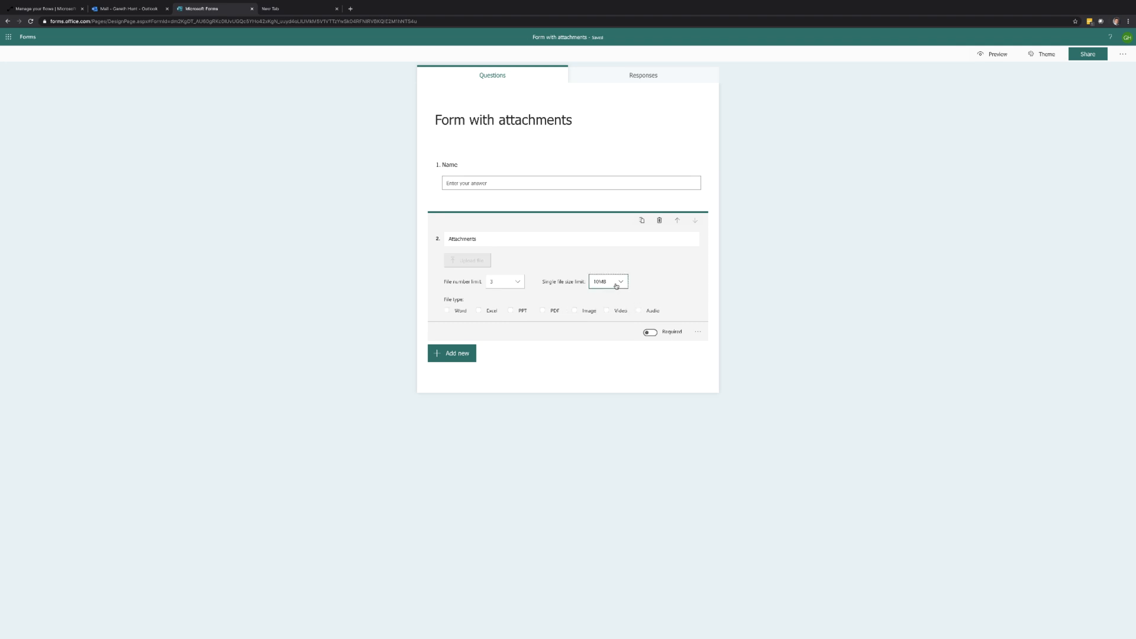
click(607, 281)
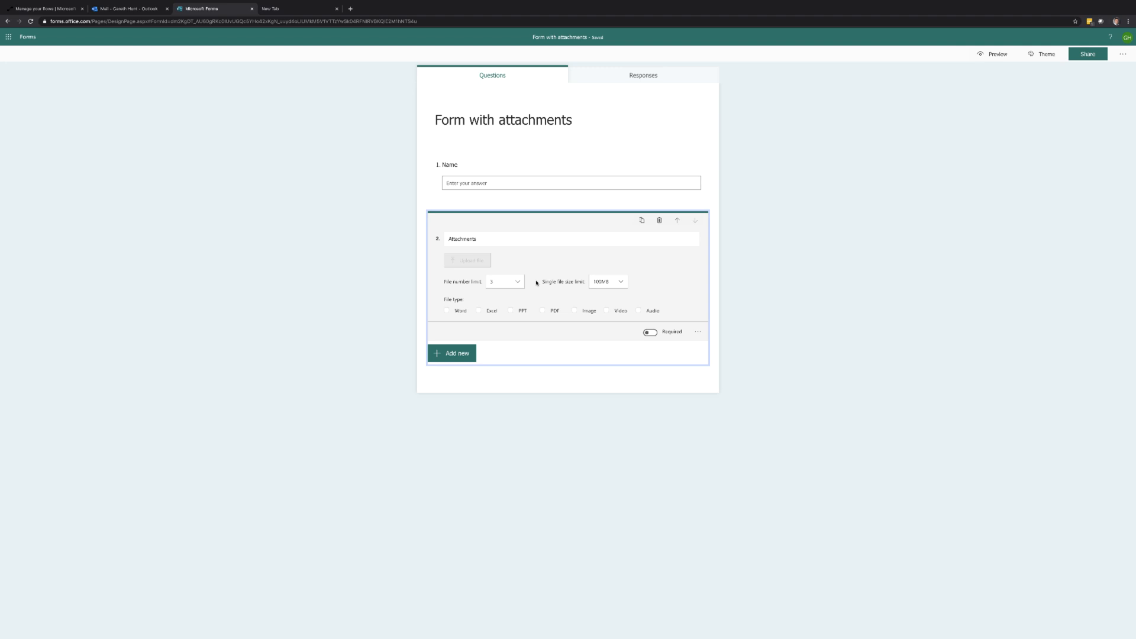
mouse_move(307, 129)
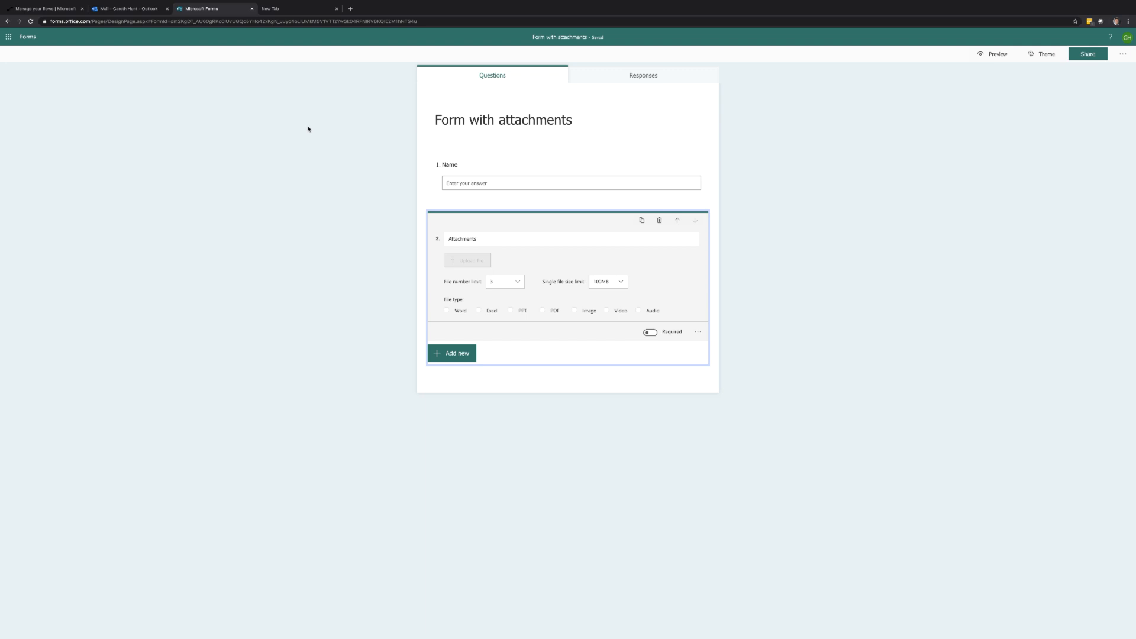
click(48, 8)
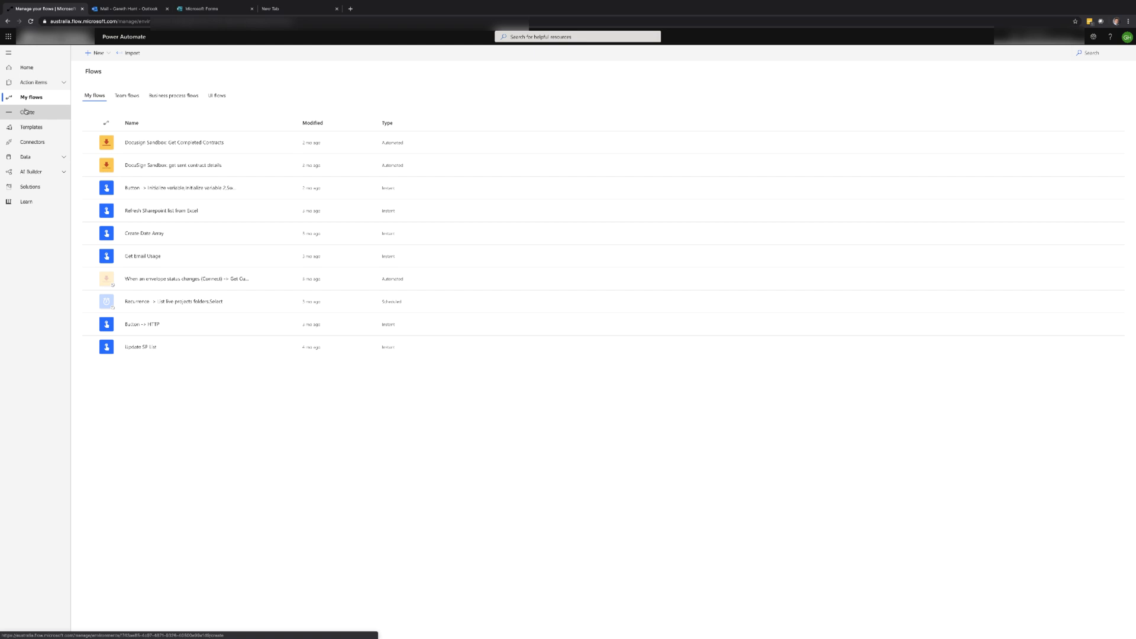
Step: Create an automated flow using the Forms 'When a new response is submitted' trigger
click(27, 113)
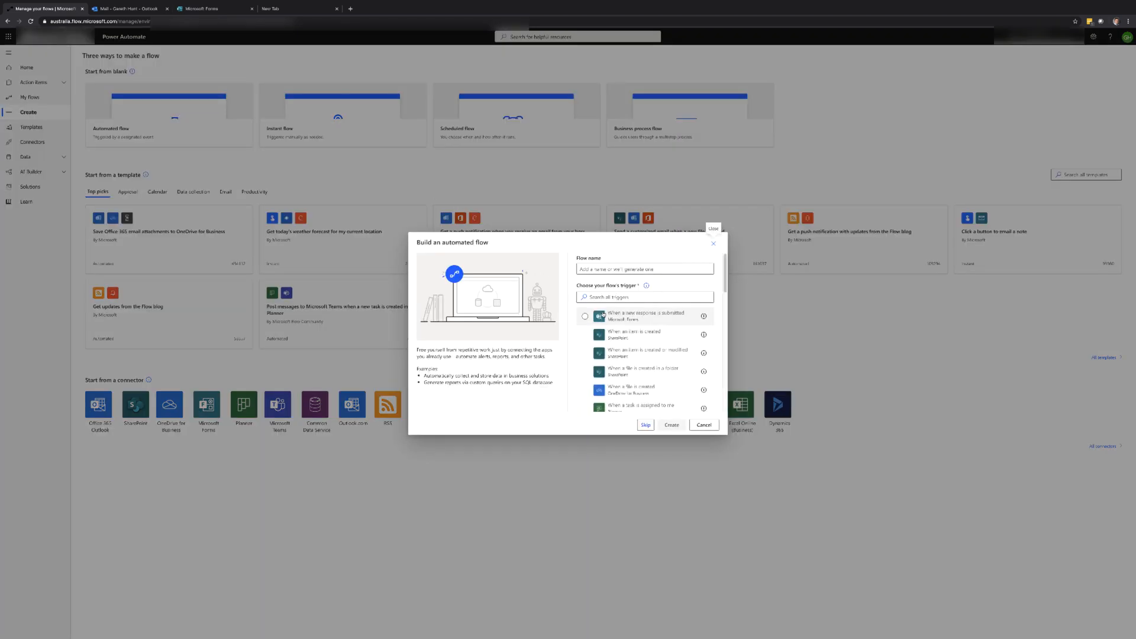
click(585, 315)
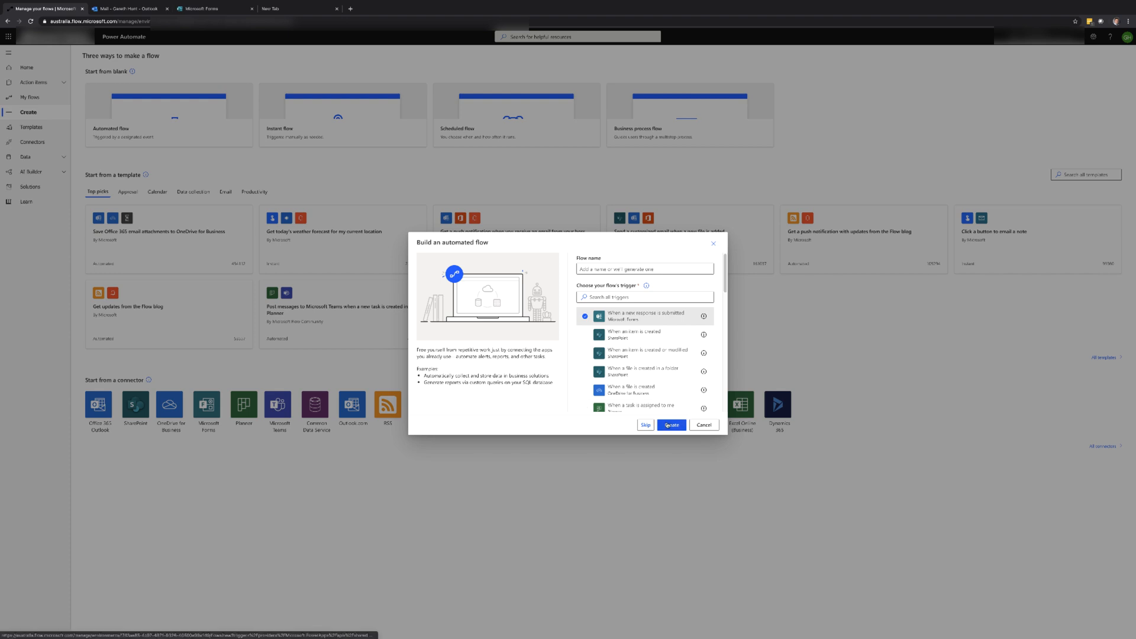
click(670, 425)
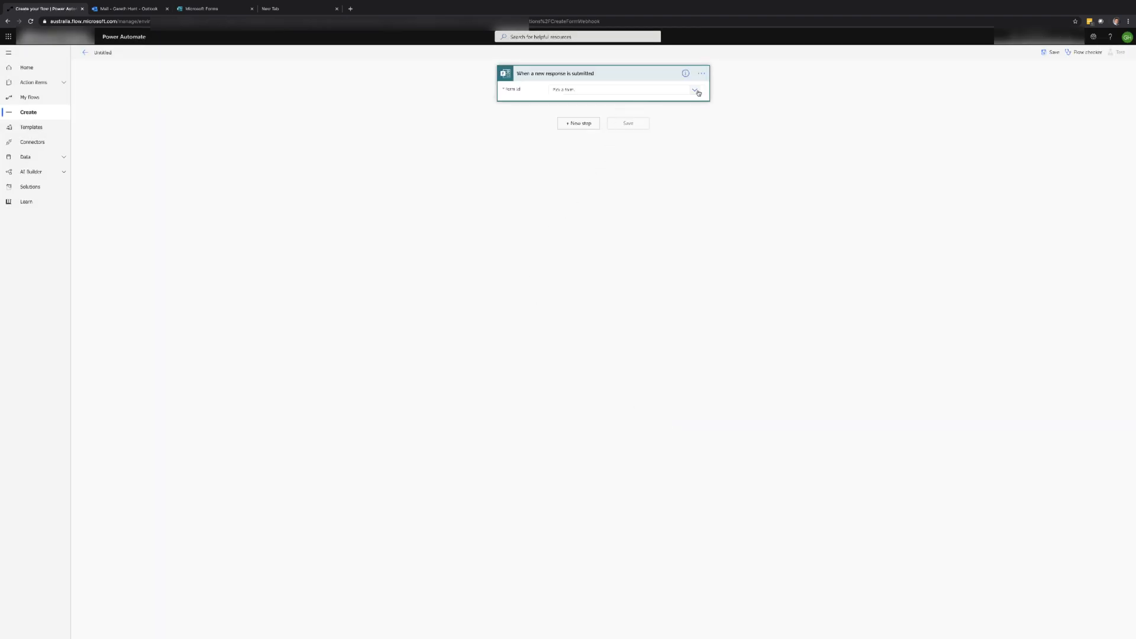
Step: Point the trigger at Form with attachments and add Get response details for that form
click(696, 89)
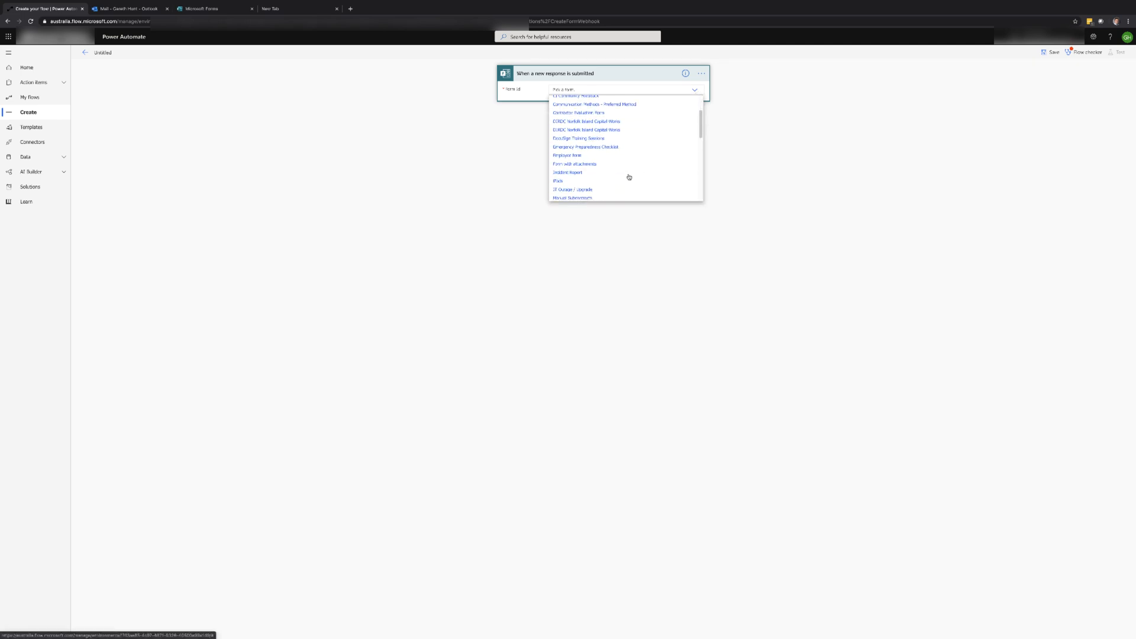
click(575, 164)
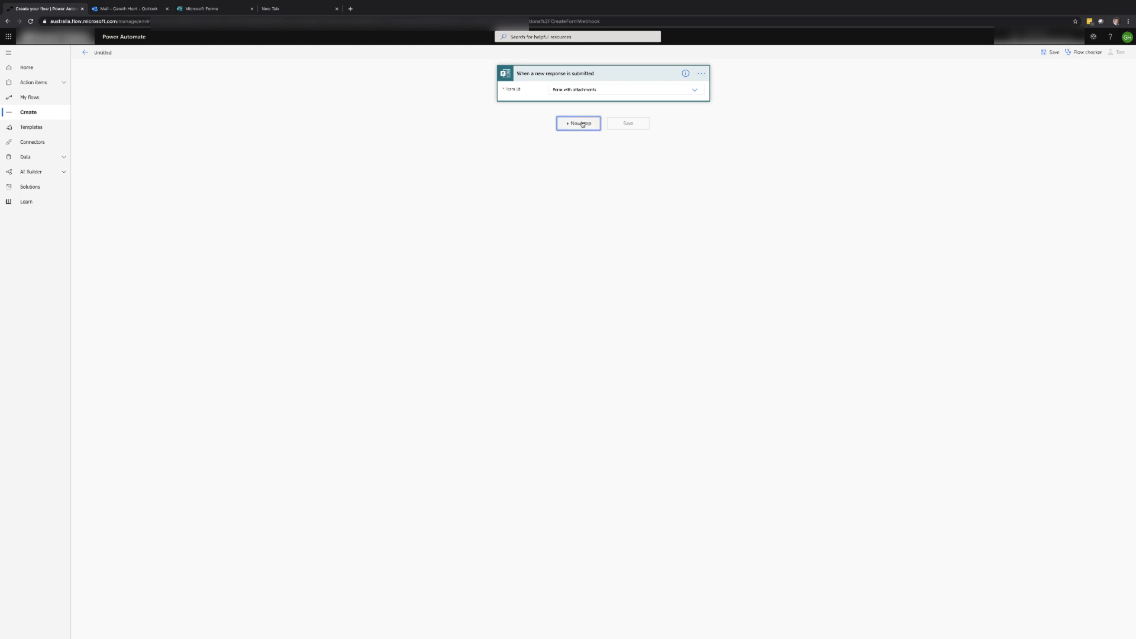
click(577, 123)
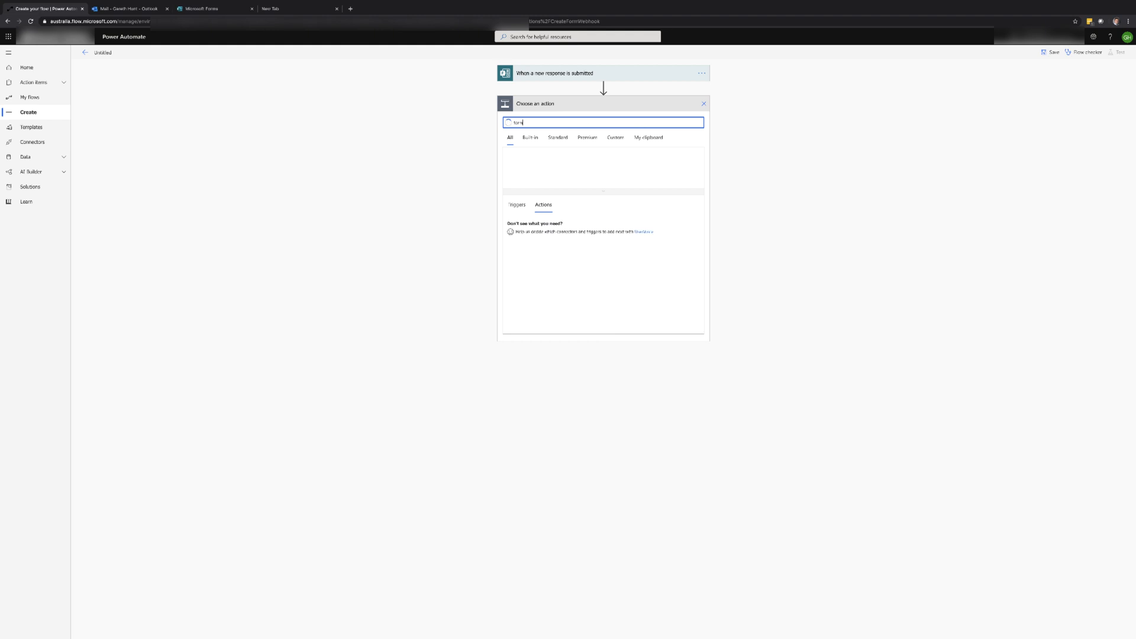
text(forms)
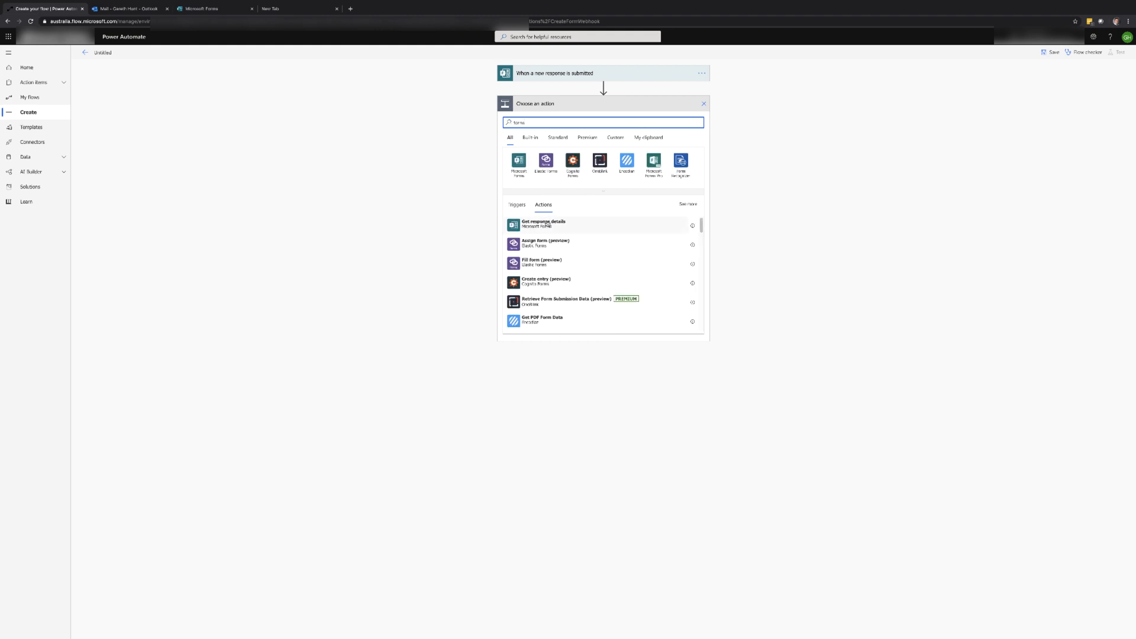
click(543, 223)
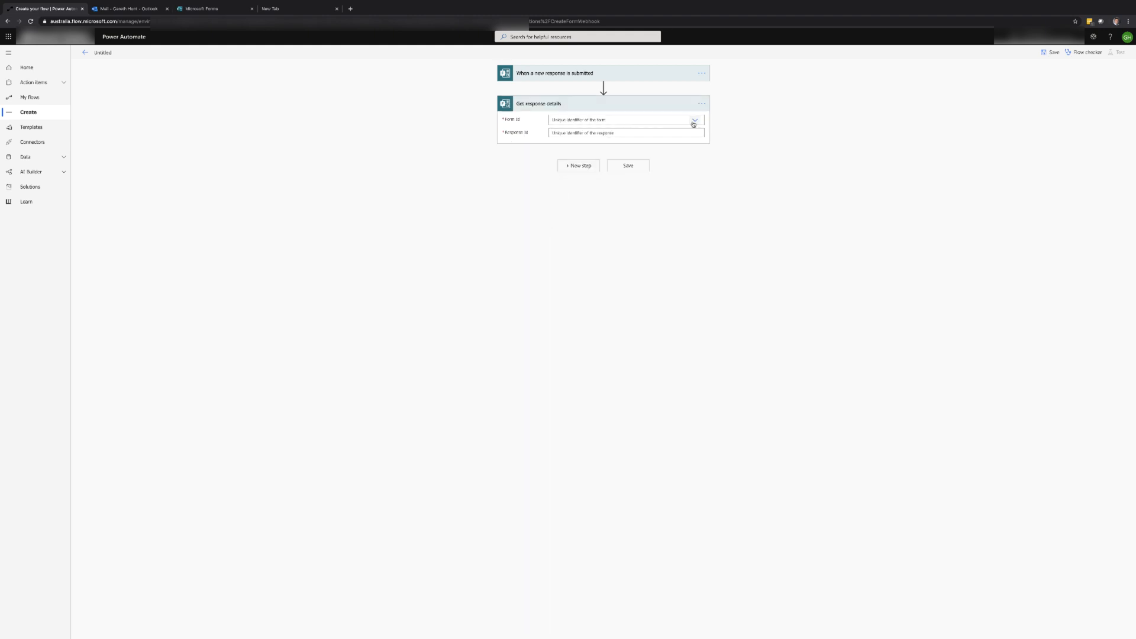
click(693, 120)
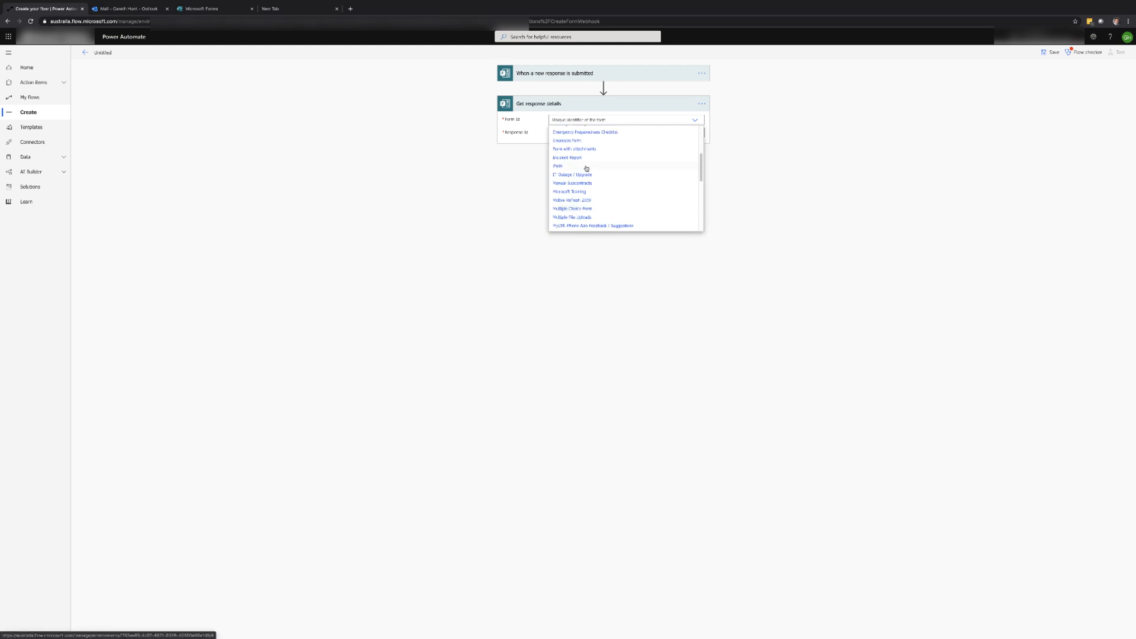
click(574, 148)
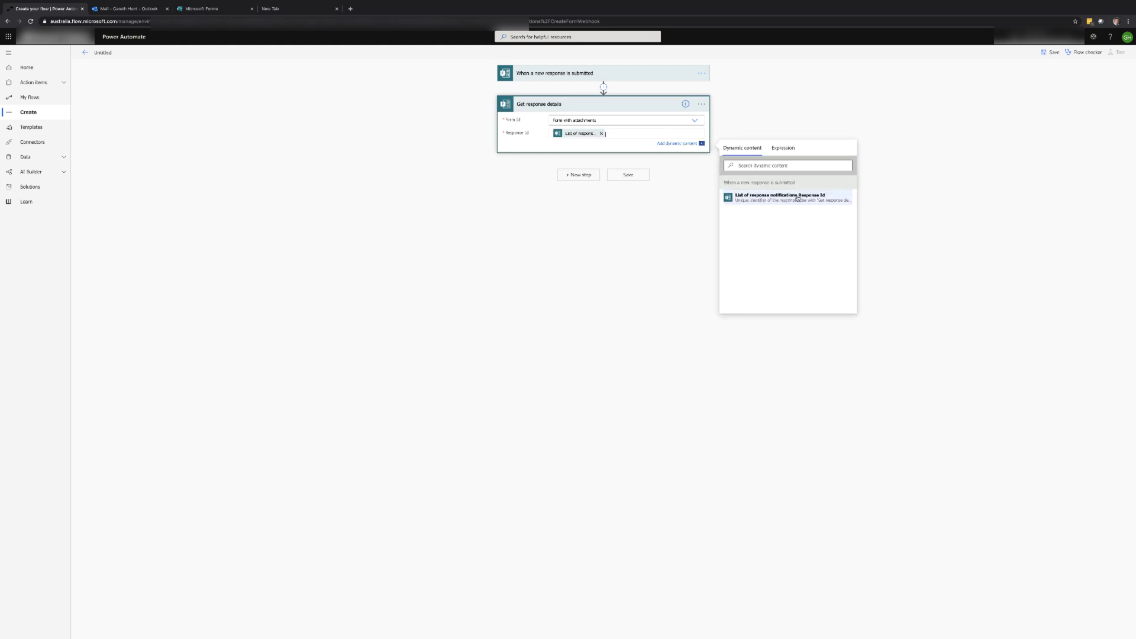
mouse_move(594, 246)
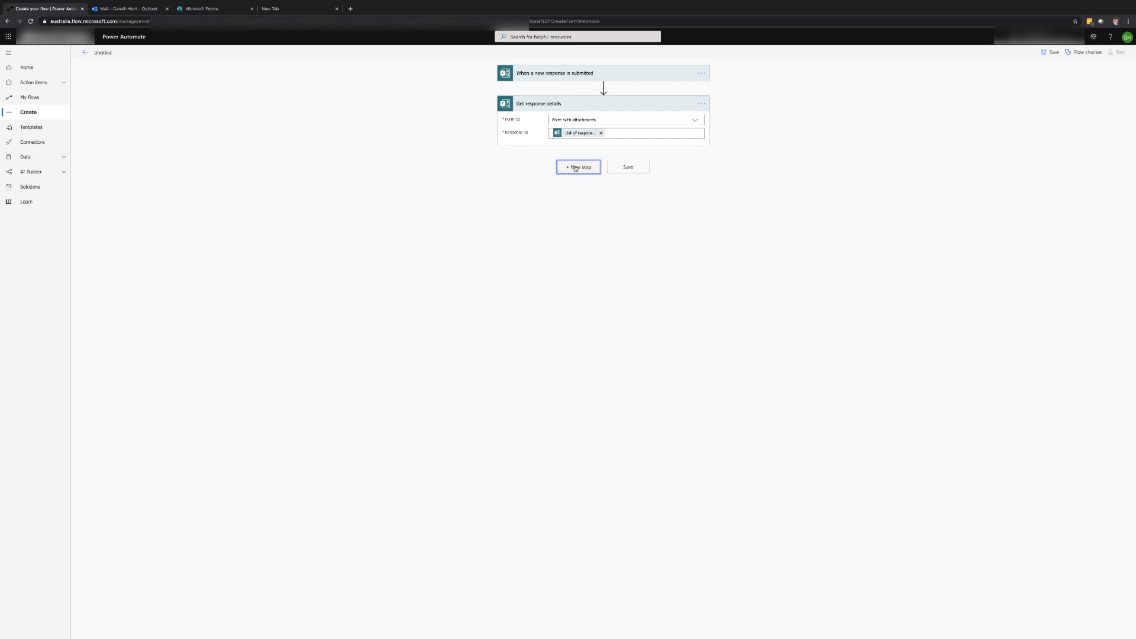
Step: Add a Compose step whose input is the Attachments answer from Get response details
click(578, 167)
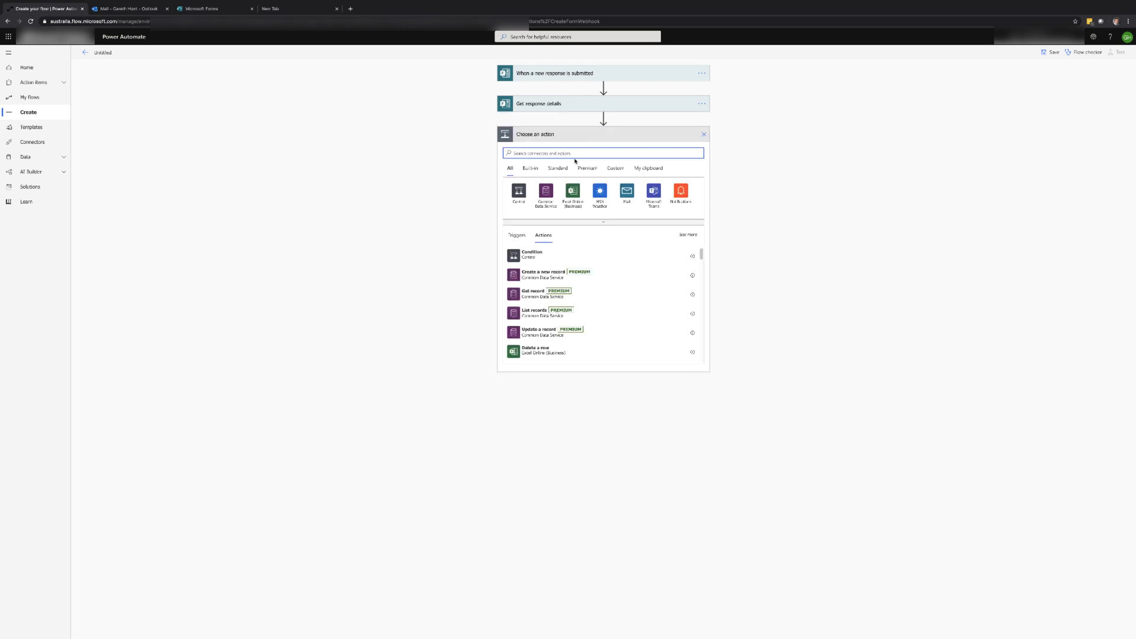
text(compose)
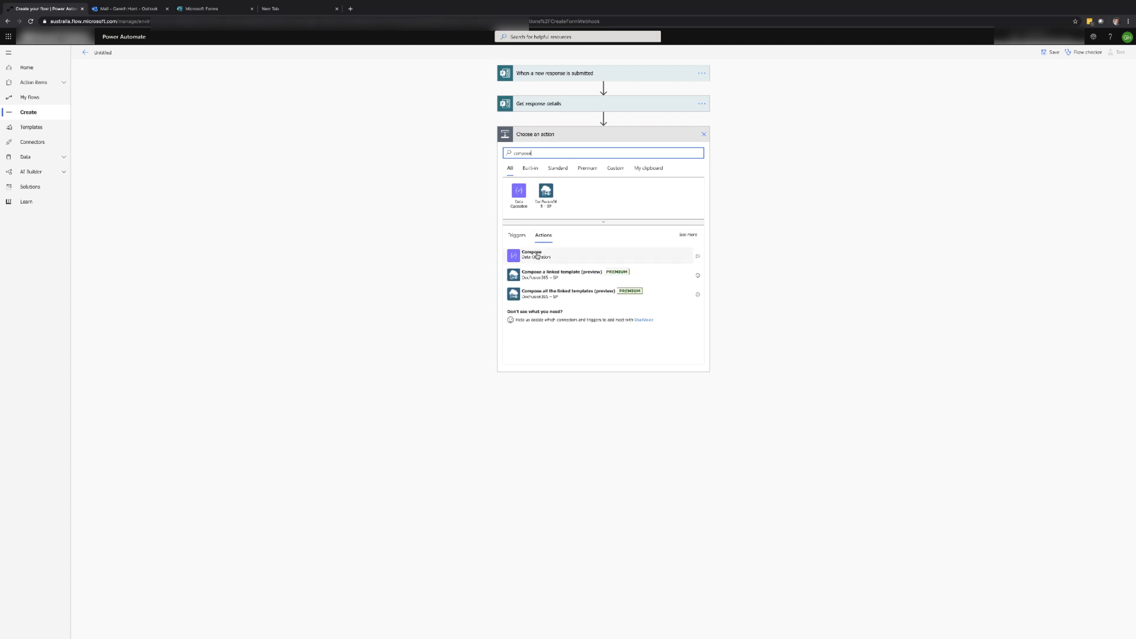
click(532, 254)
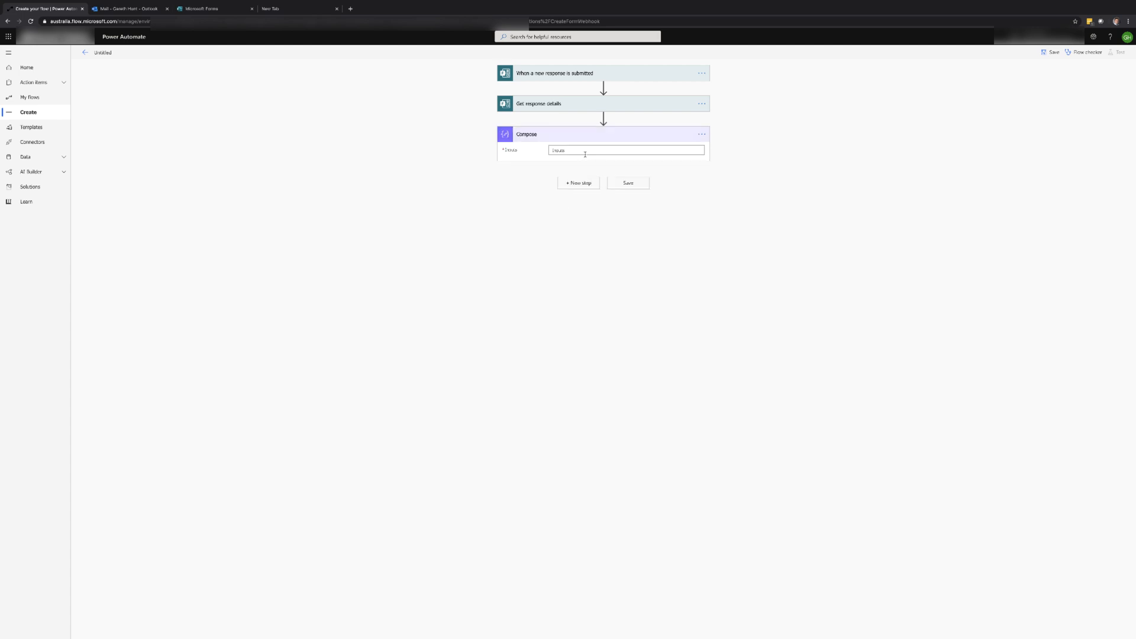
click(627, 149)
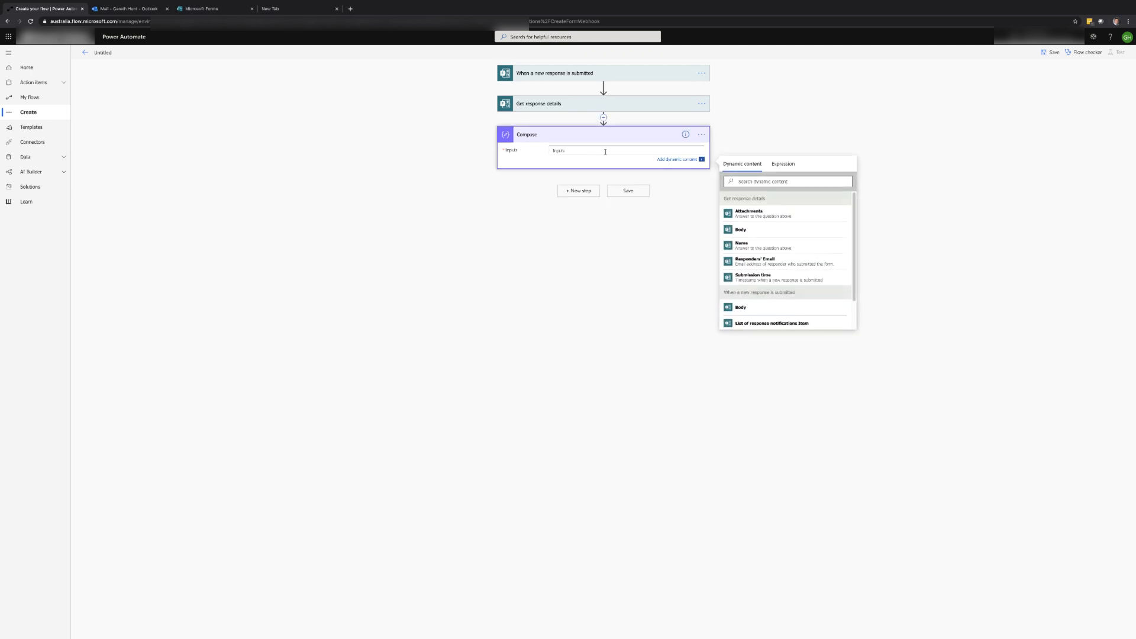
click(748, 212)
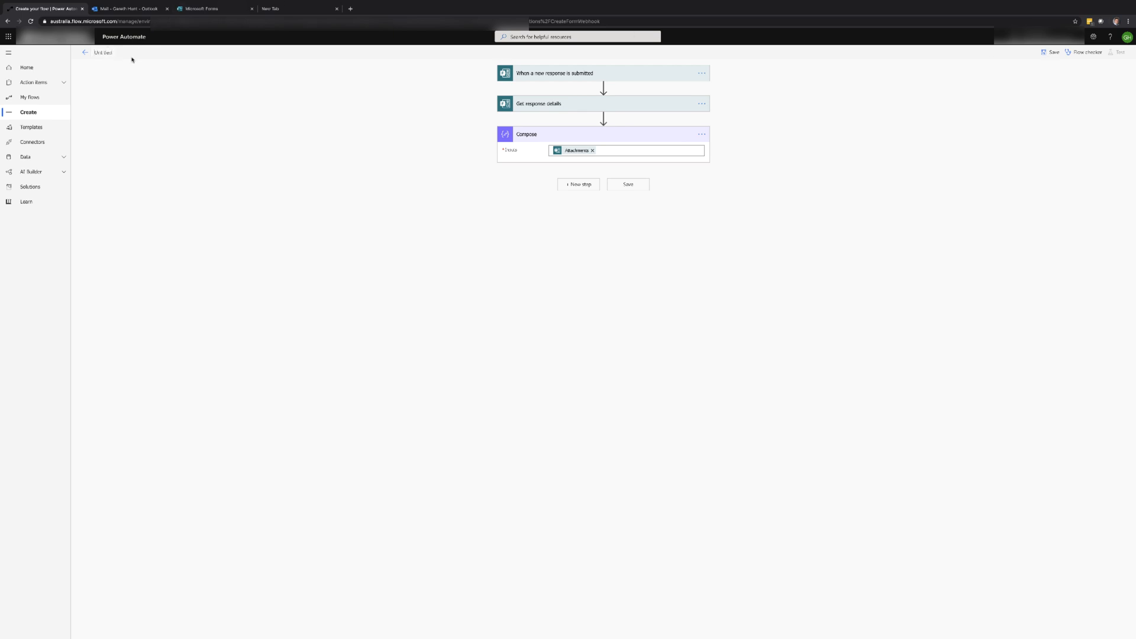
Step: Title the untitled flow 'Forms: Send Email with Attachments' and save
text(Forms: Send)
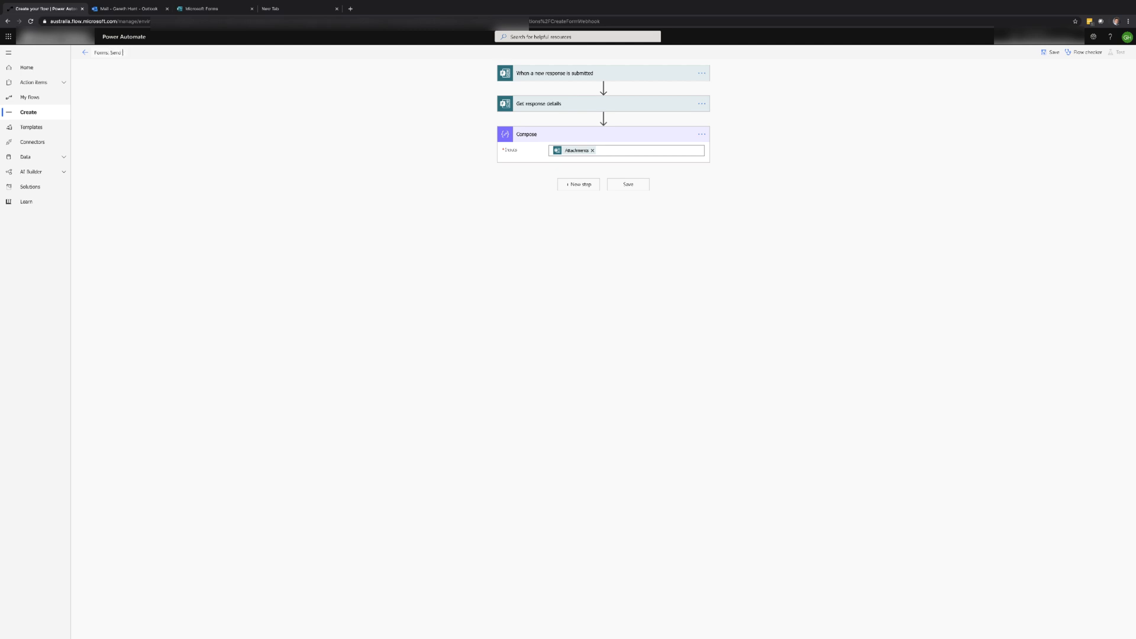
text(Email with A)
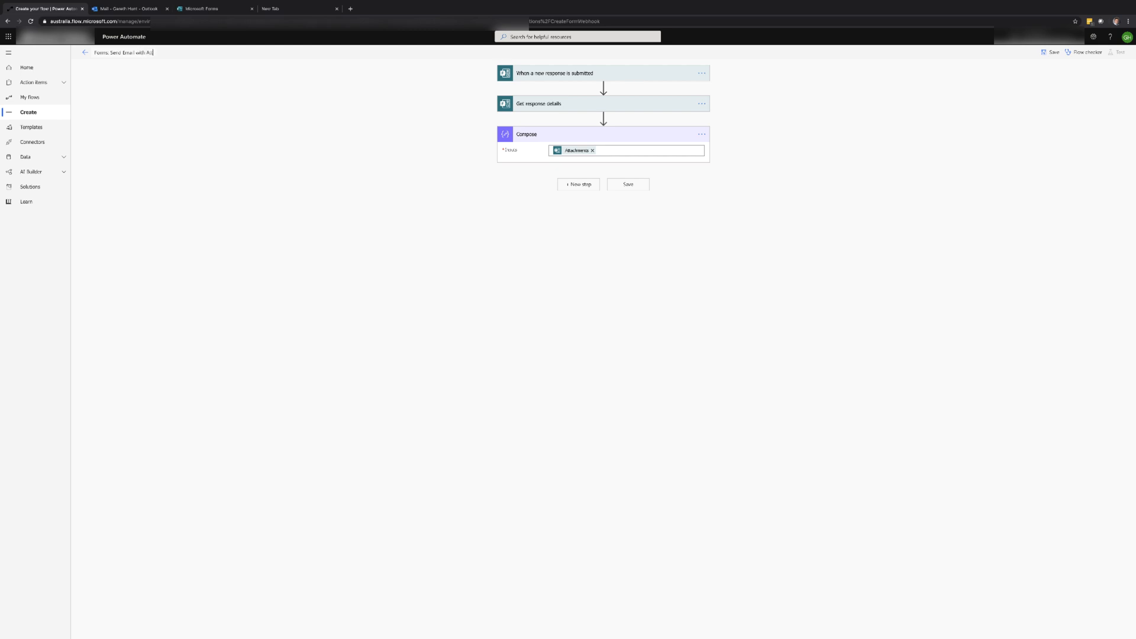
text(ttachments)
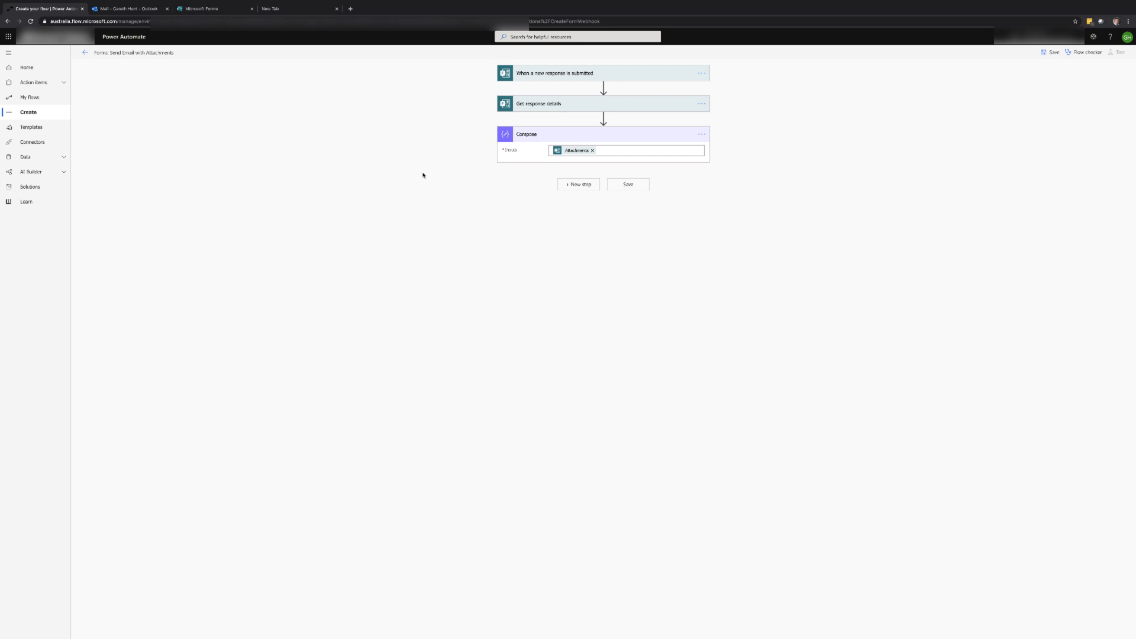
click(627, 184)
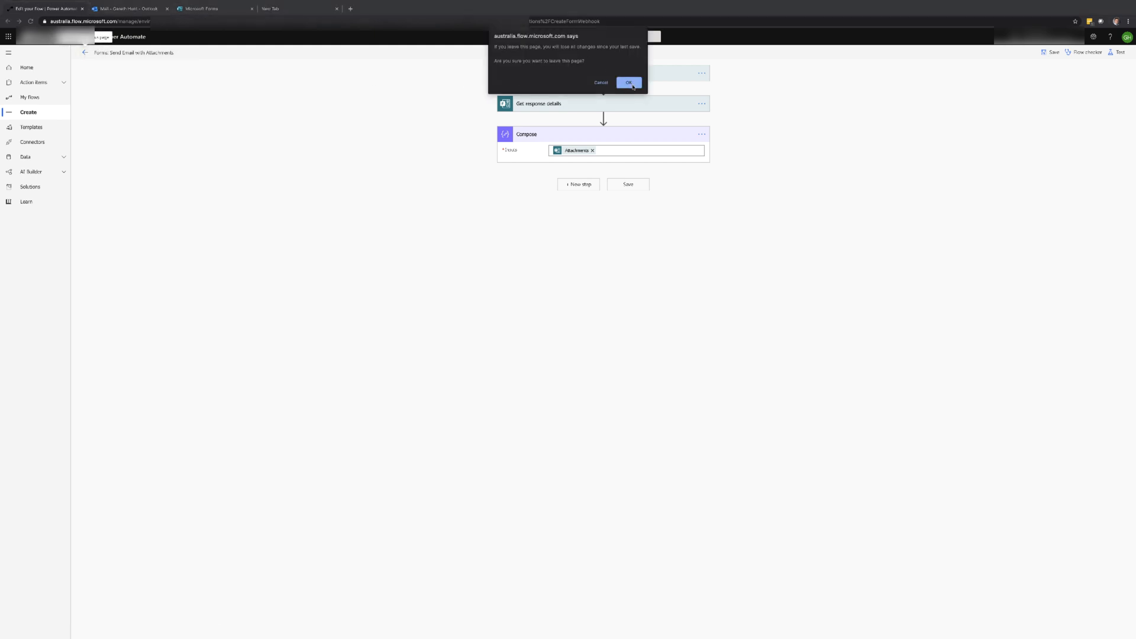
Step: Leave the flow editor, preview the form and enter a name
click(627, 81)
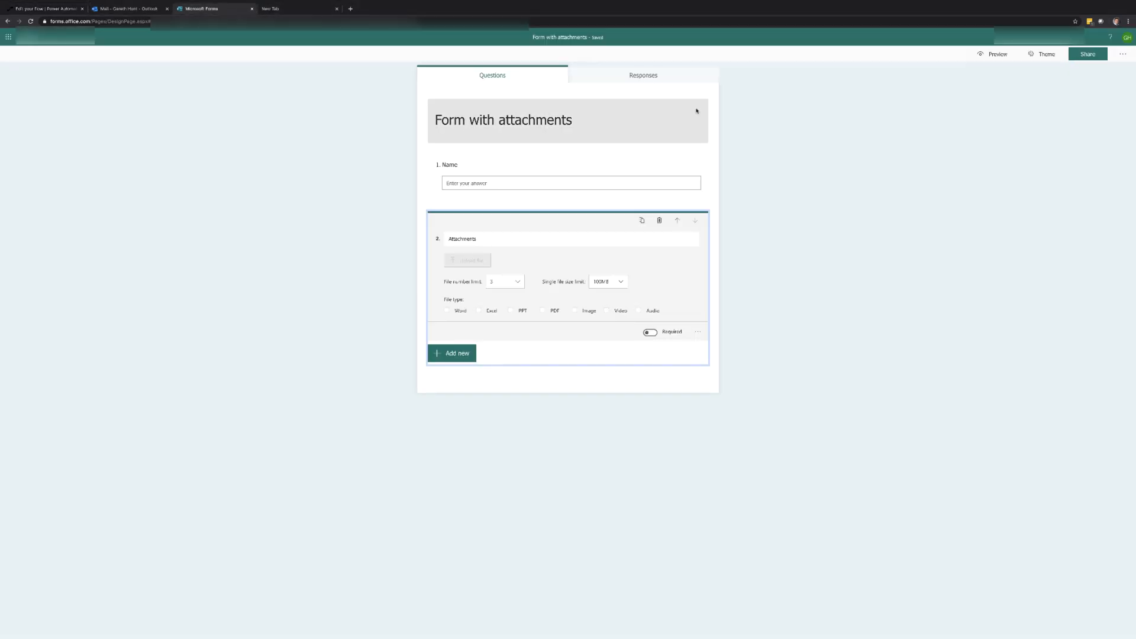
click(997, 54)
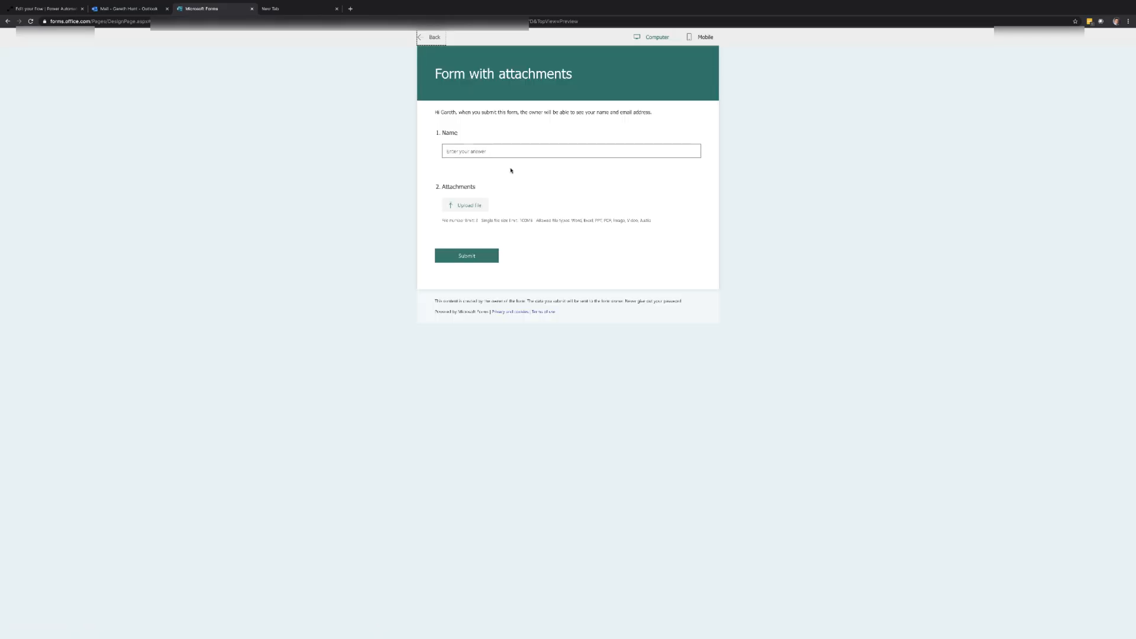
text(Gareth)
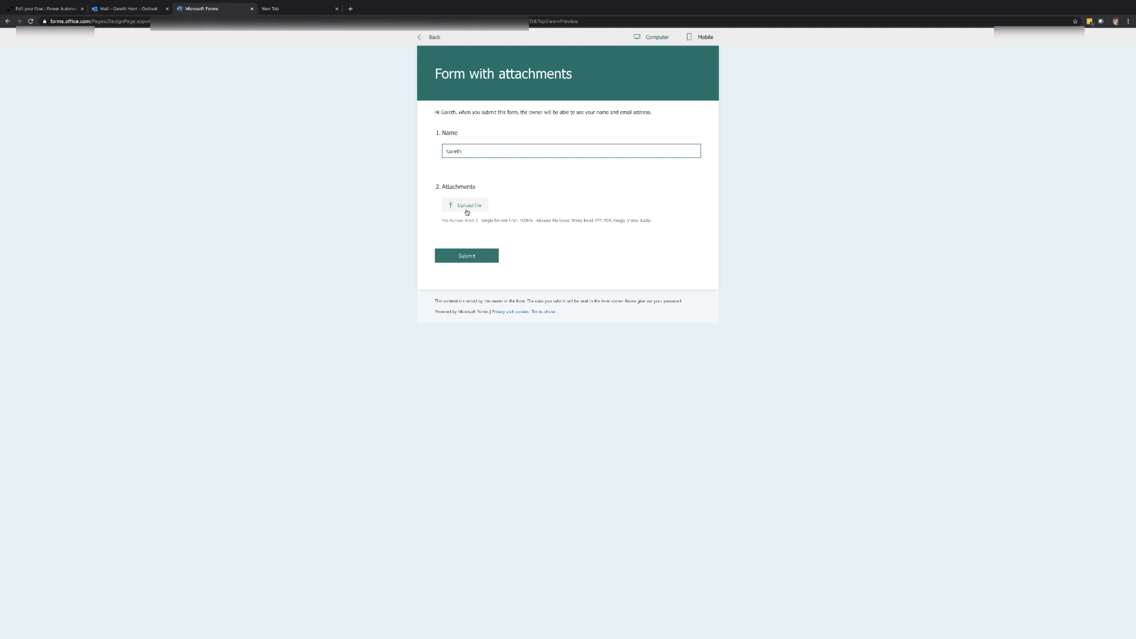
Step: Upload two files from the Desktop and submit the response
click(467, 205)
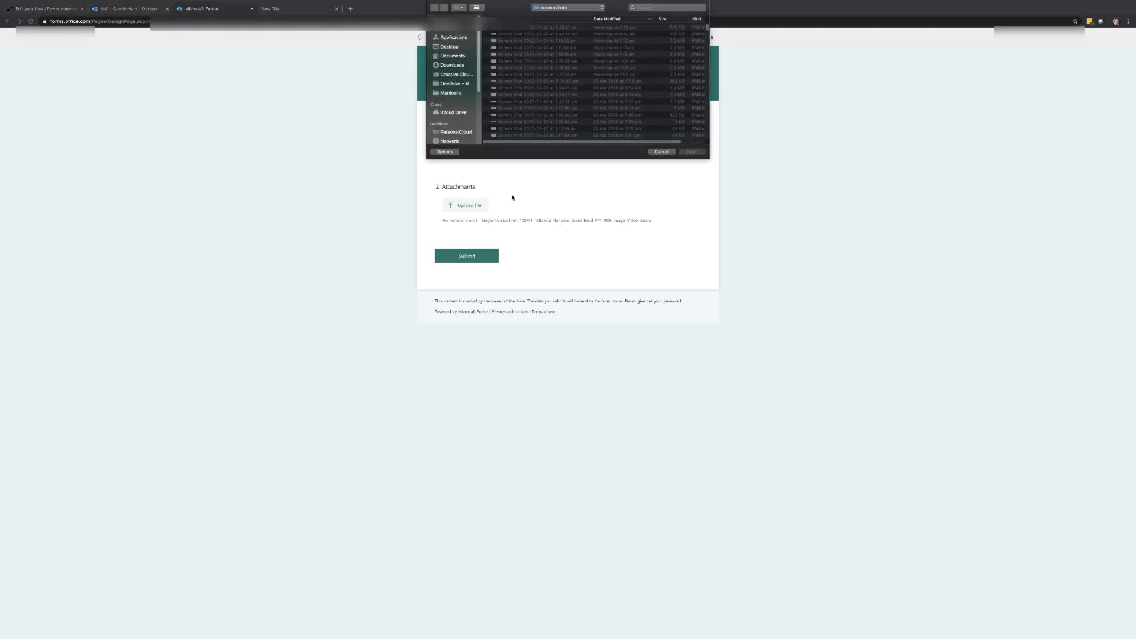
click(449, 46)
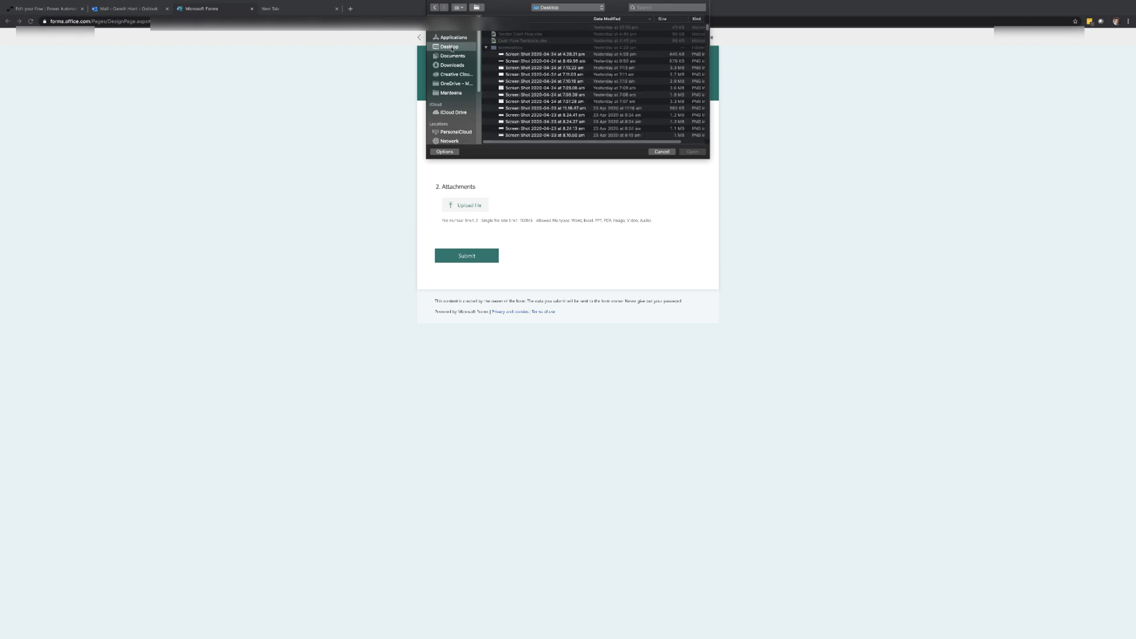
click(536, 27)
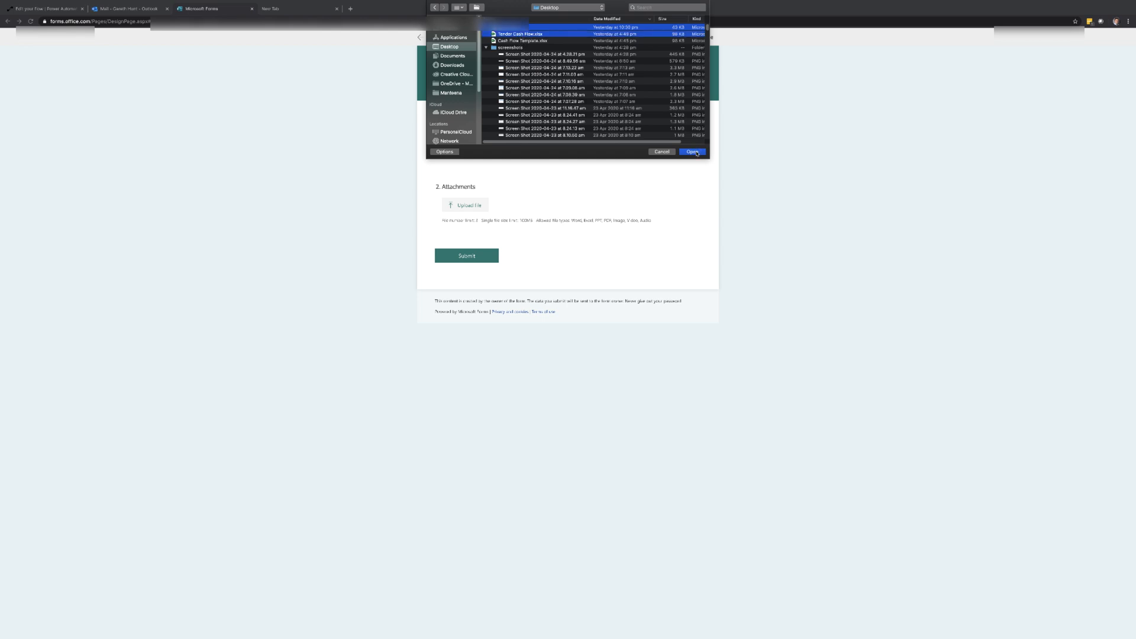
click(693, 151)
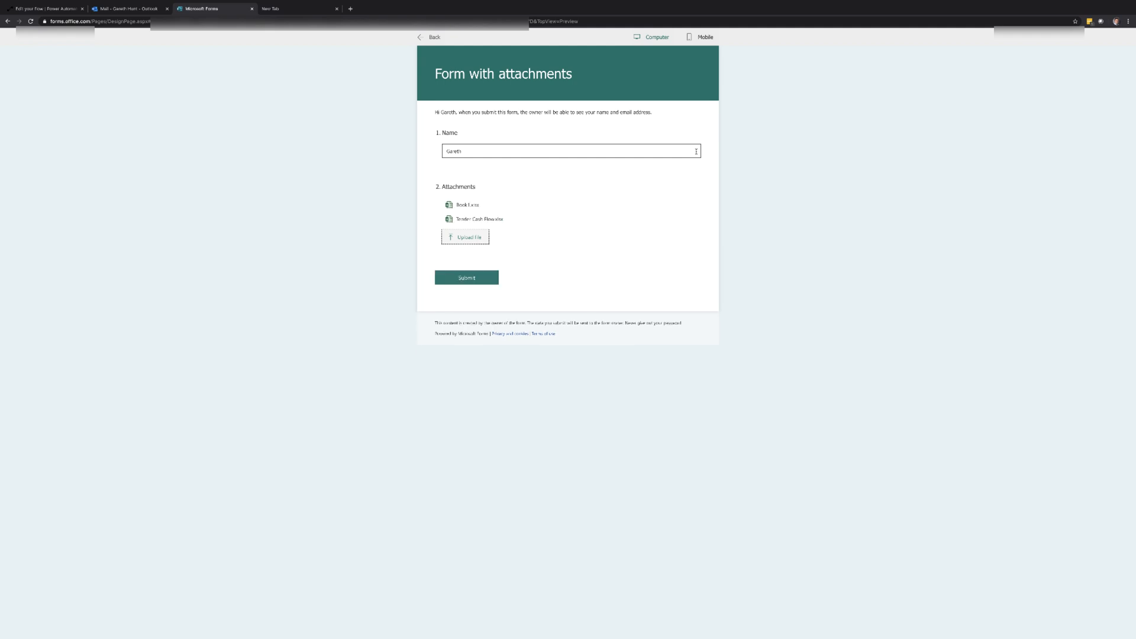
click(467, 277)
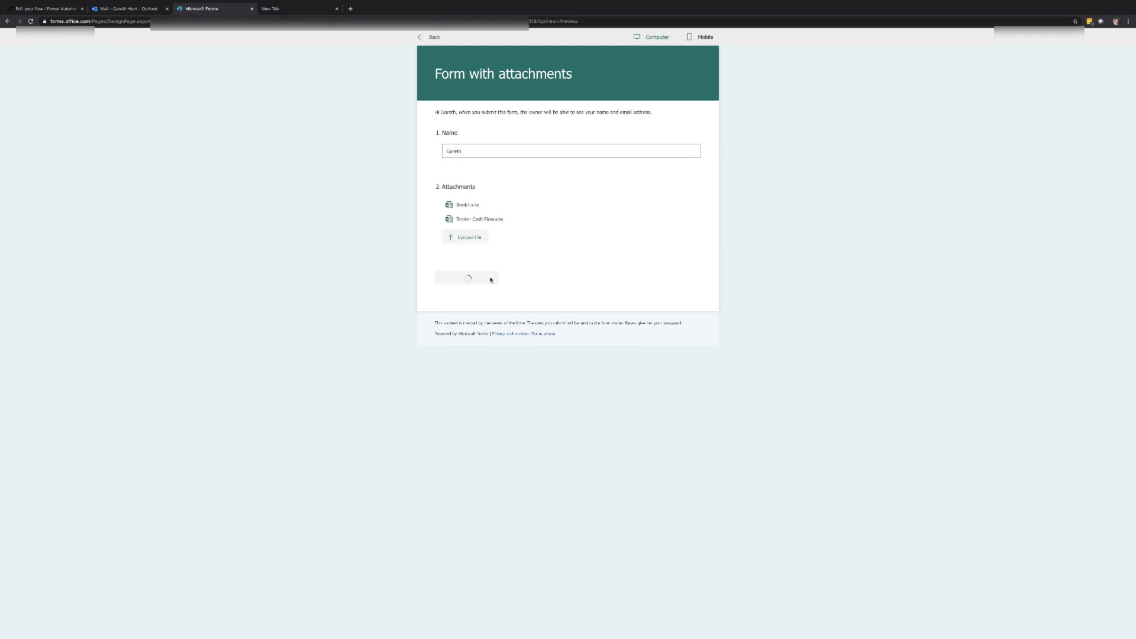
click(466, 278)
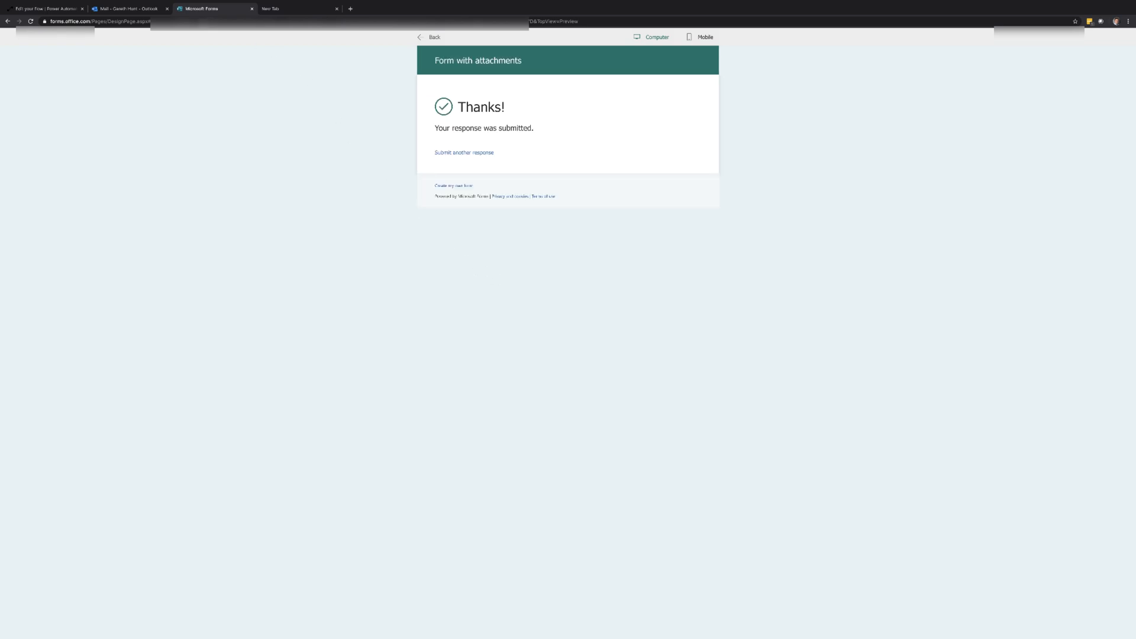
Step: Open the flow's Succeeded run to inspect the Compose inputs and outputs
click(36, 8)
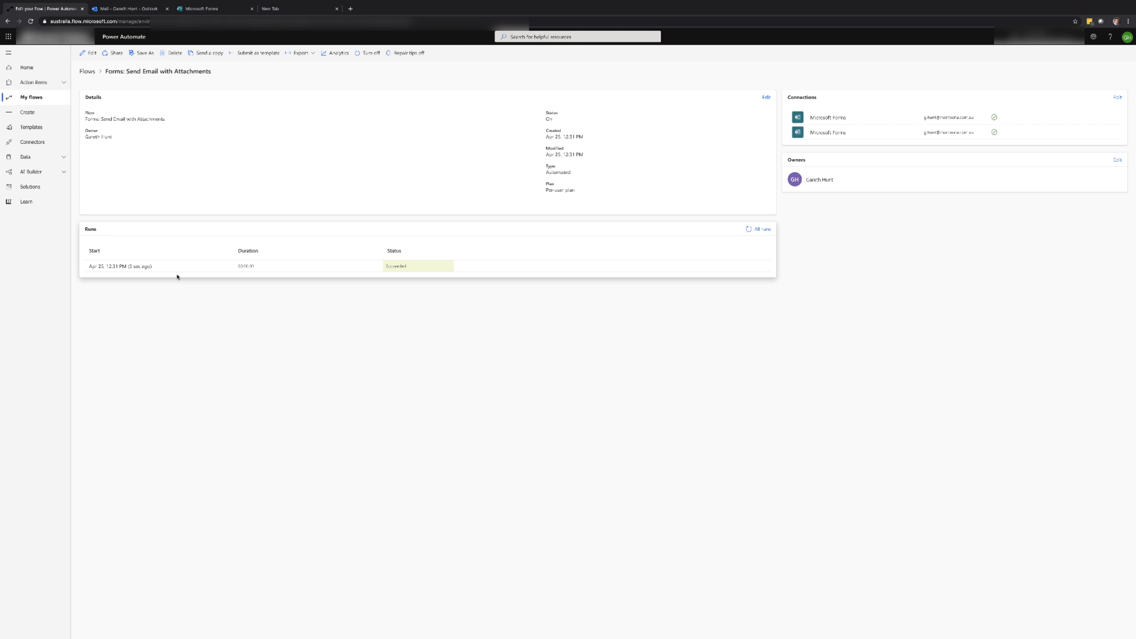
click(121, 265)
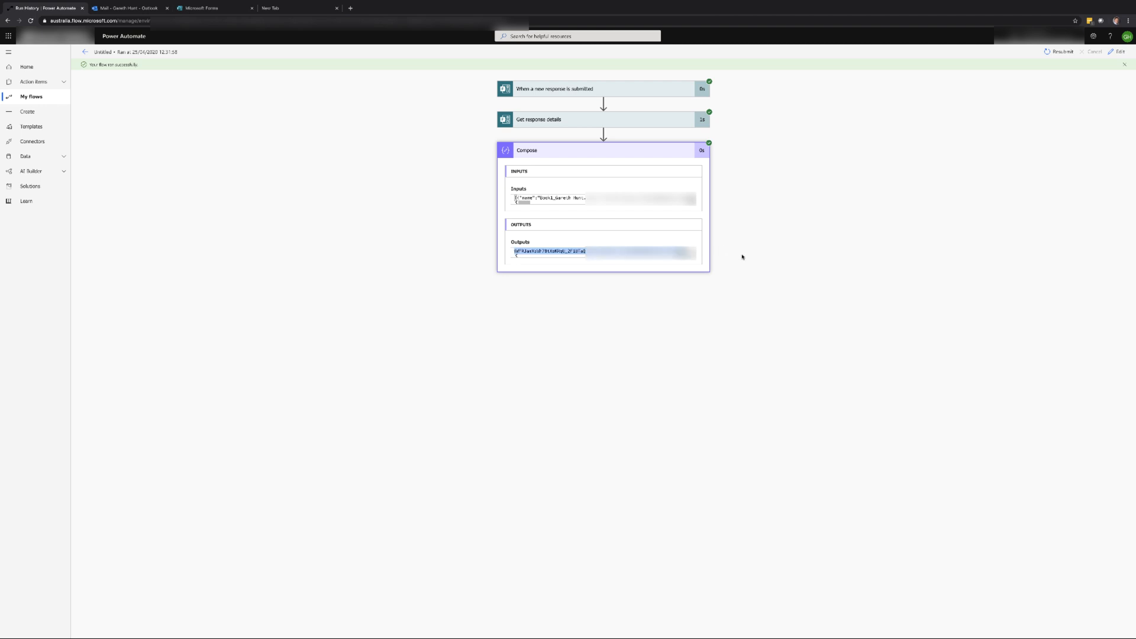
Step: Add a Parse JSON step after Compose with a schema generated from a sample payload
click(1116, 51)
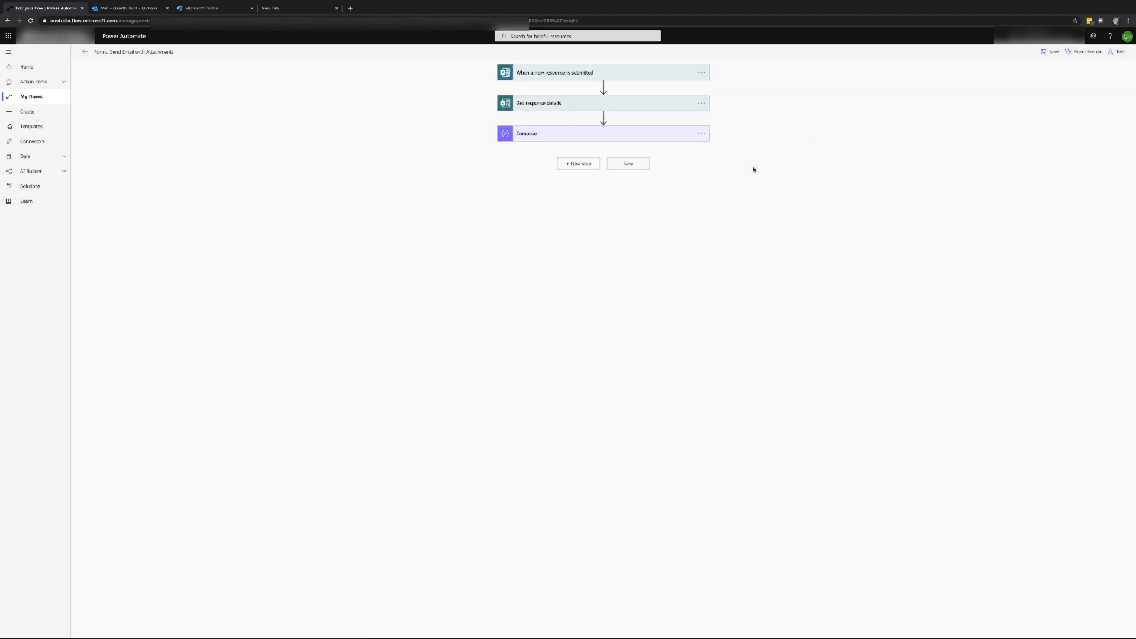
click(578, 164)
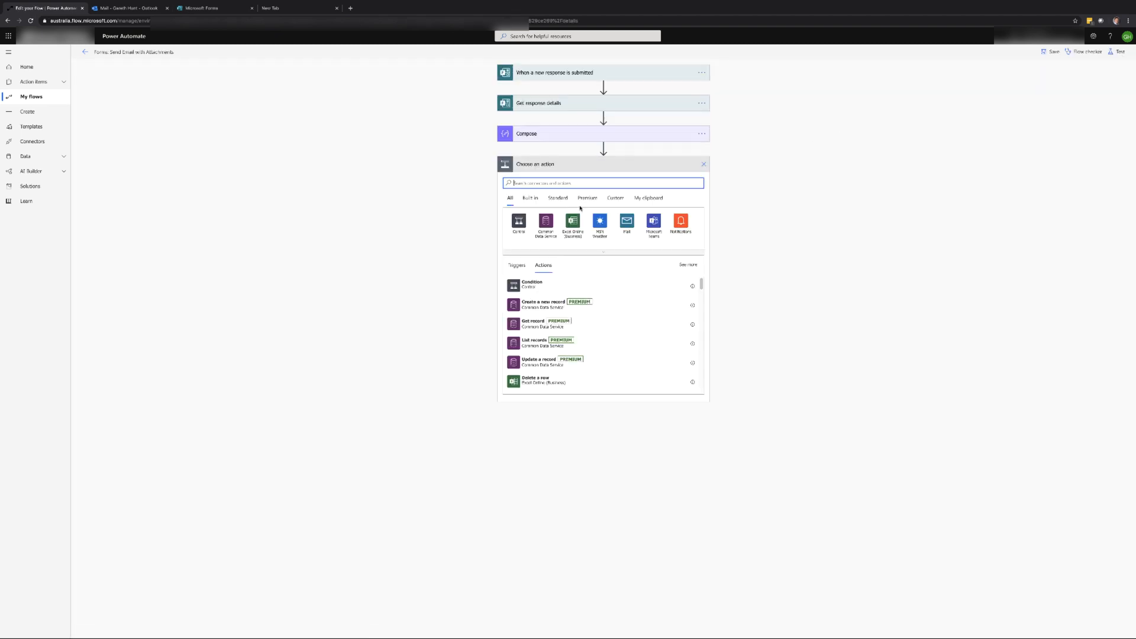
text(parse)
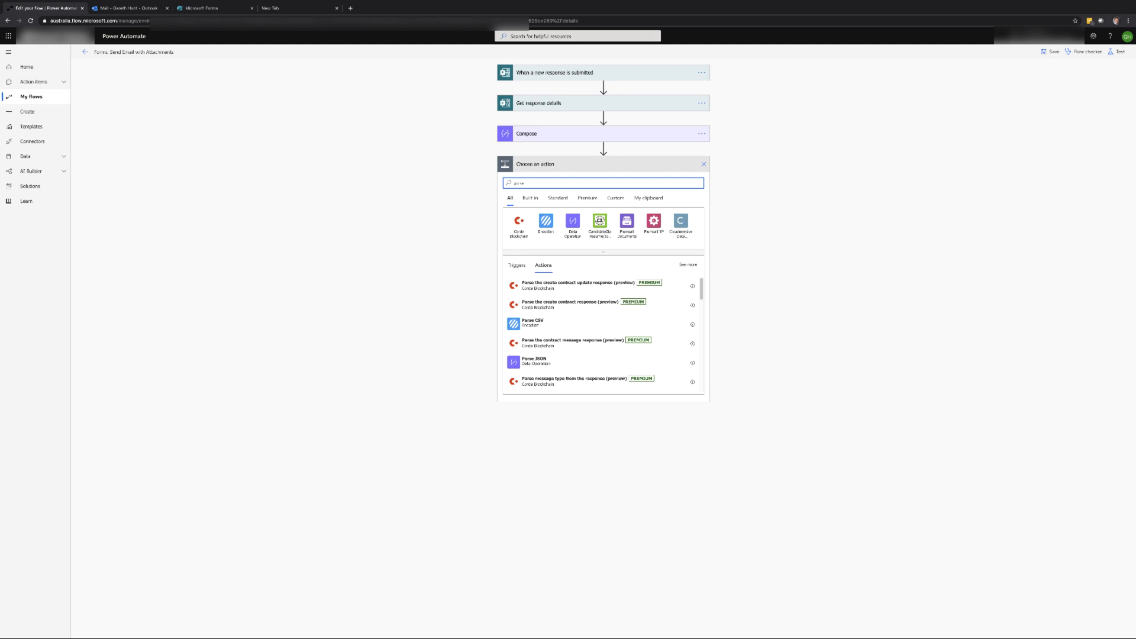
click(572, 222)
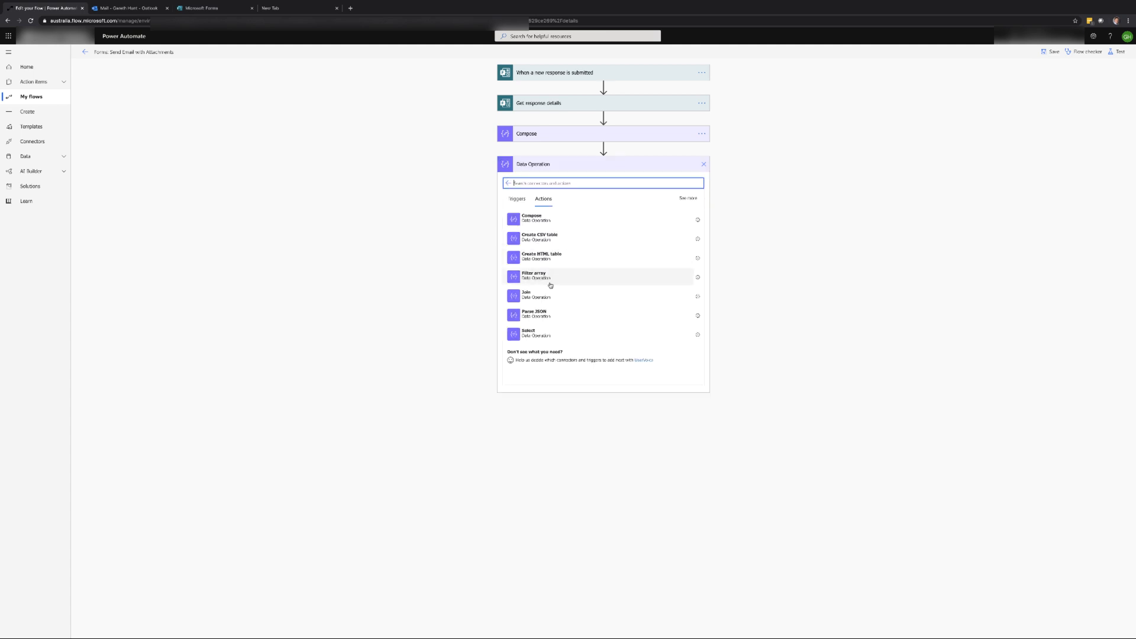
click(535, 313)
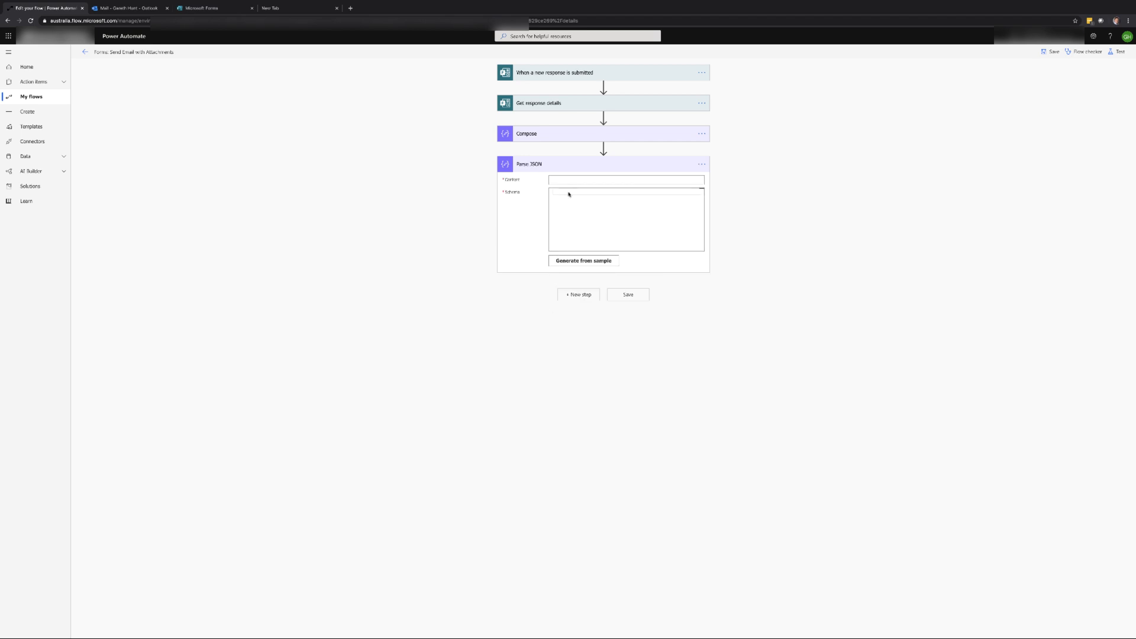
click(584, 261)
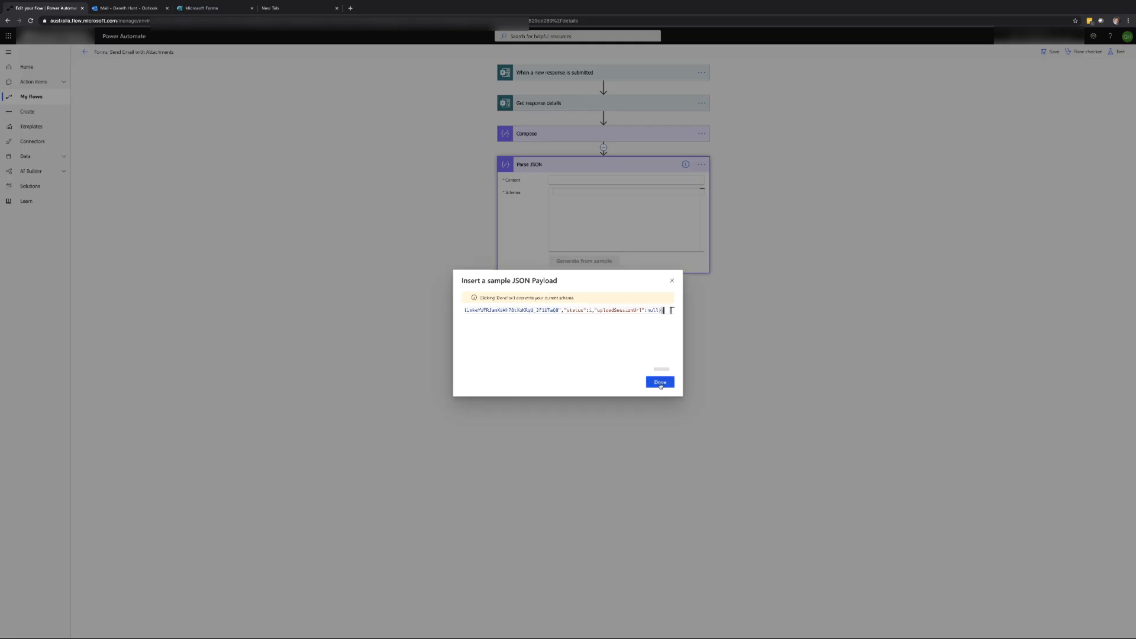
click(658, 382)
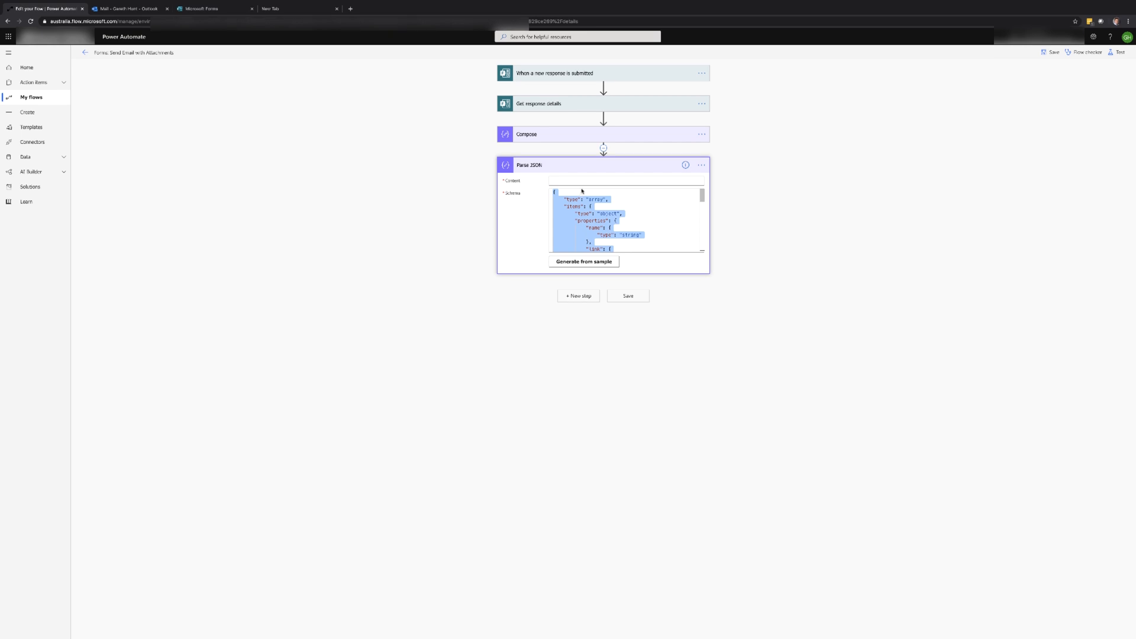
Step: Feed the Attachments answer into it and rename it 'Parse JSON for Attachments'
click(623, 181)
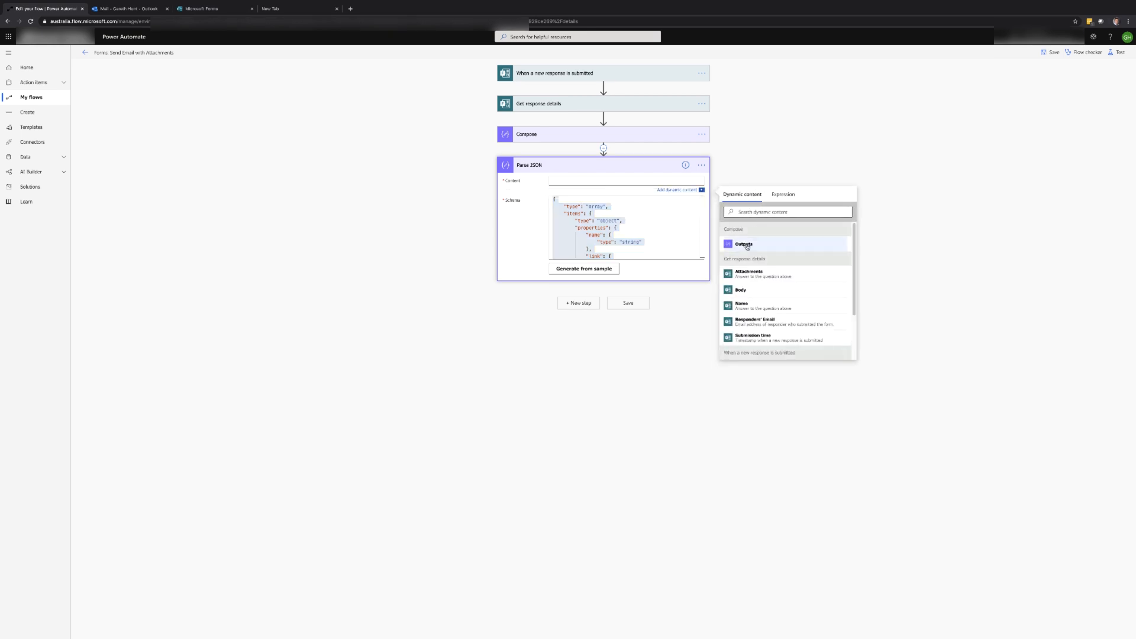
click(749, 274)
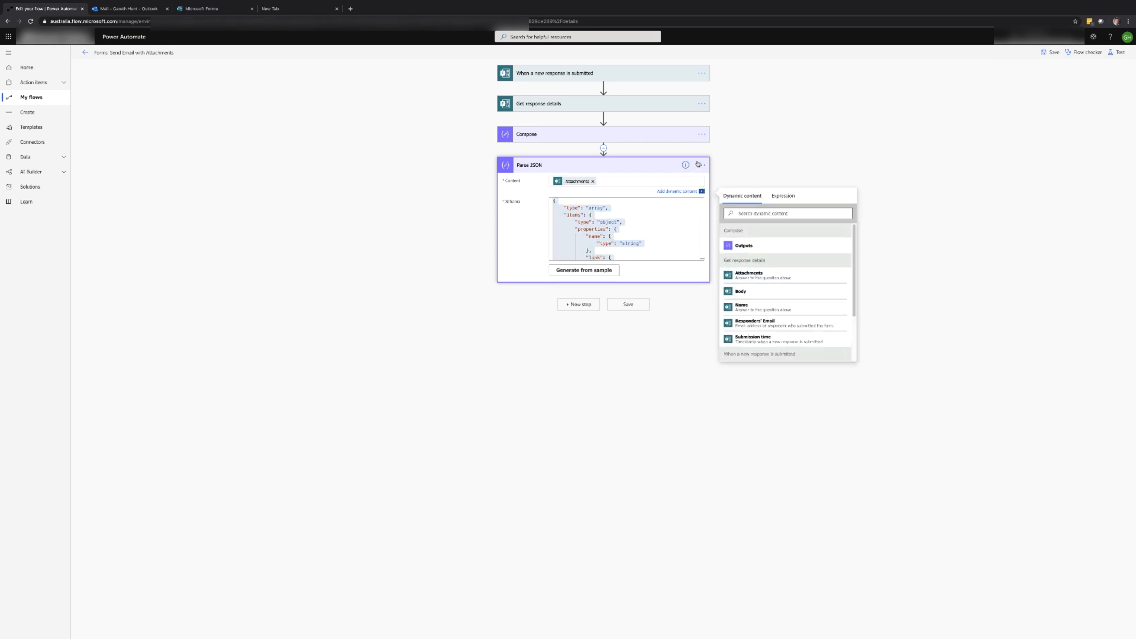
click(529, 165)
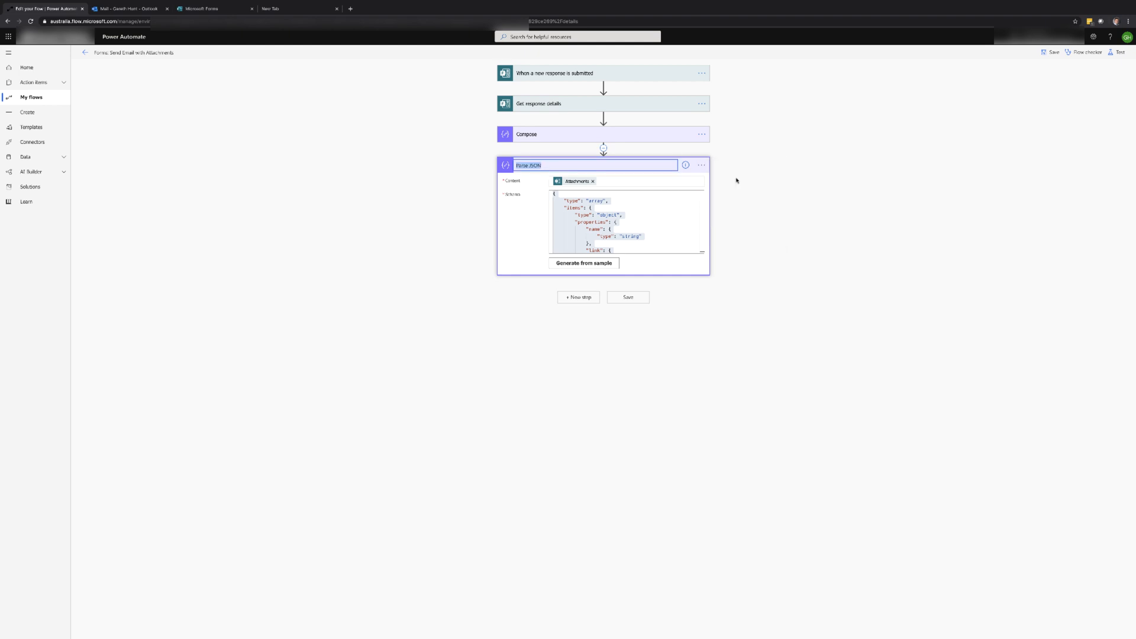
click(585, 166)
text( for Attachments)
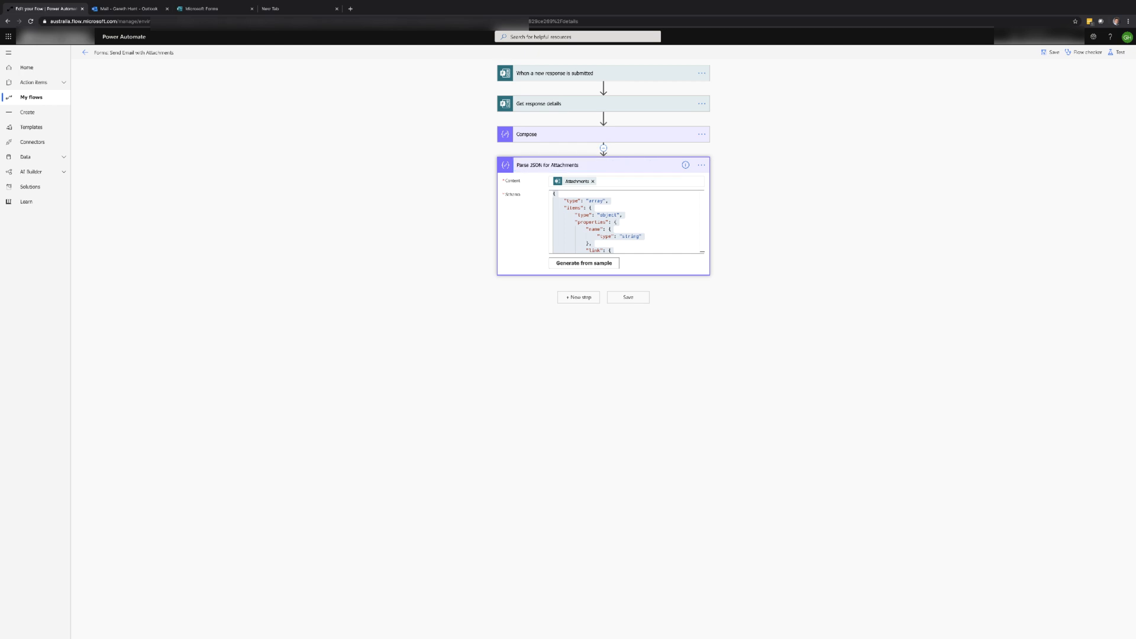
mouse_move(636, 318)
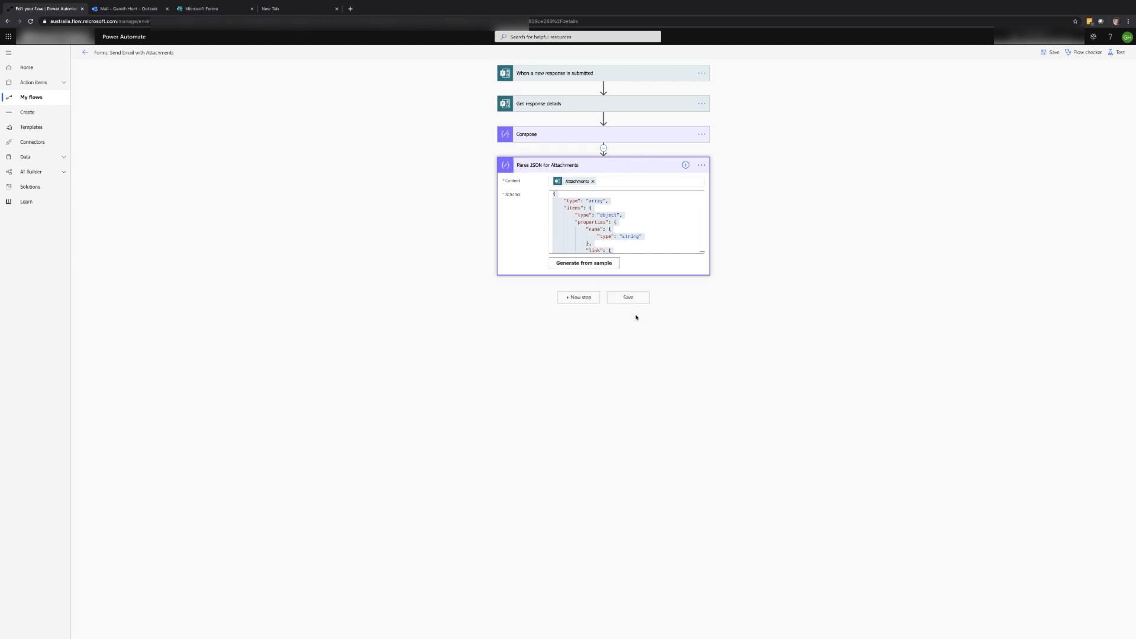
mouse_move(585, 305)
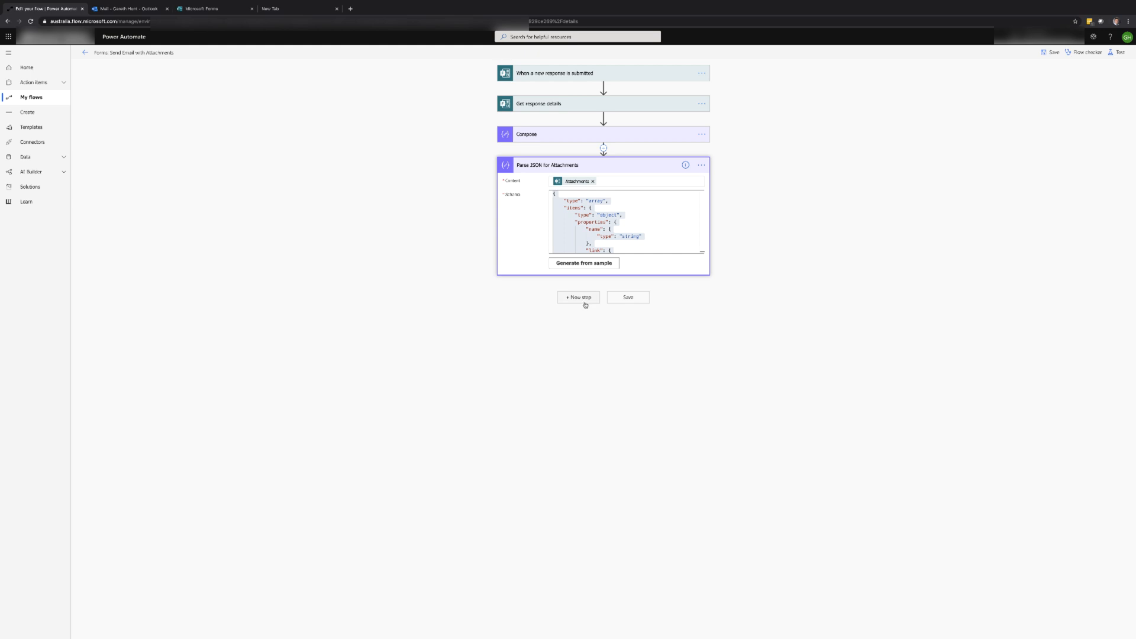
Step: Add an Initialize variable step declaring Array 'Attachments', titled 'Initialise Attachement Array'
click(578, 297)
text(in)
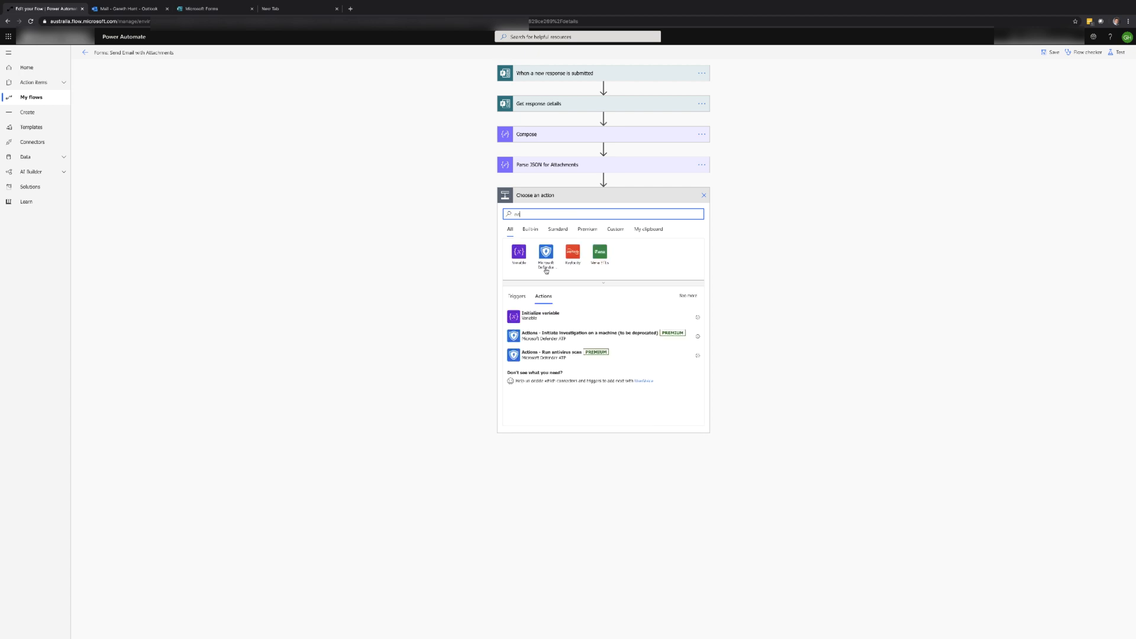
click(541, 315)
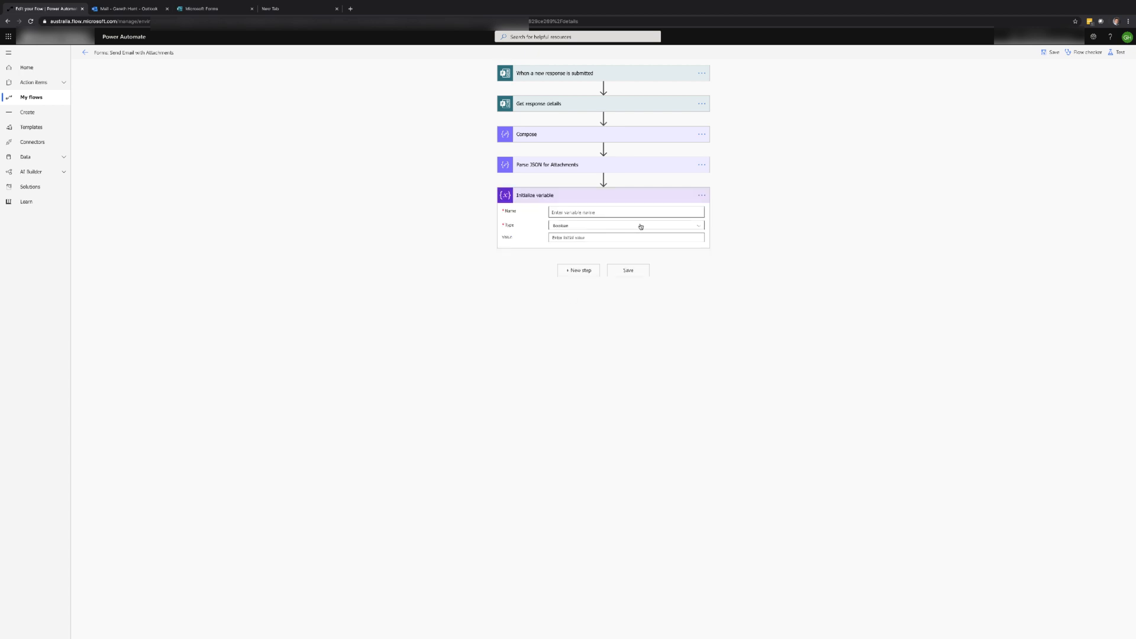
click(624, 225)
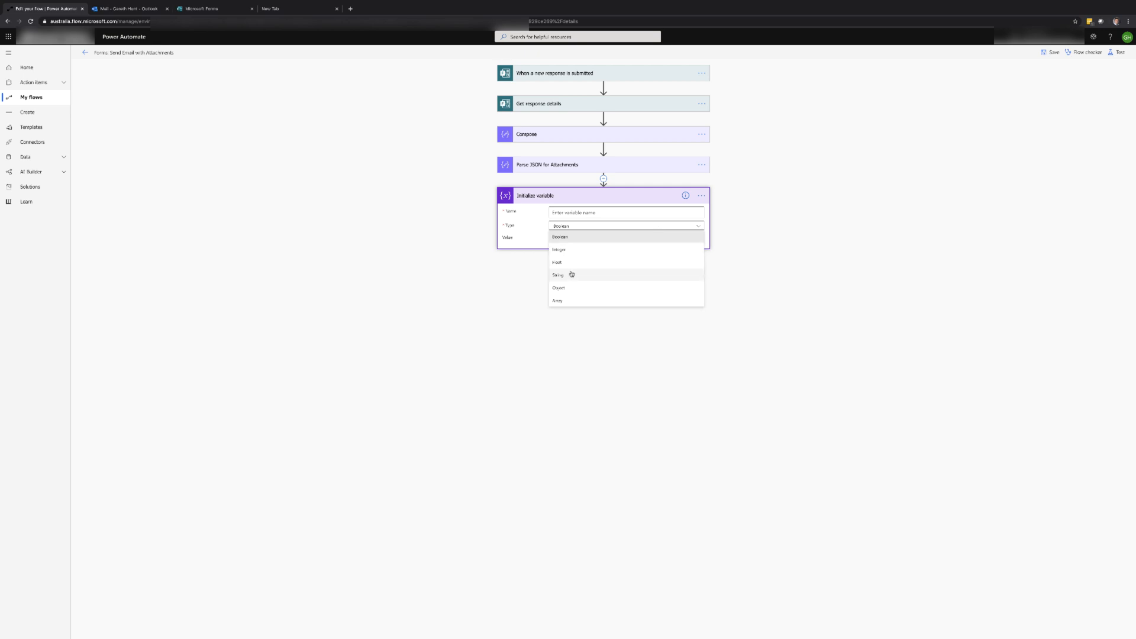
click(557, 301)
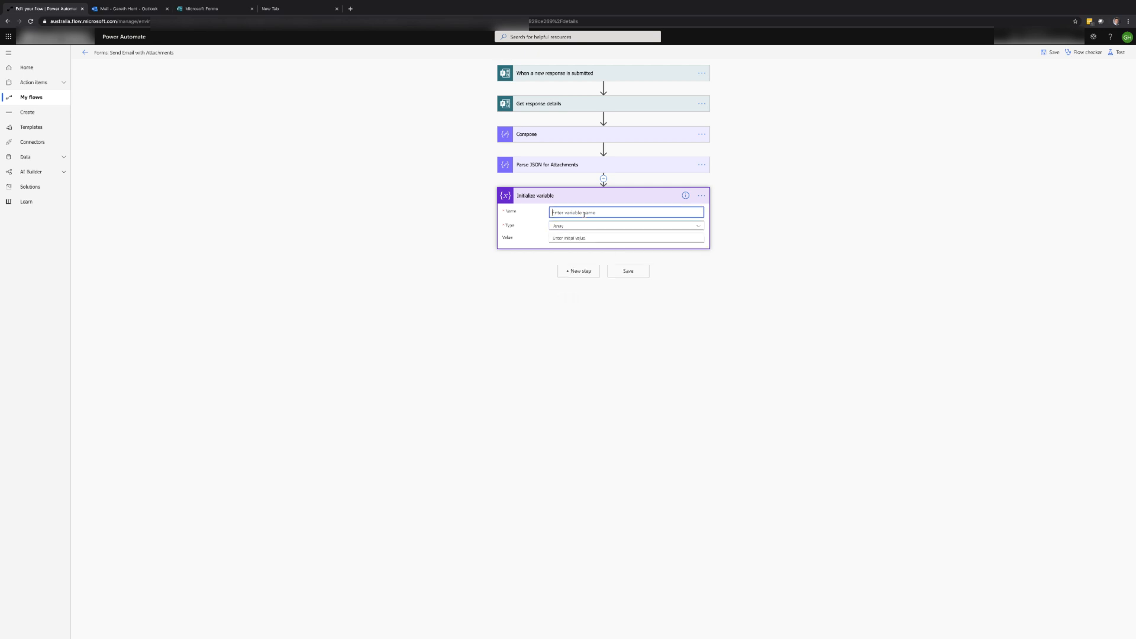
text(Attachments)
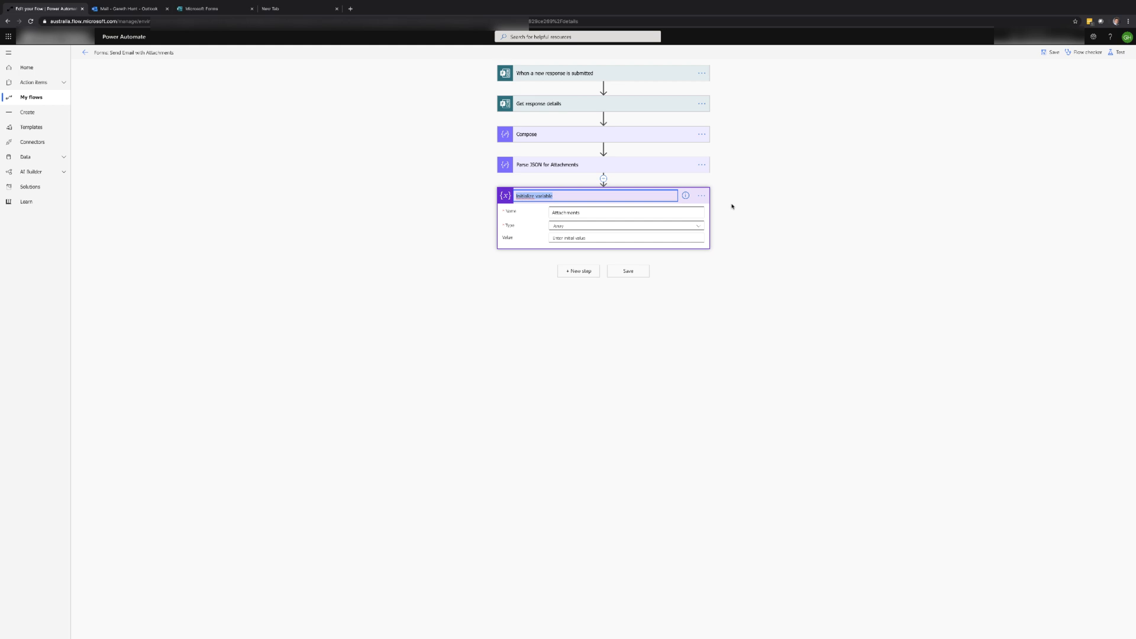
text(Initiali)
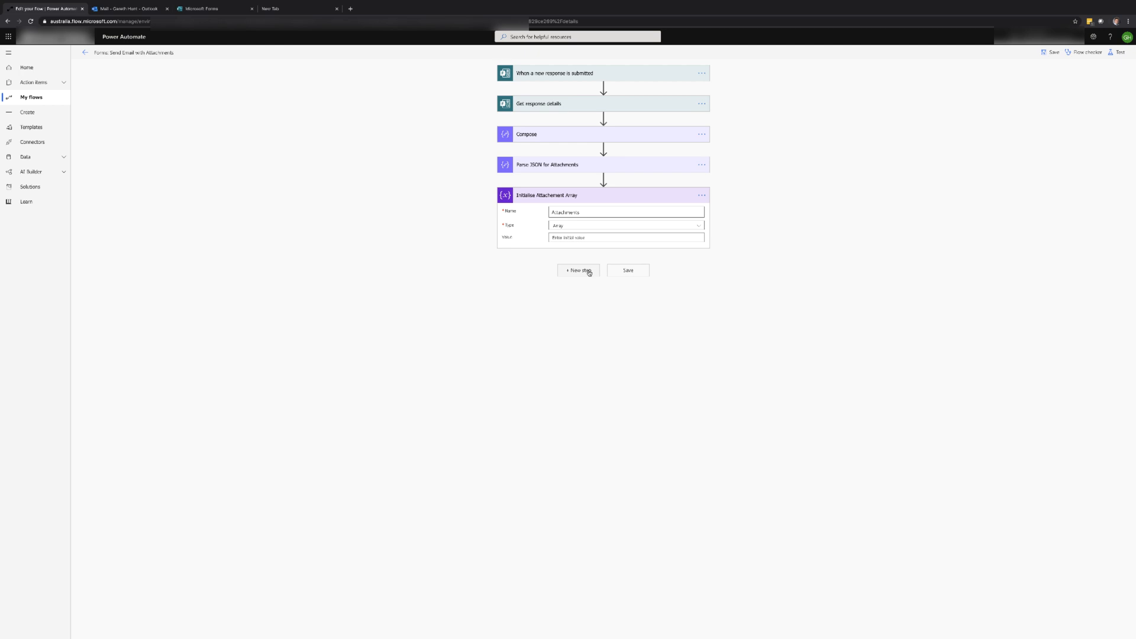
Step: Add a OneDrive for Business Get file content step looping over Body, using each attachment's id
click(577, 270)
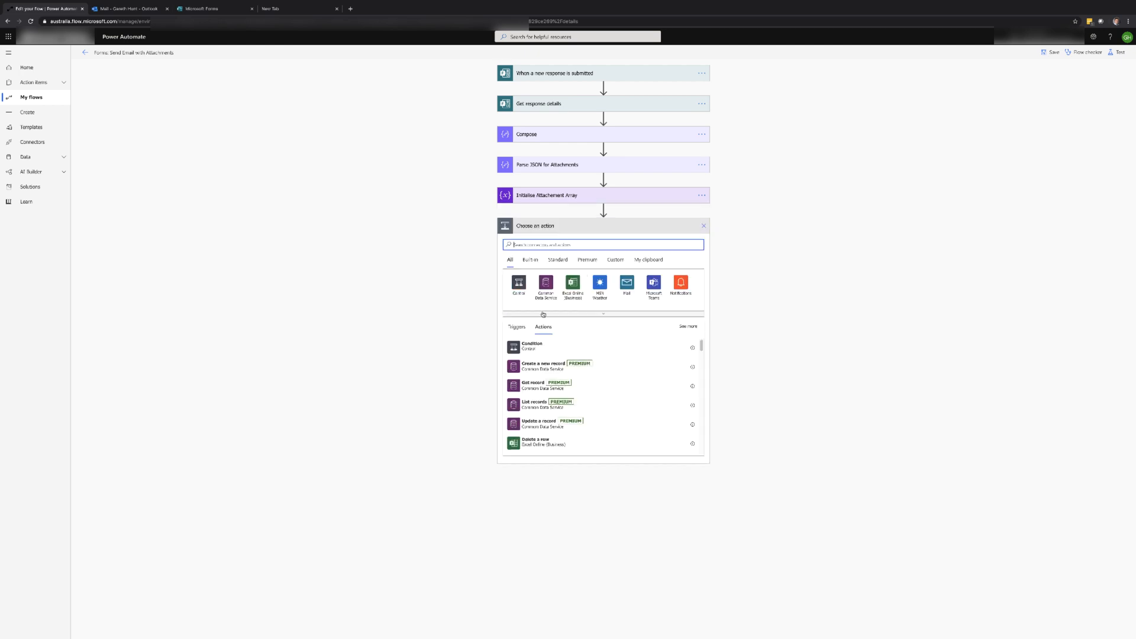
mouse_move(518, 283)
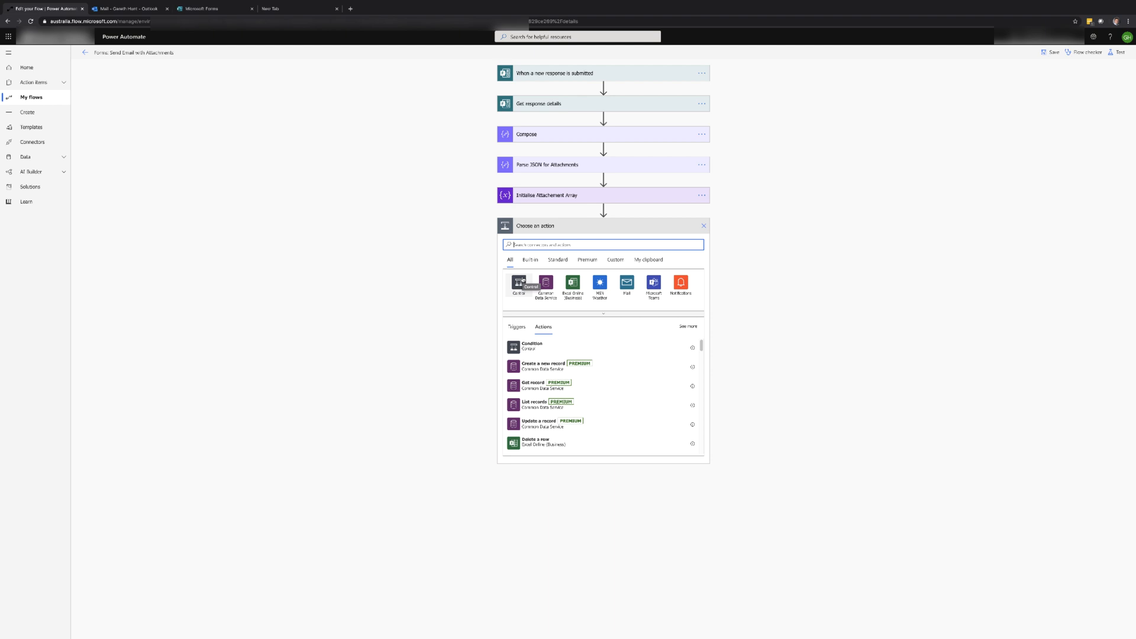
text(a)
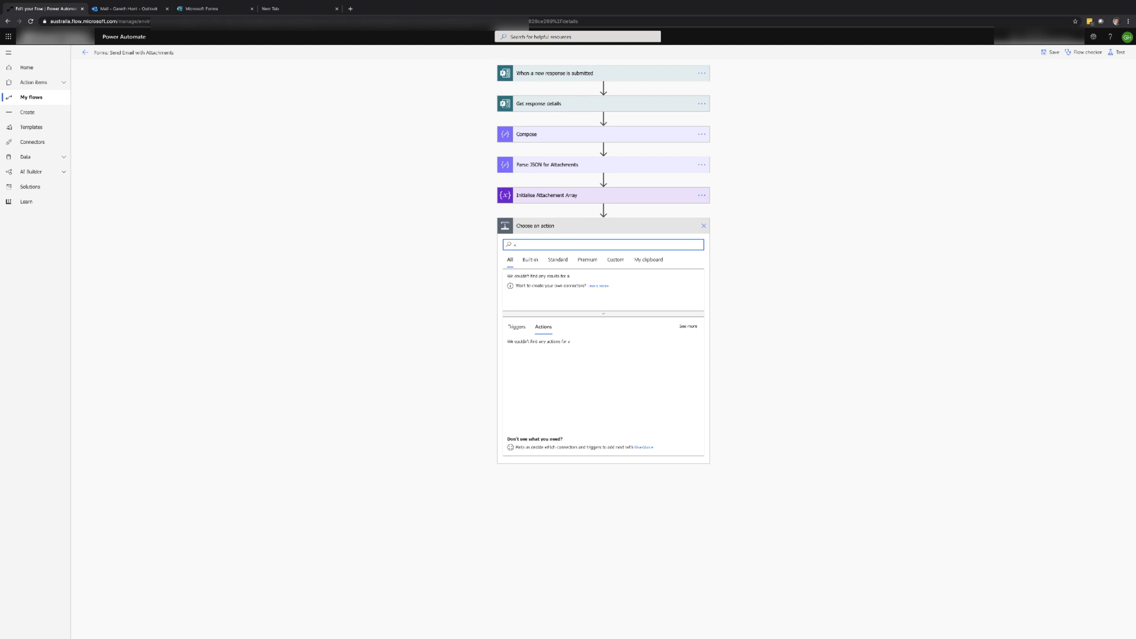
text(add)
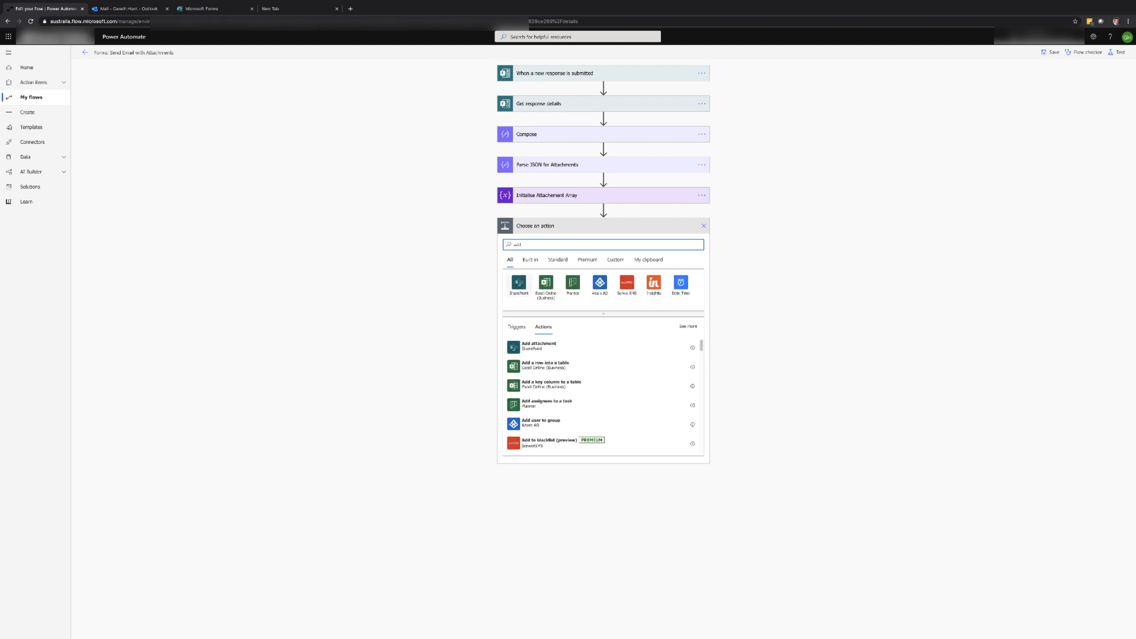
text(g)
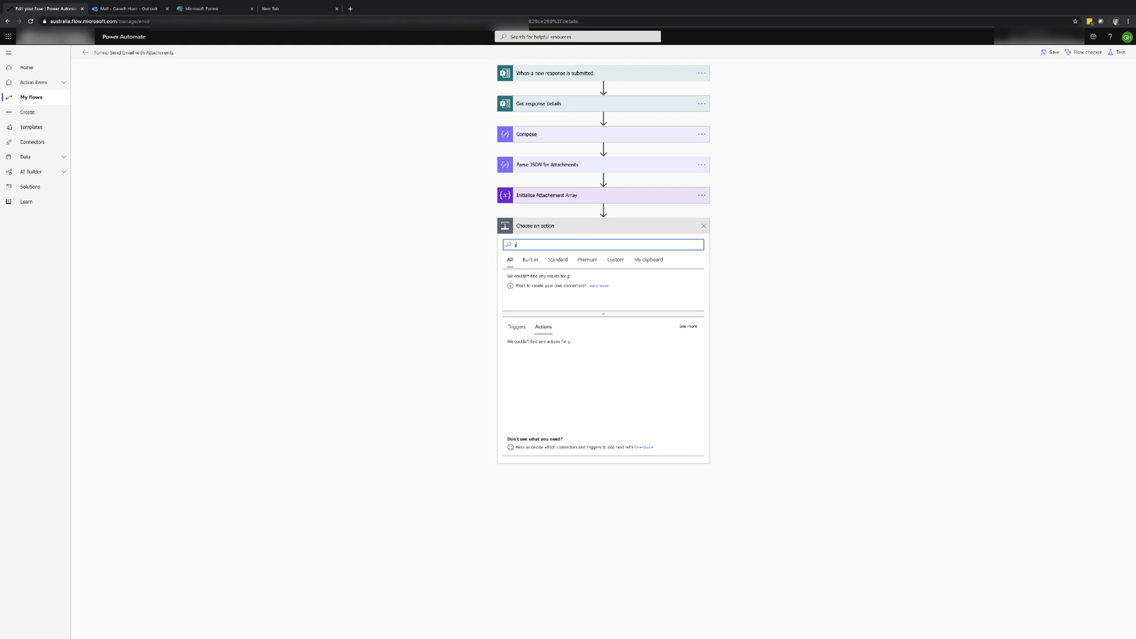
text(get file conte)
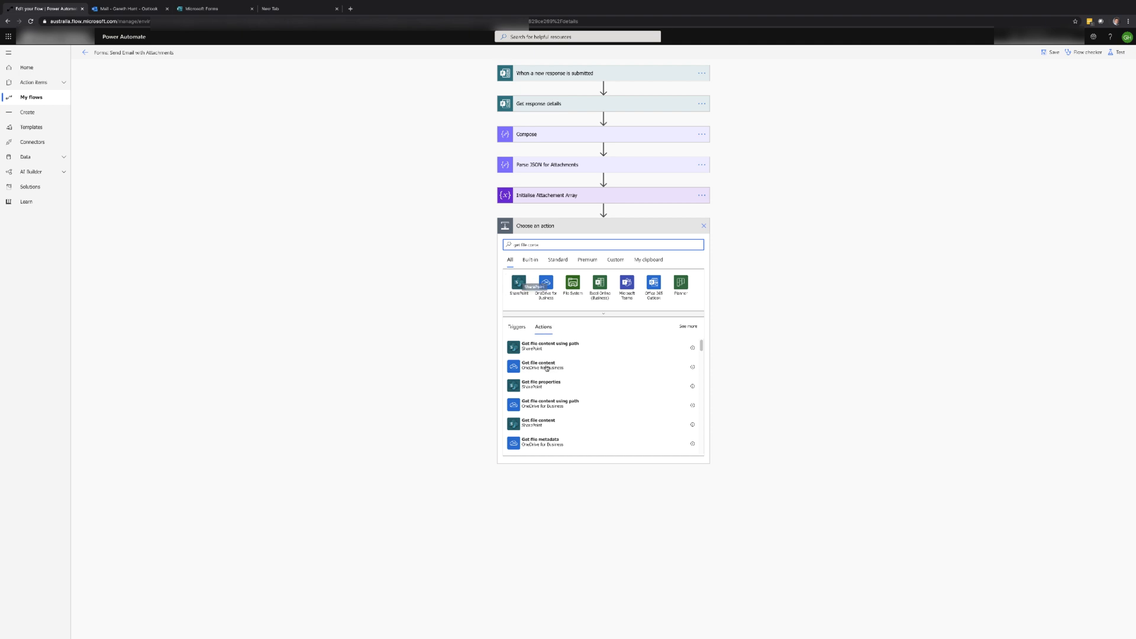
click(539, 365)
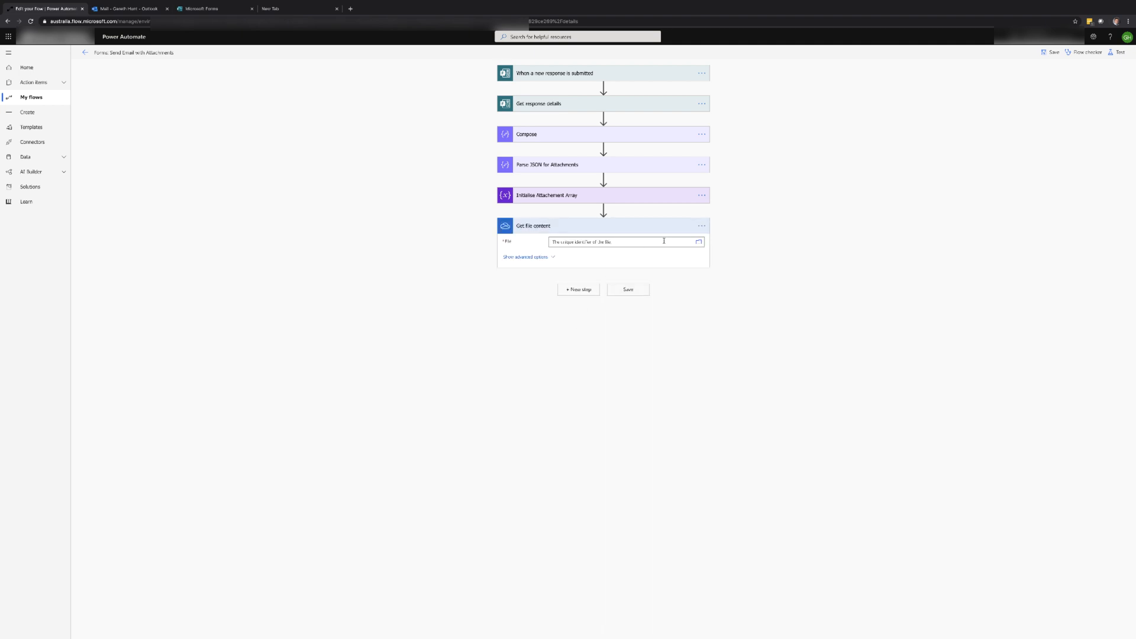
click(623, 242)
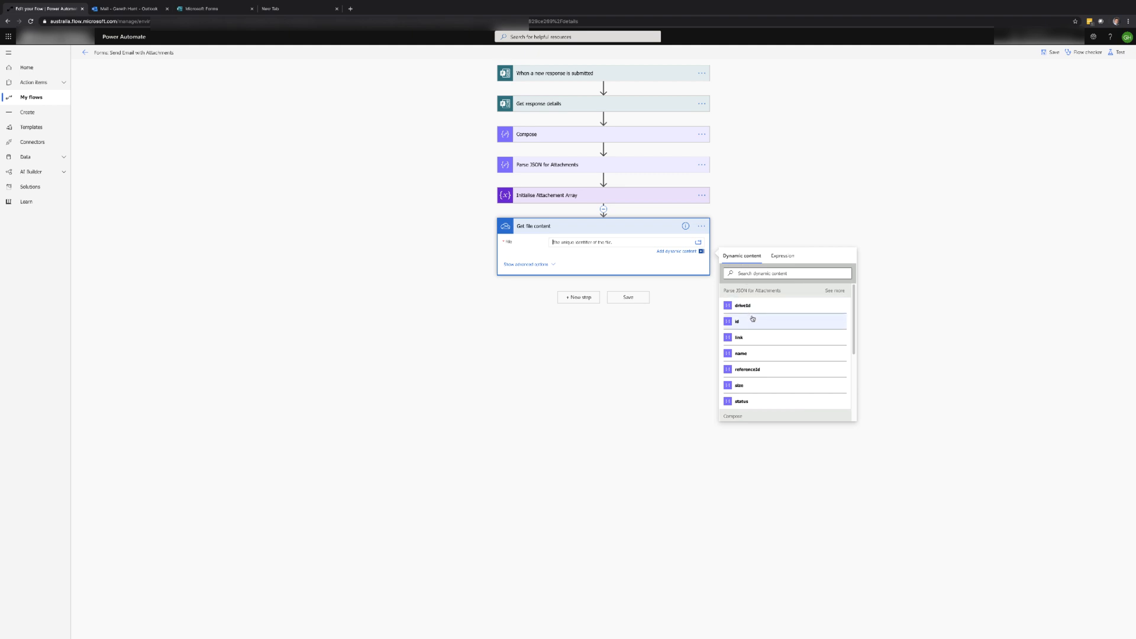
click(739, 321)
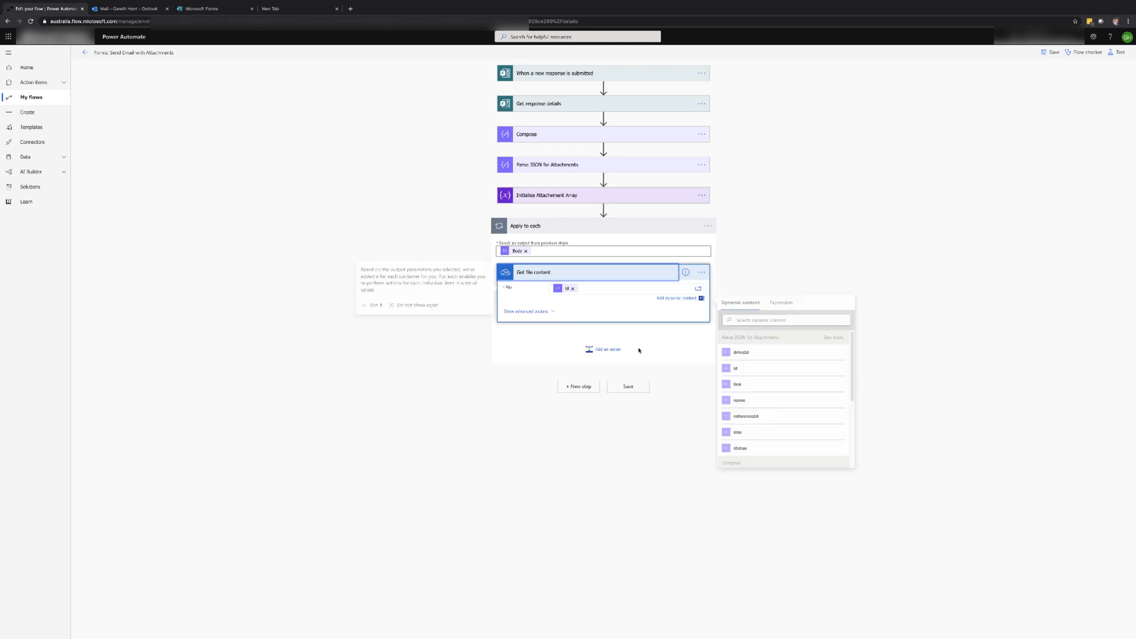
click(603, 349)
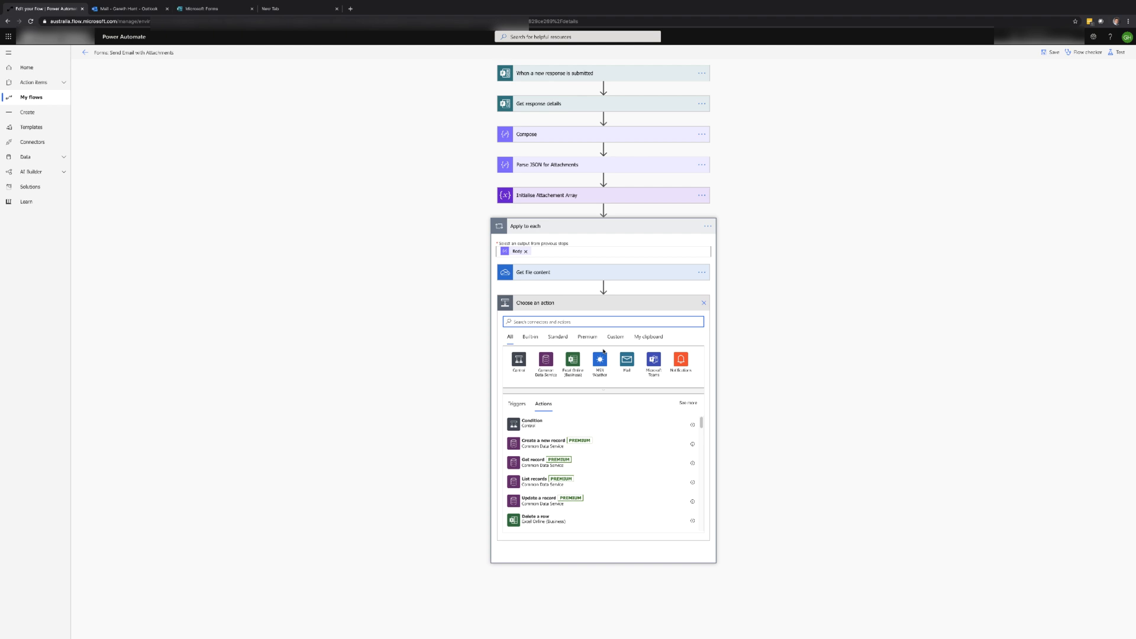
Step: Add an Append to array variable step on Attachments, inserting the file name token into its value
text(var)
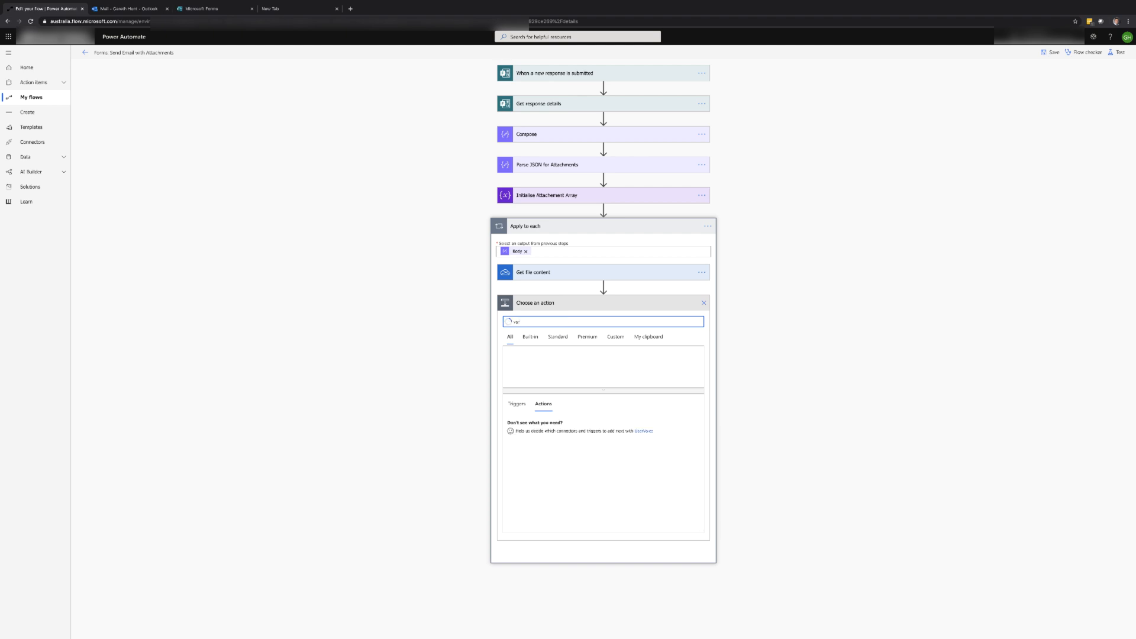
text(var)
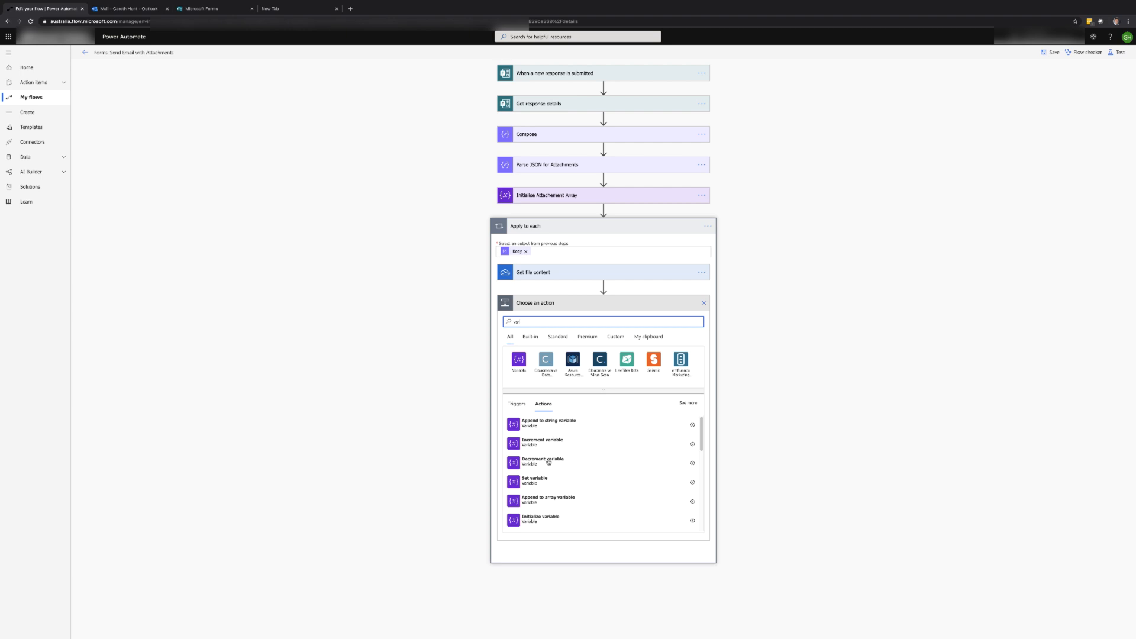
click(548, 498)
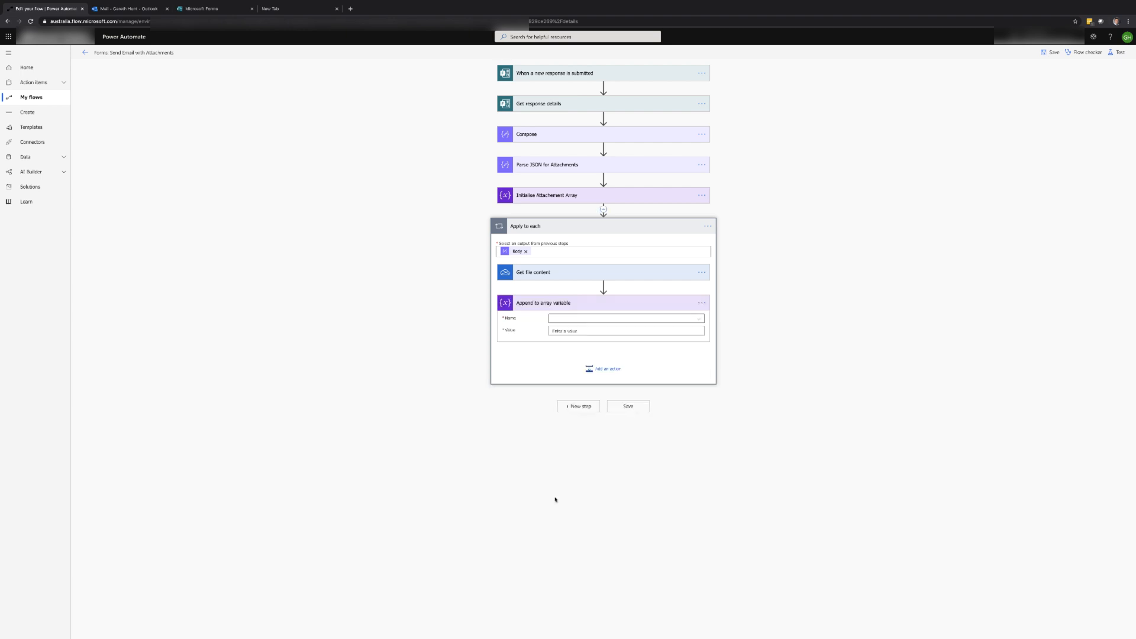
click(625, 319)
text({)
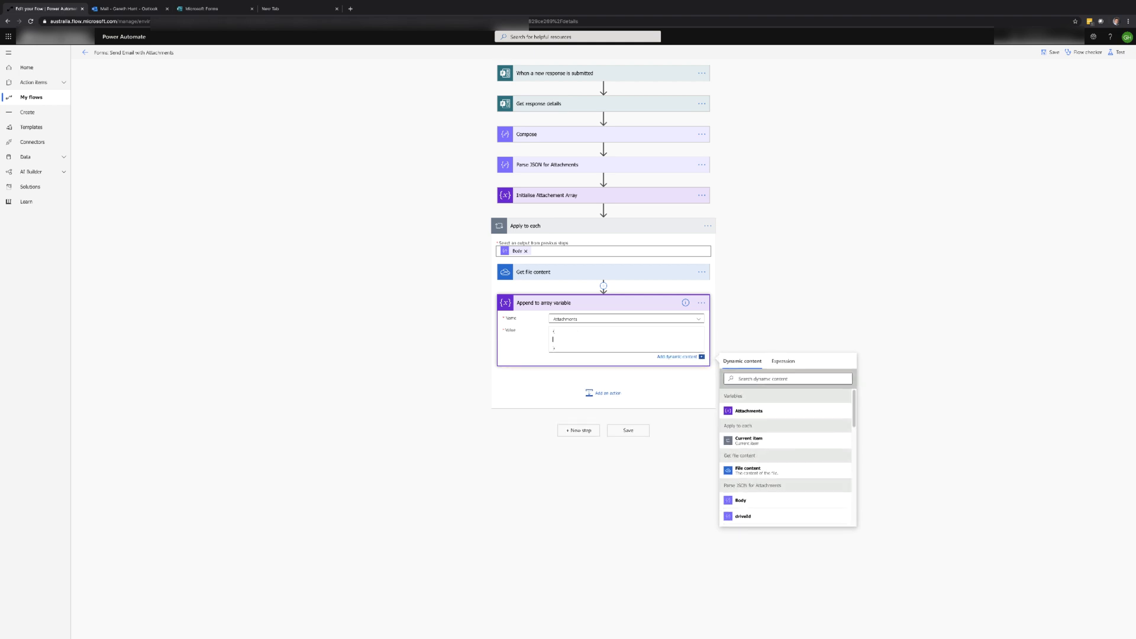
text(name)
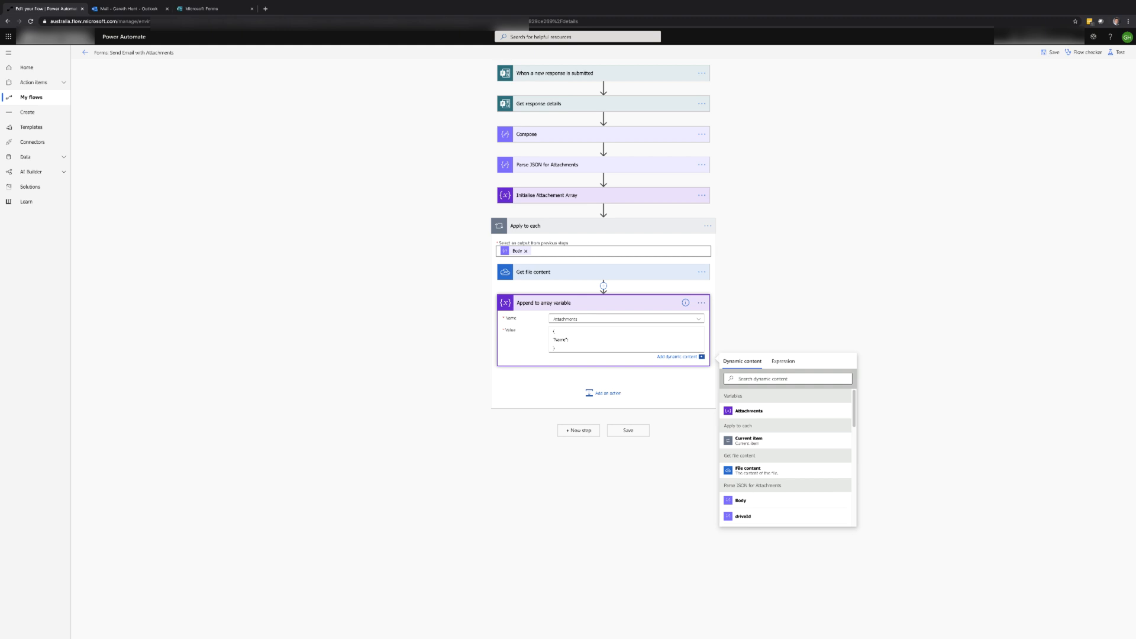
scroll(down, 3)
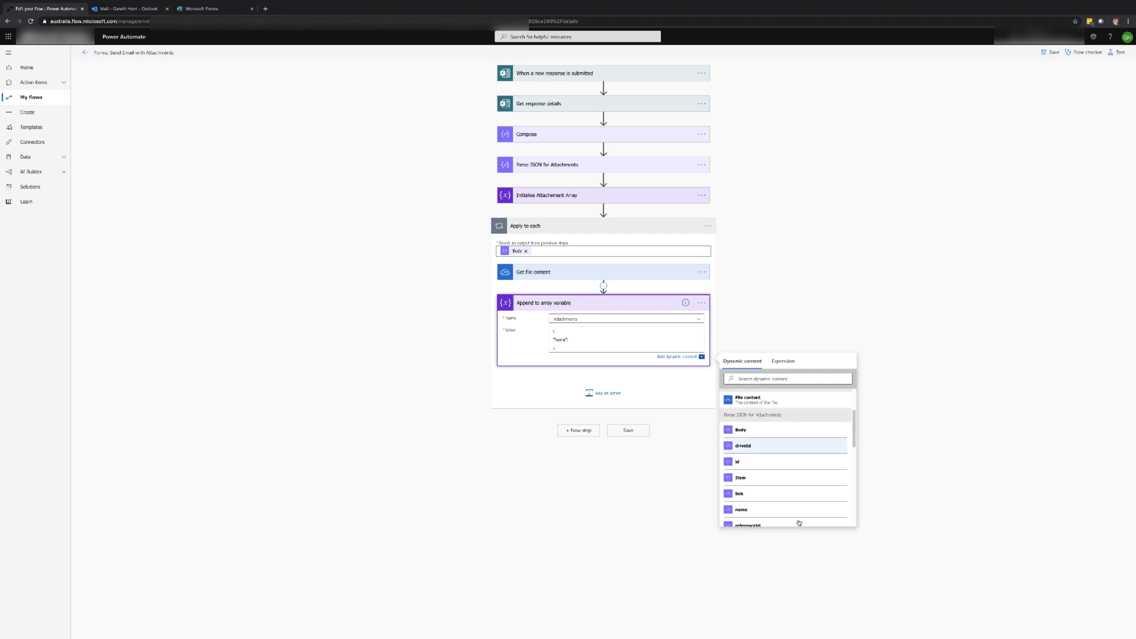
click(741, 509)
text("ContentBytes":)
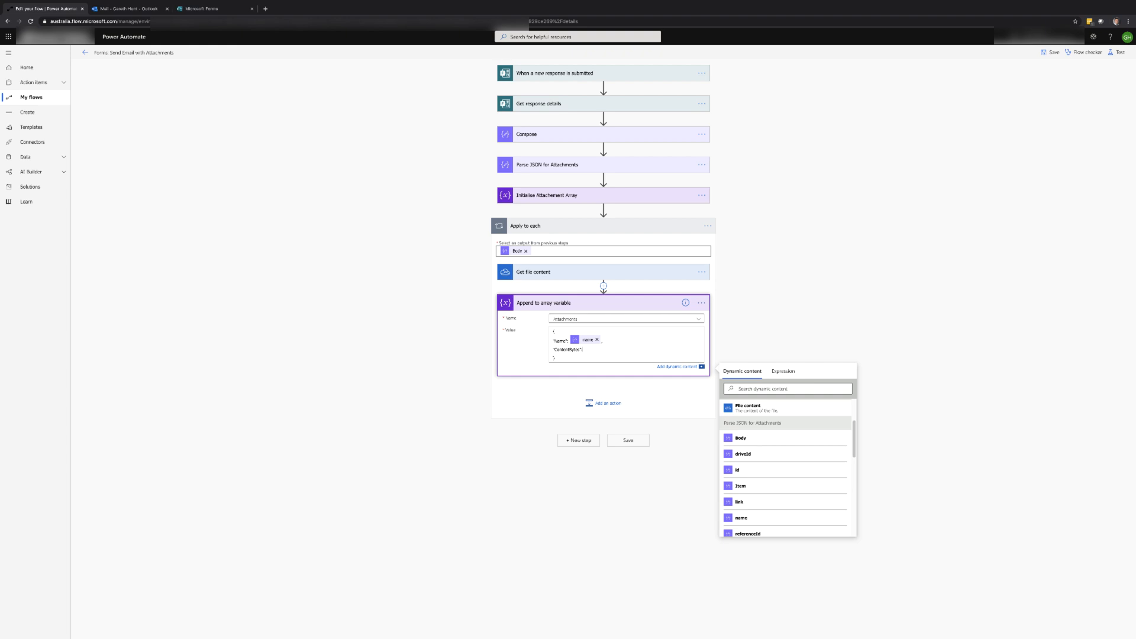
click(583, 349)
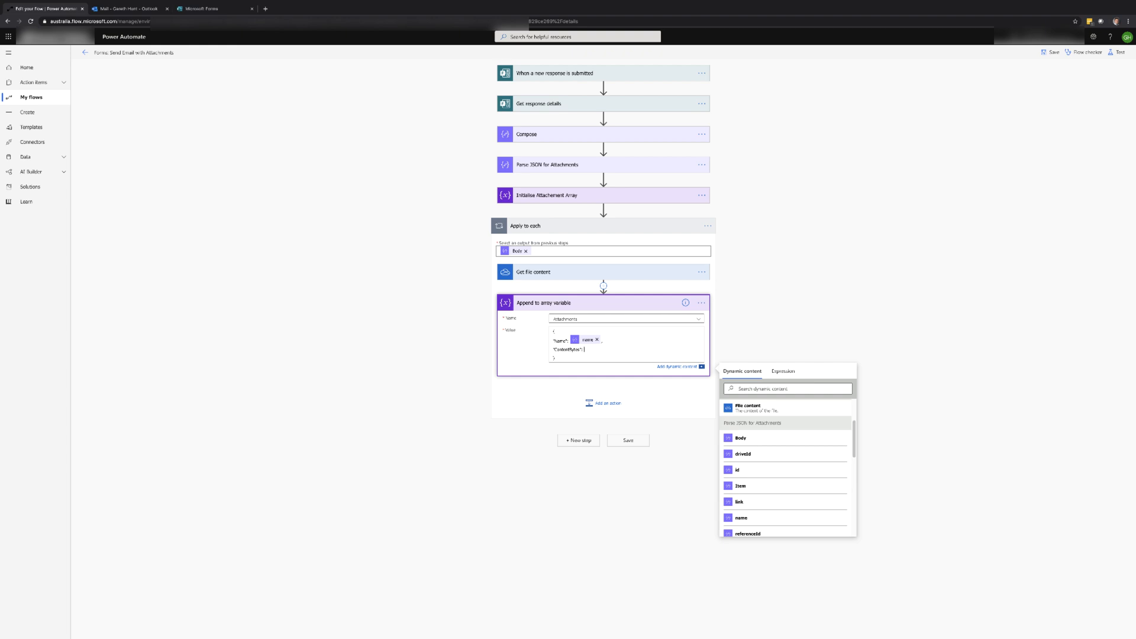
click(782, 360)
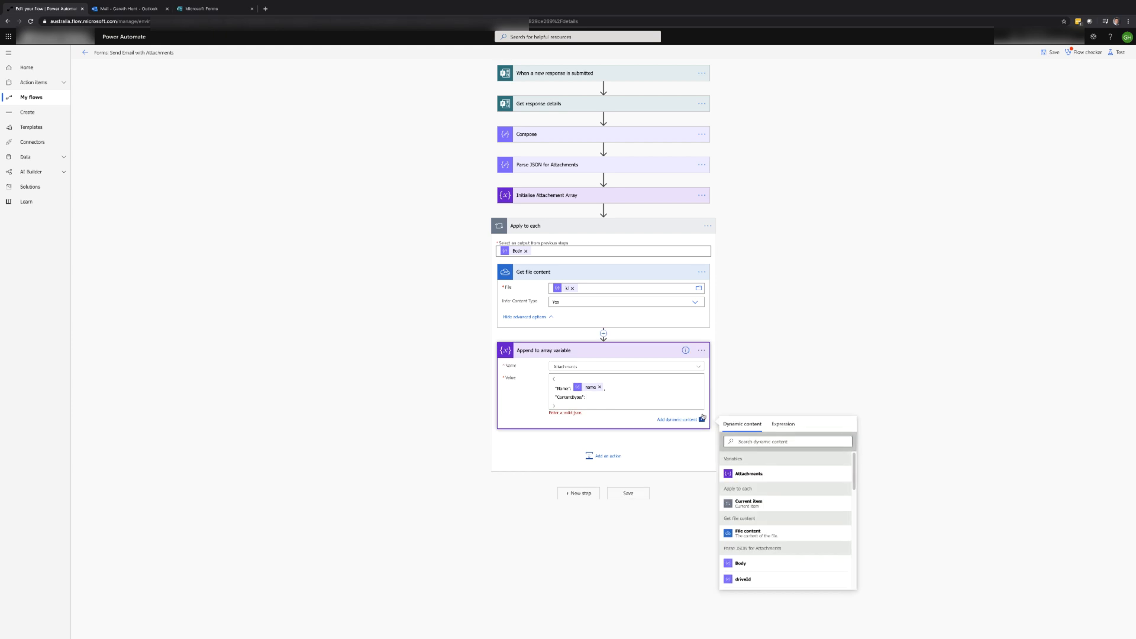
Step: Set ContentBytes to base64(body('Get_file_content')) and save the flow
click(782, 424)
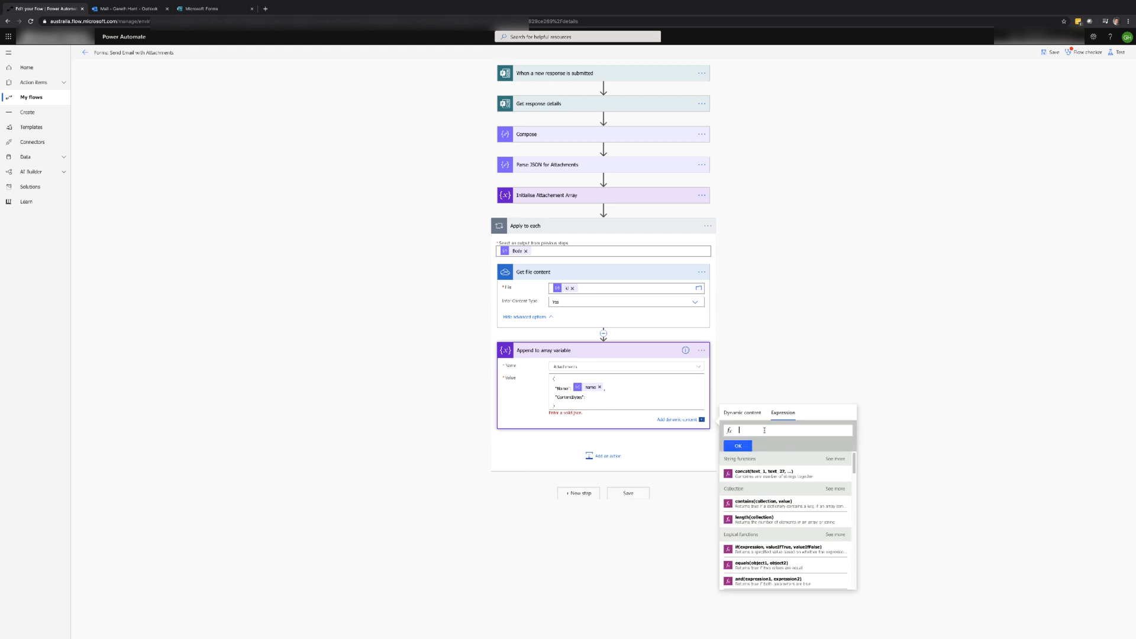
text(base)
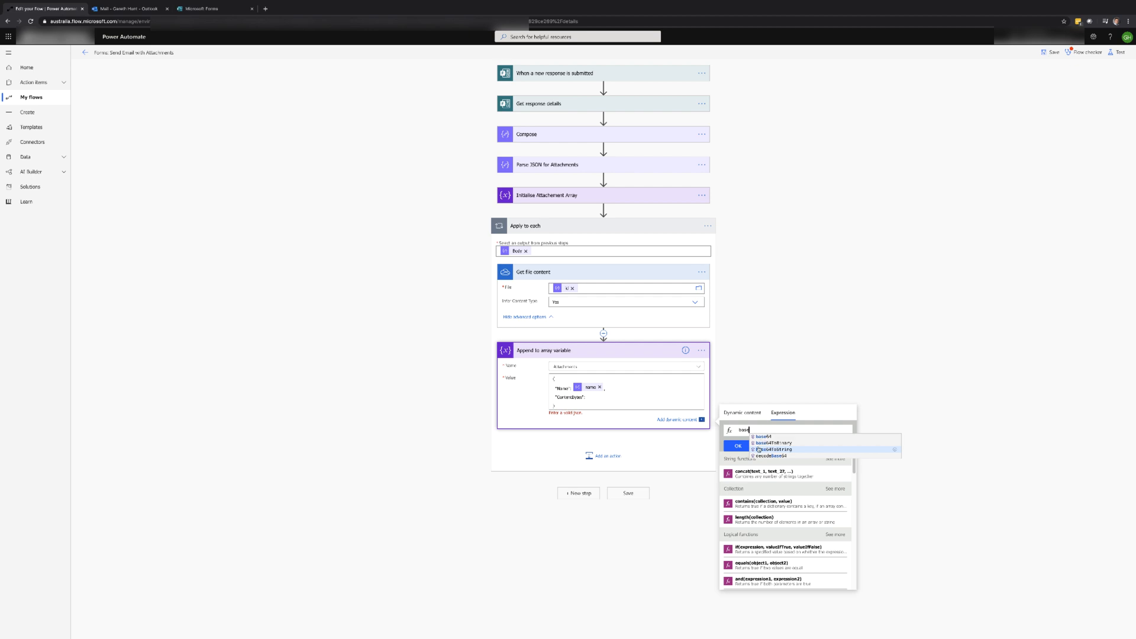
click(766, 438)
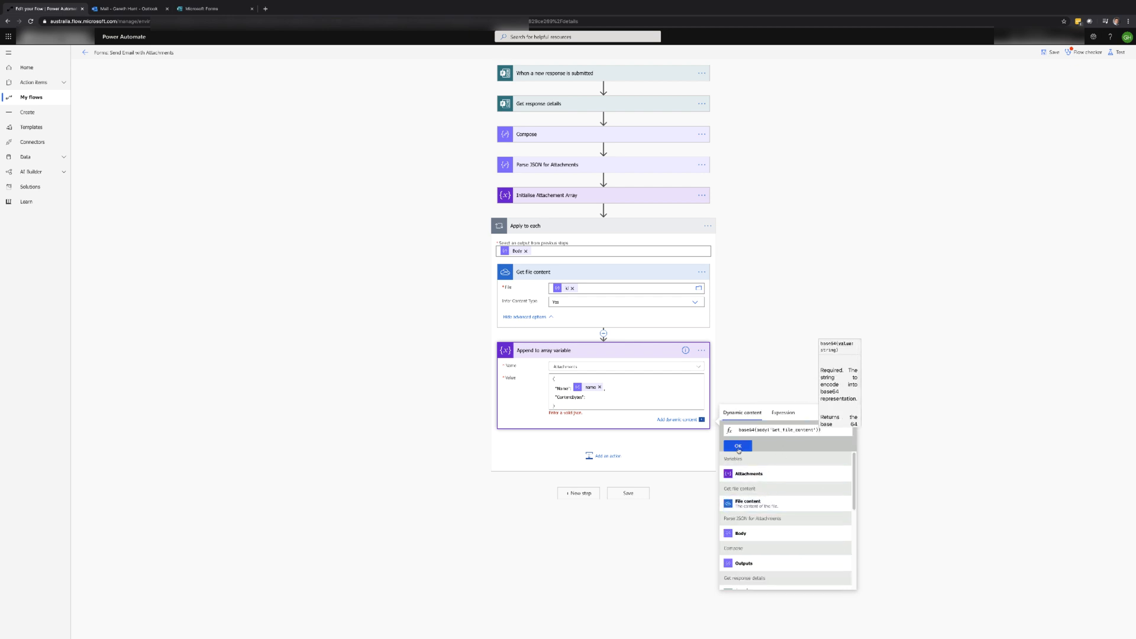
click(738, 446)
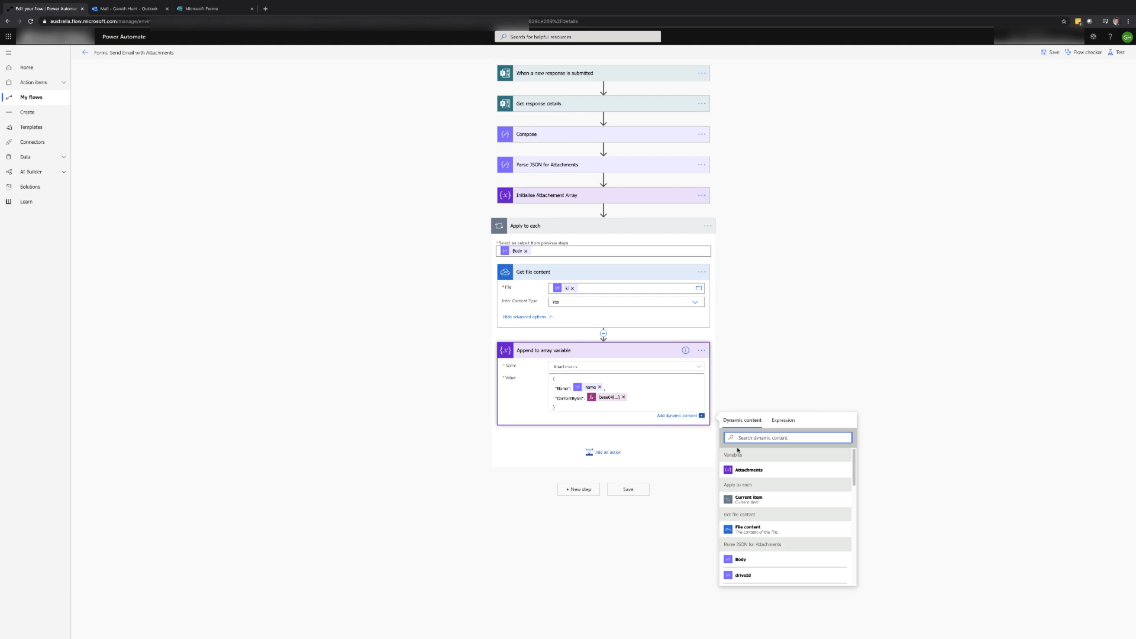
click(627, 489)
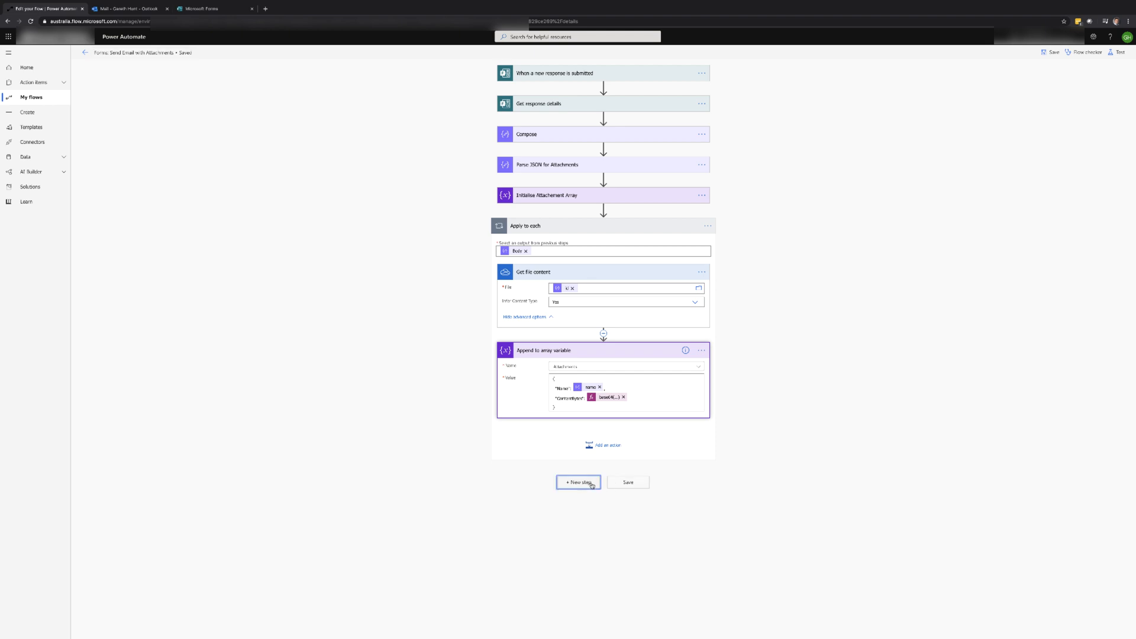
Step: Add a Send an email (V2) step with subject 'Form with Attachments' and a short body
click(578, 481)
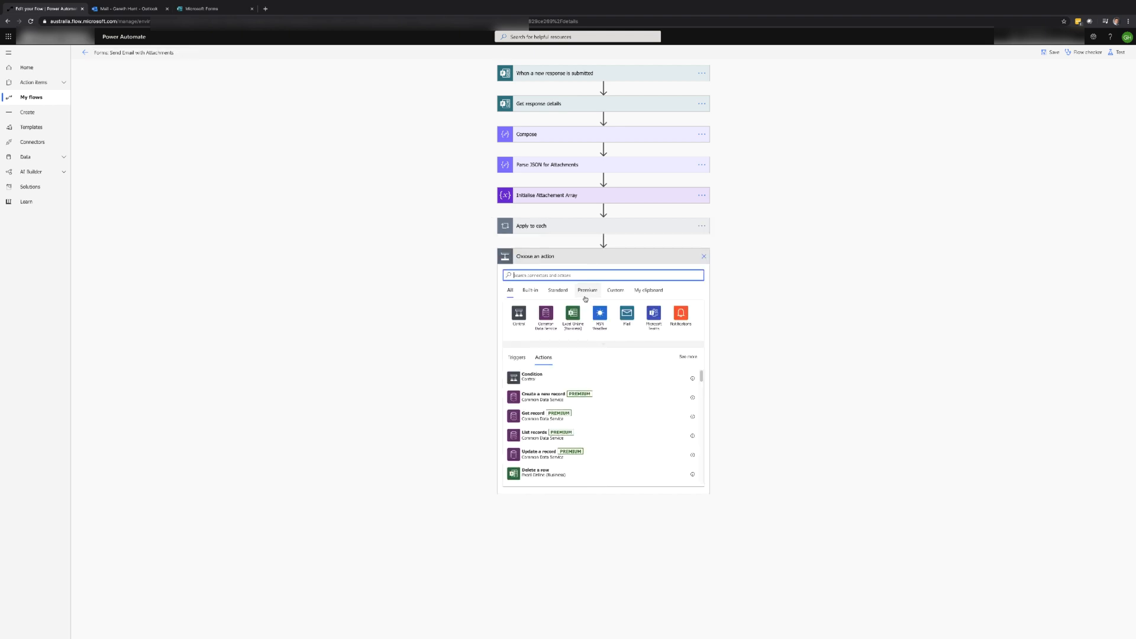
text(send email)
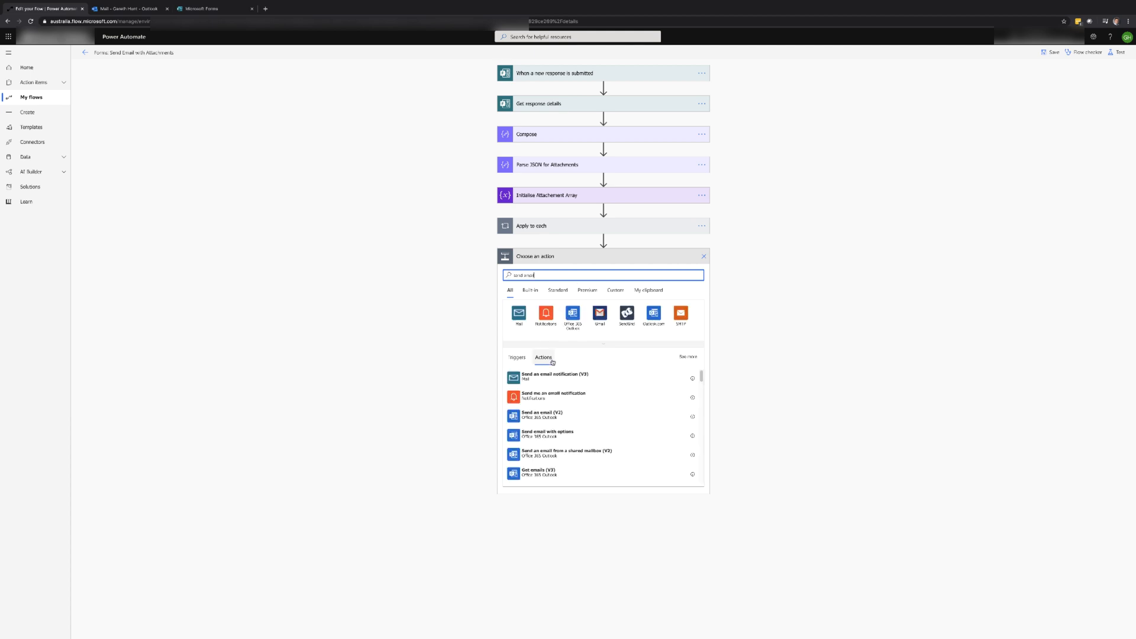
click(541, 414)
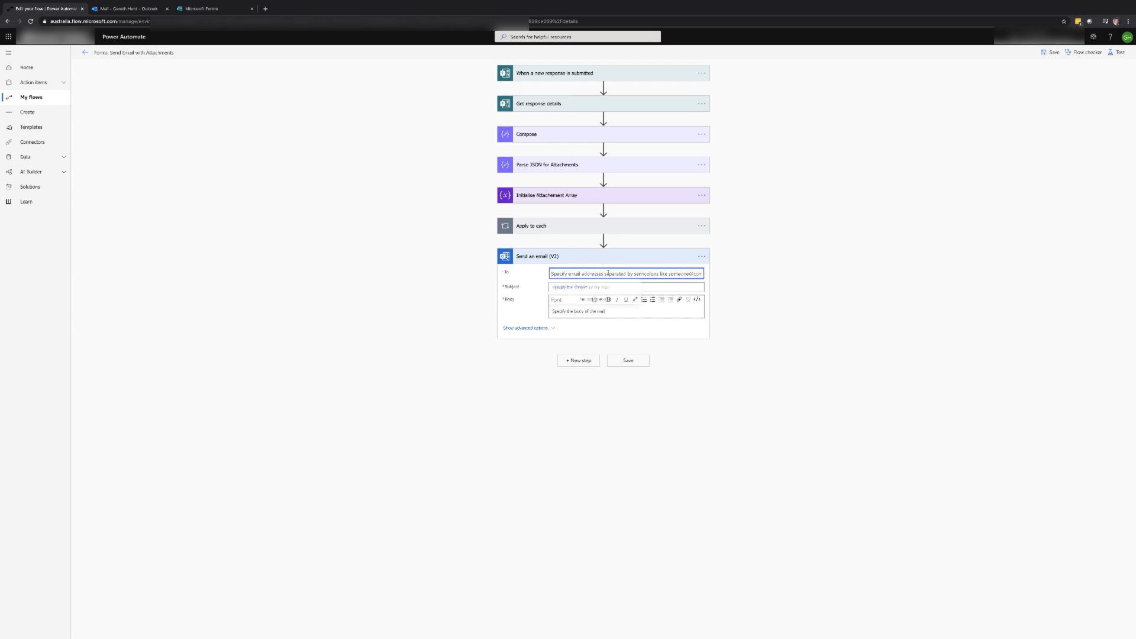
text(ga)
click(626, 311)
text(Please see attachments)
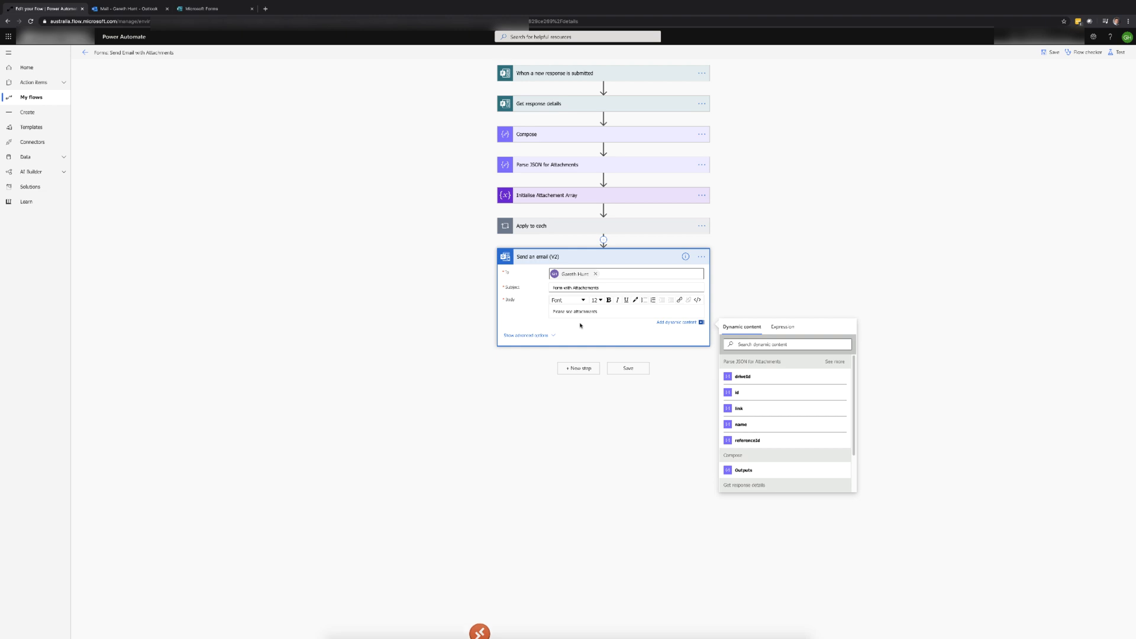
Step: Attach the Attachments array variable to the email, set Importance to Normal, and save
click(528, 335)
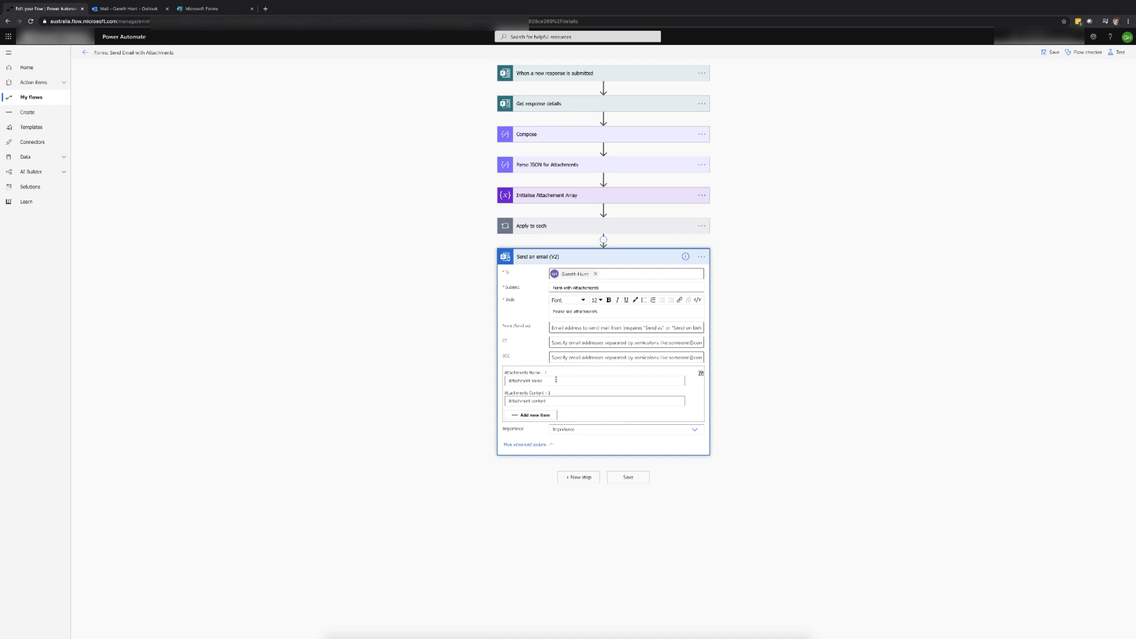
click(593, 407)
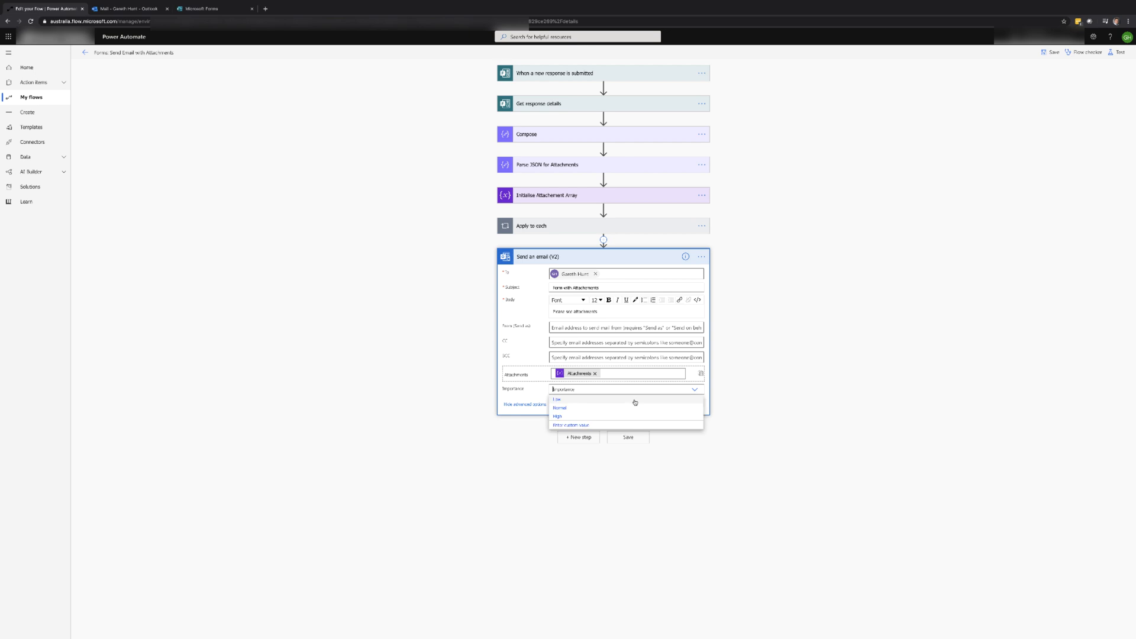
click(560, 407)
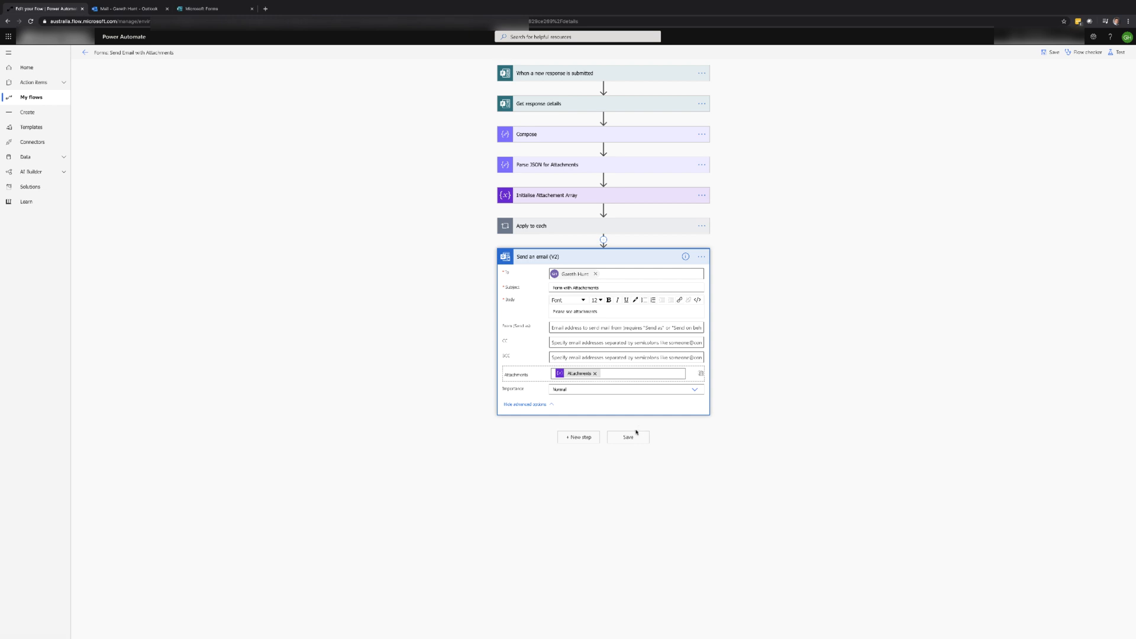
click(627, 437)
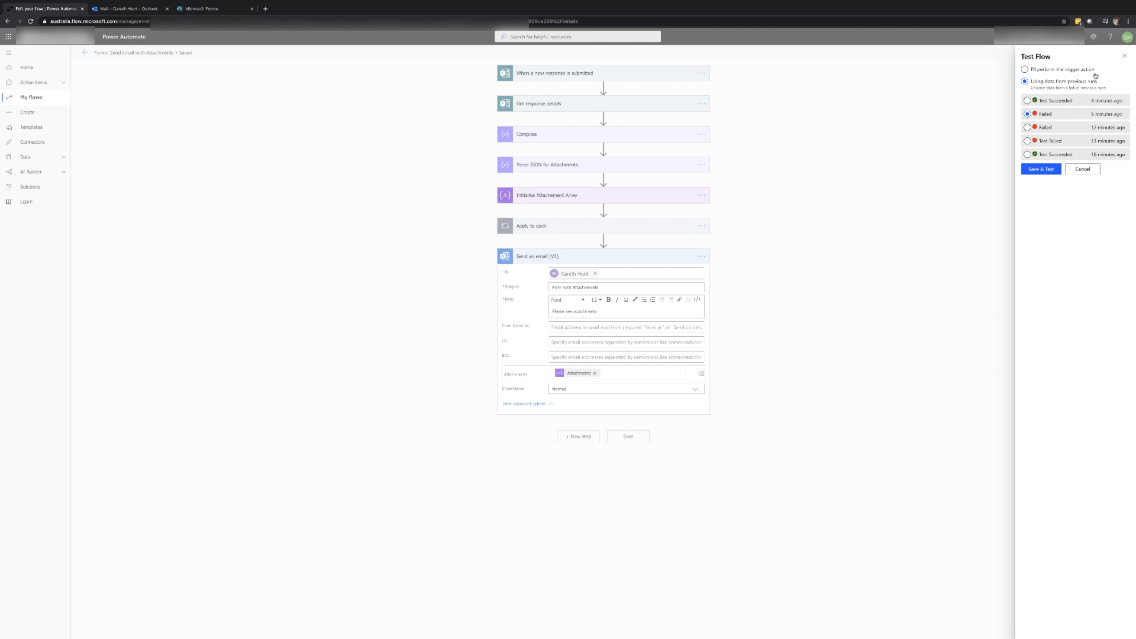
Step: Test the flow with data from the earlier successful run, then return to editing
click(1041, 169)
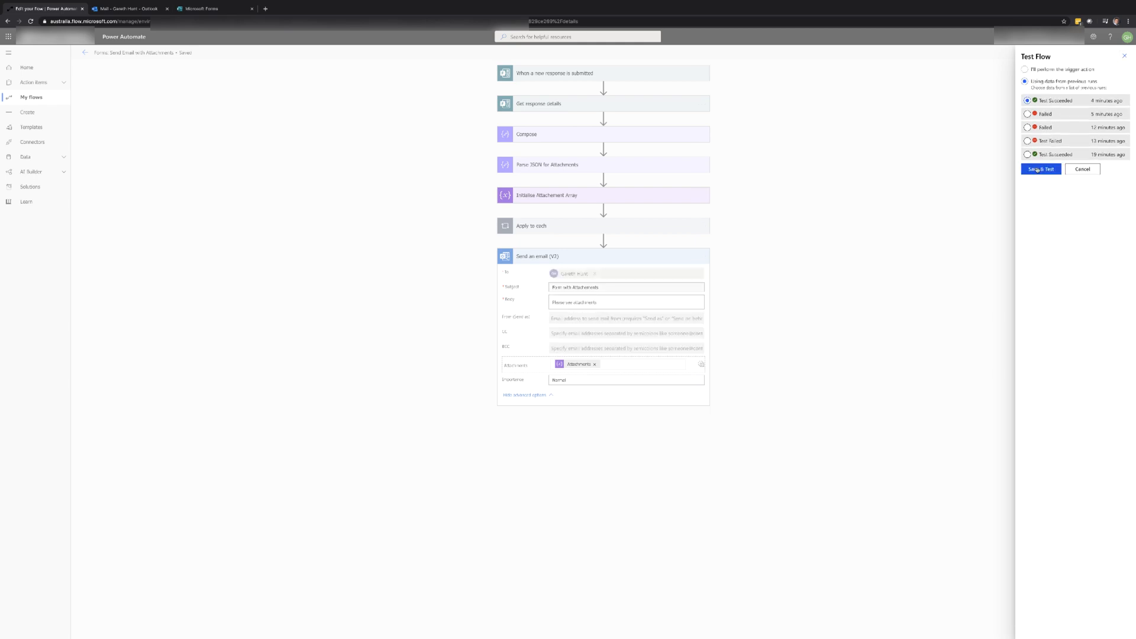
click(1040, 169)
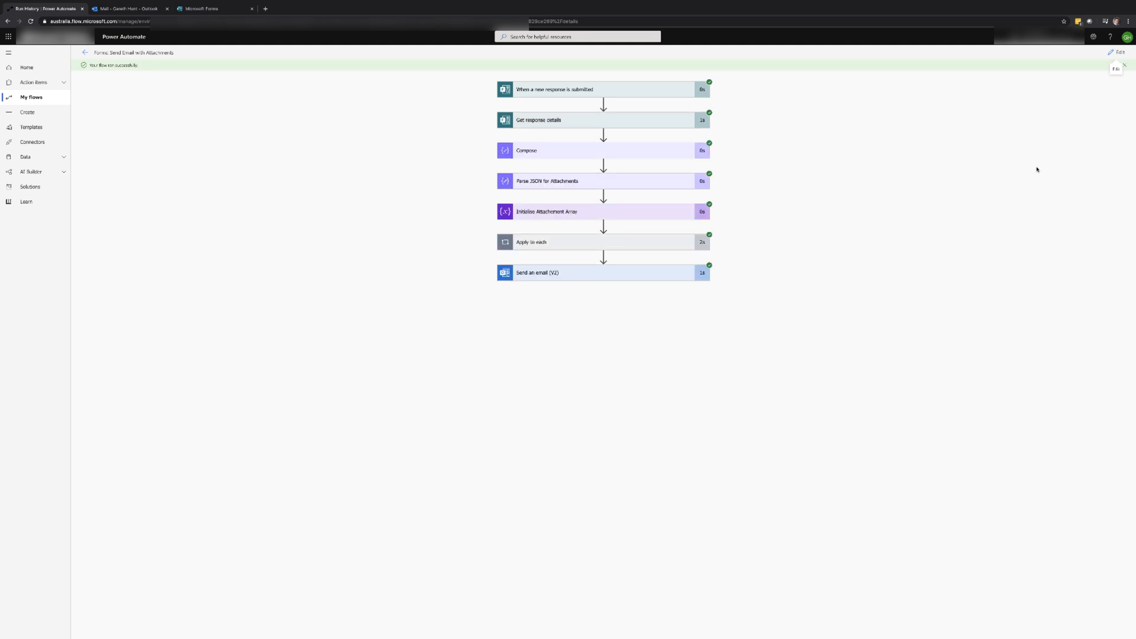
click(128, 7)
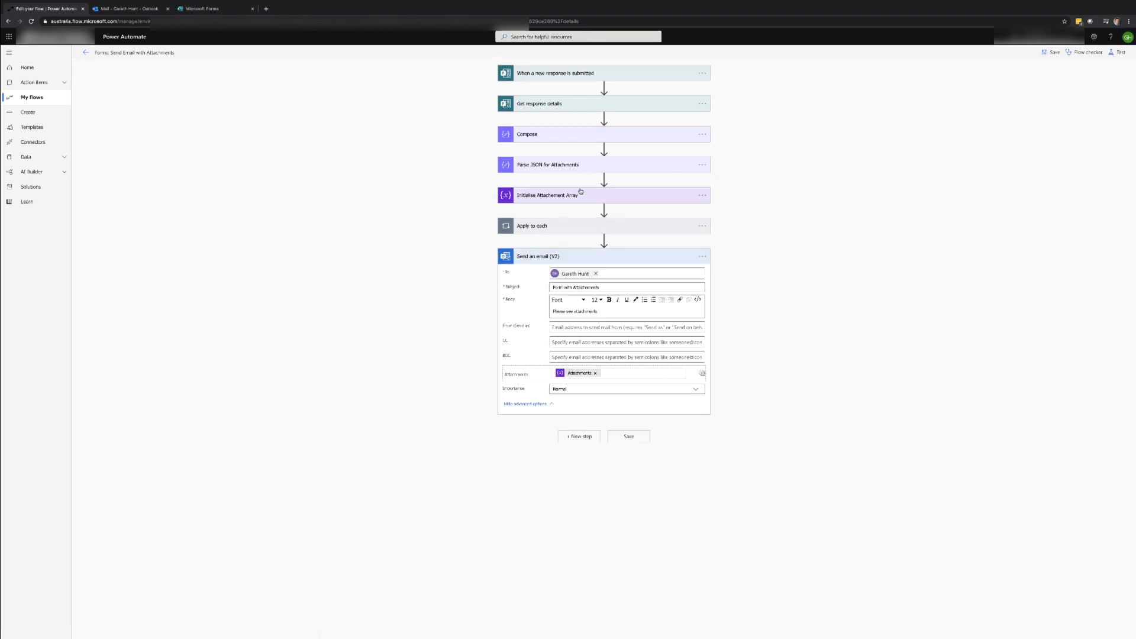
mouse_move(580, 197)
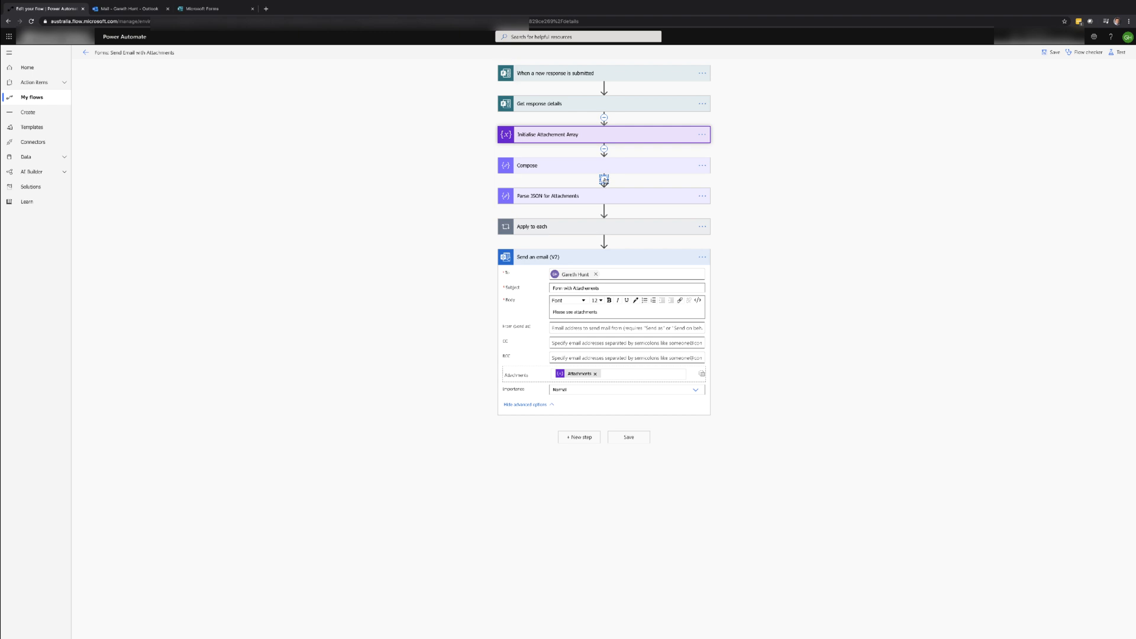
Step: Insert a new action between Compose and Parse JSON
click(604, 179)
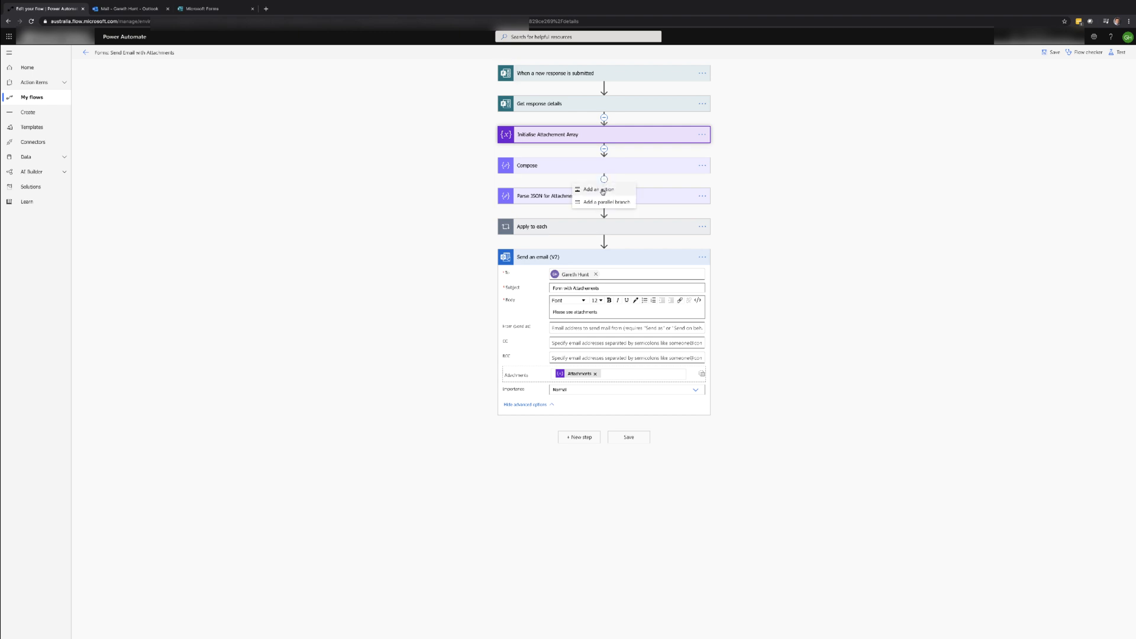
click(597, 189)
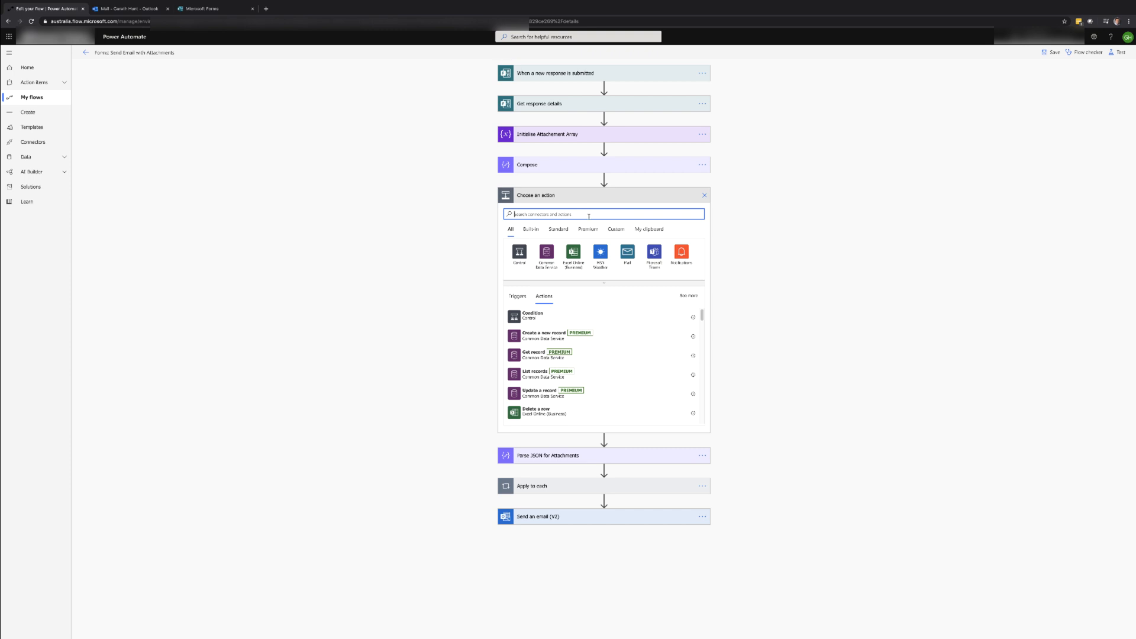
mouse_move(541, 317)
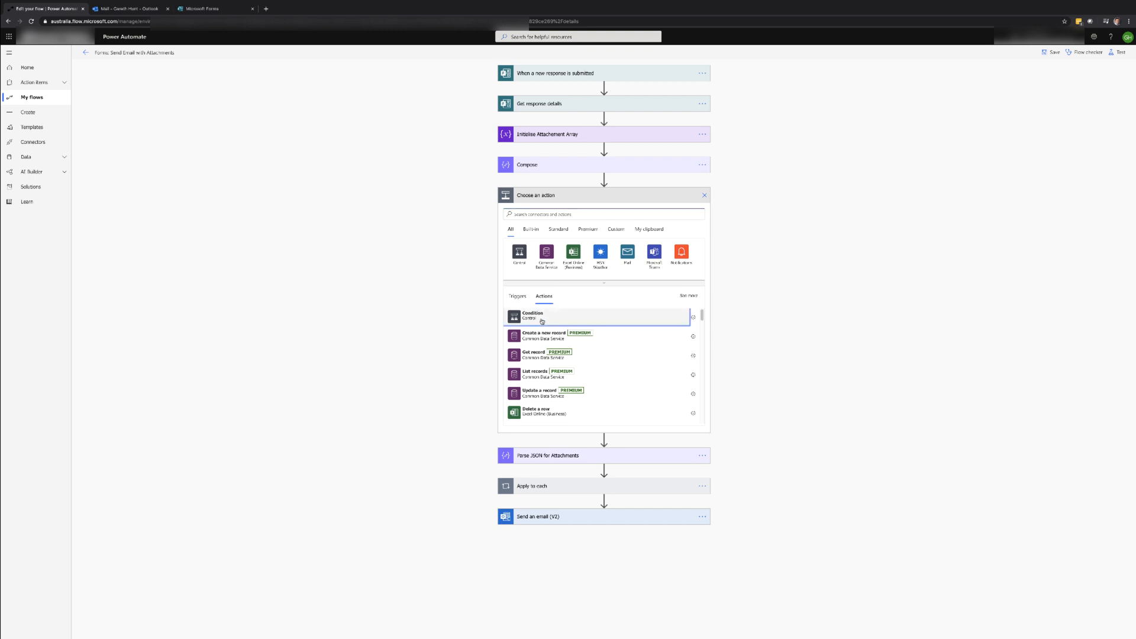
Step: Add a Condition named Check testing that Attachments is not equal to a value
click(533, 316)
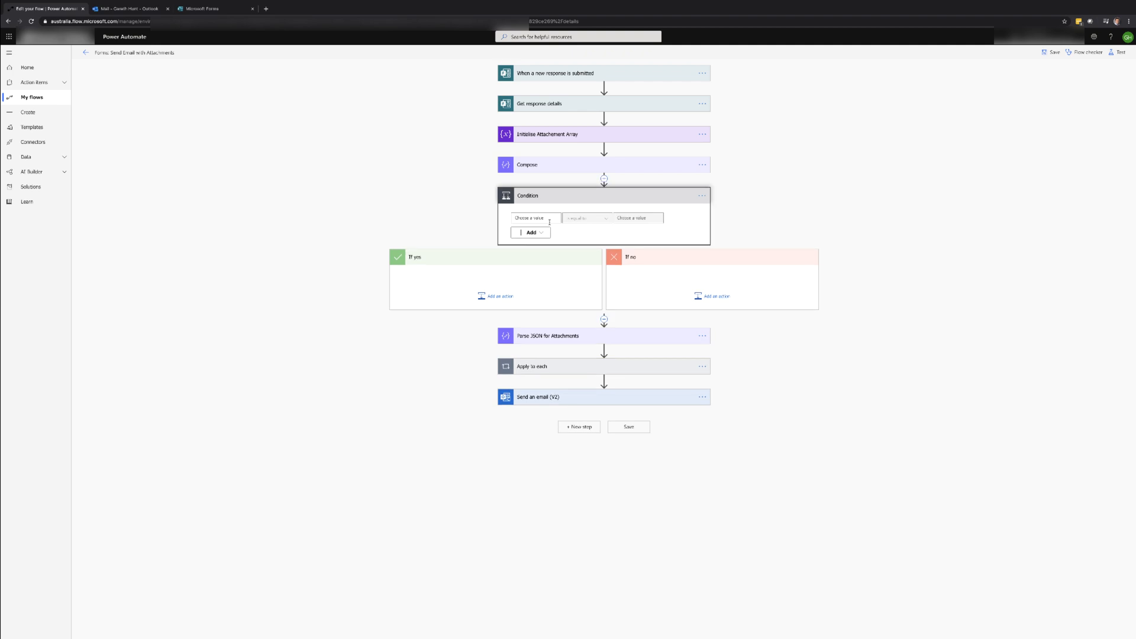
click(532, 217)
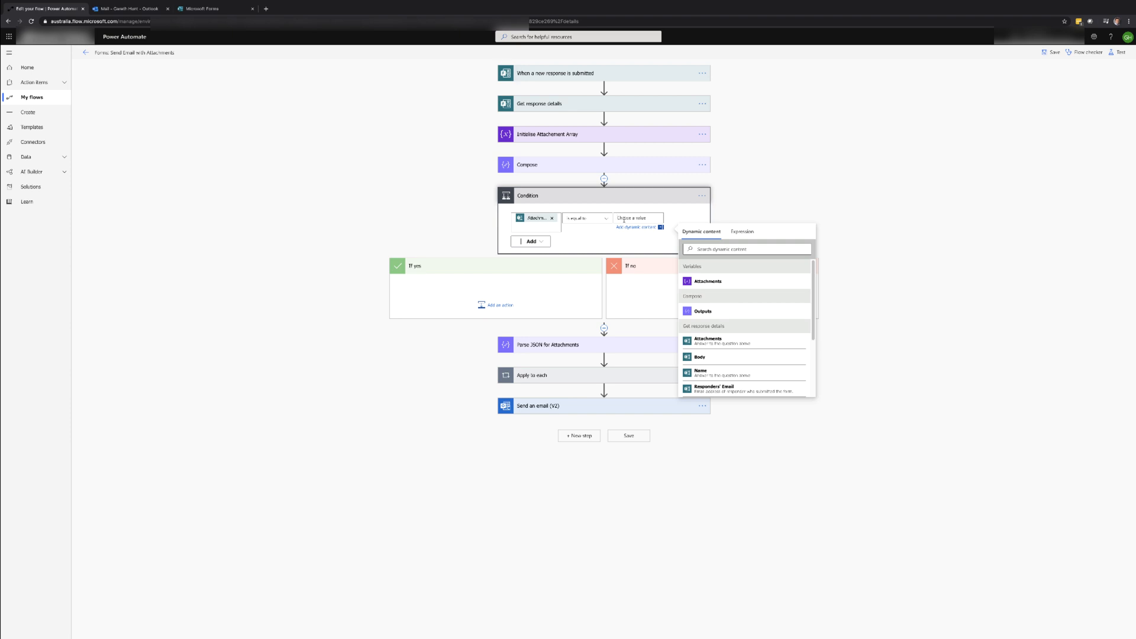
click(585, 218)
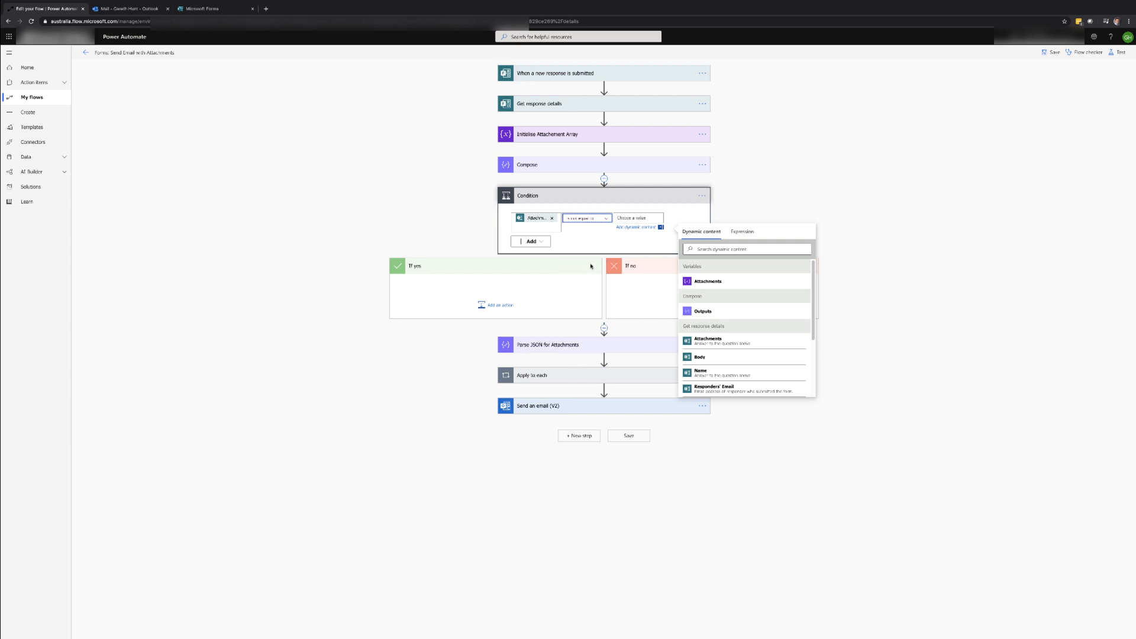
click(538, 285)
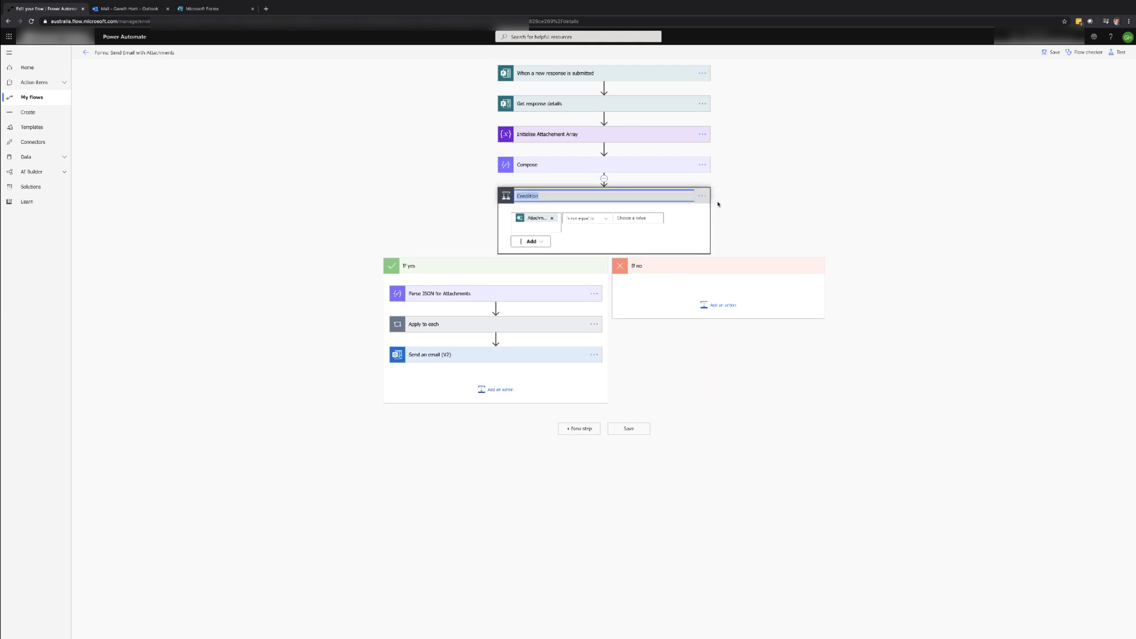
text(Check)
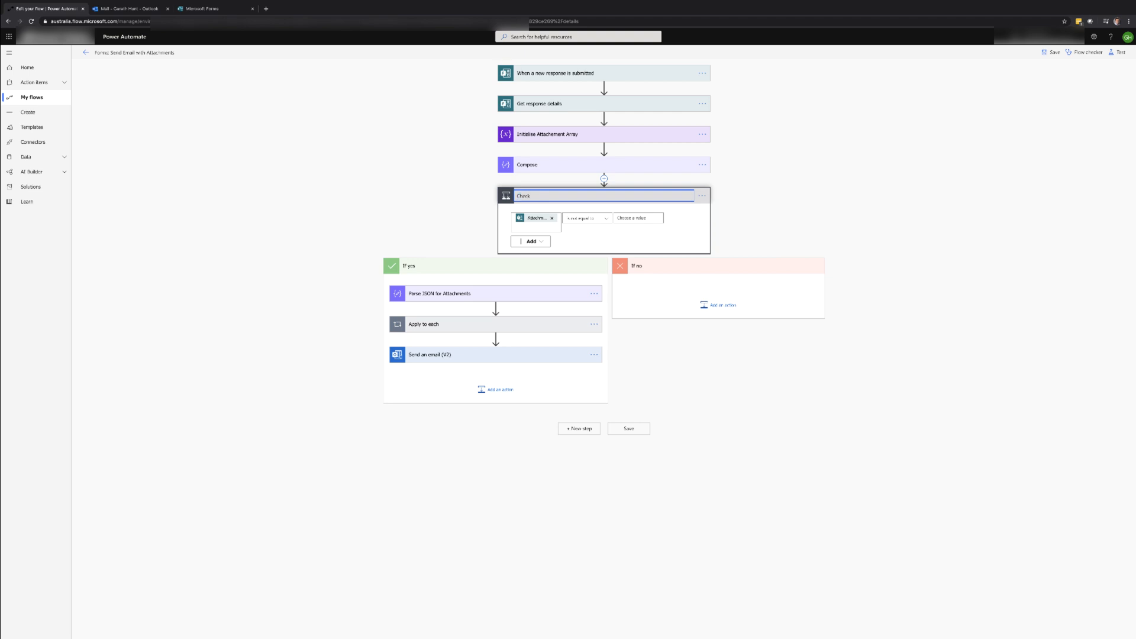